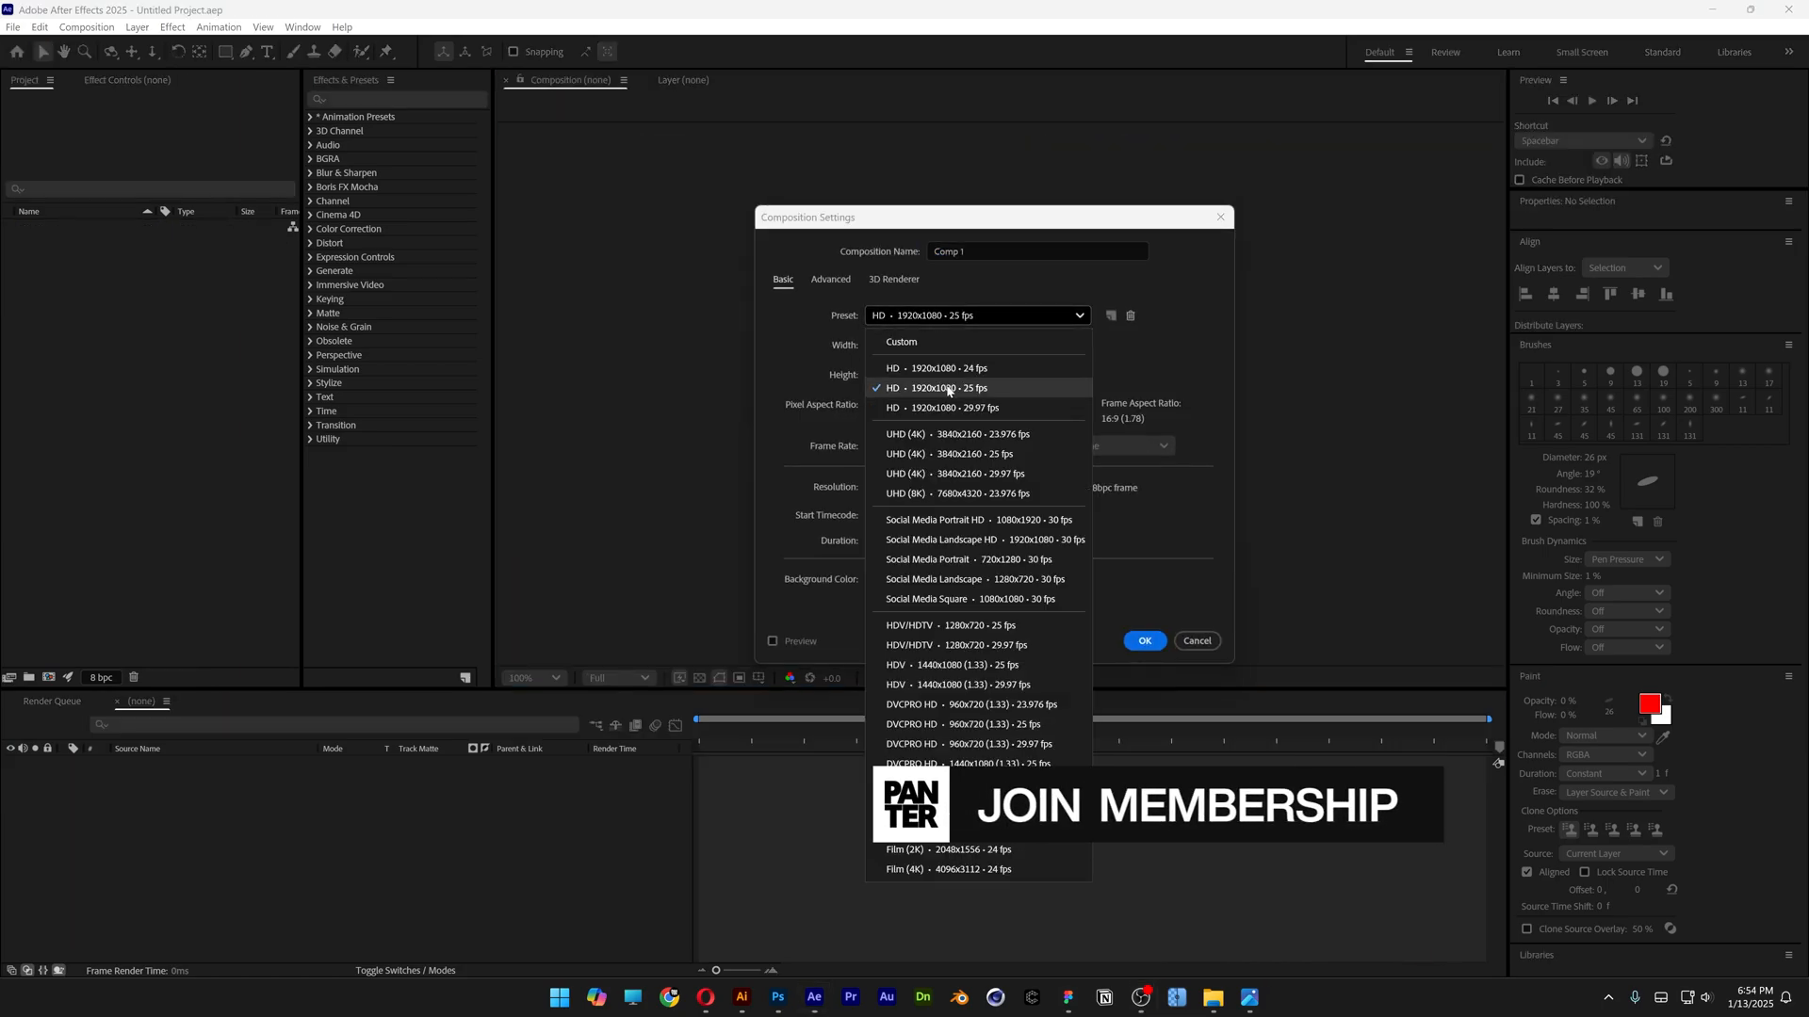
- Create Comp 1 from the HD 1920x1080 25 fps preset and add a black solid named BG
{"action": "left_click", "coordinate": [932, 388]}
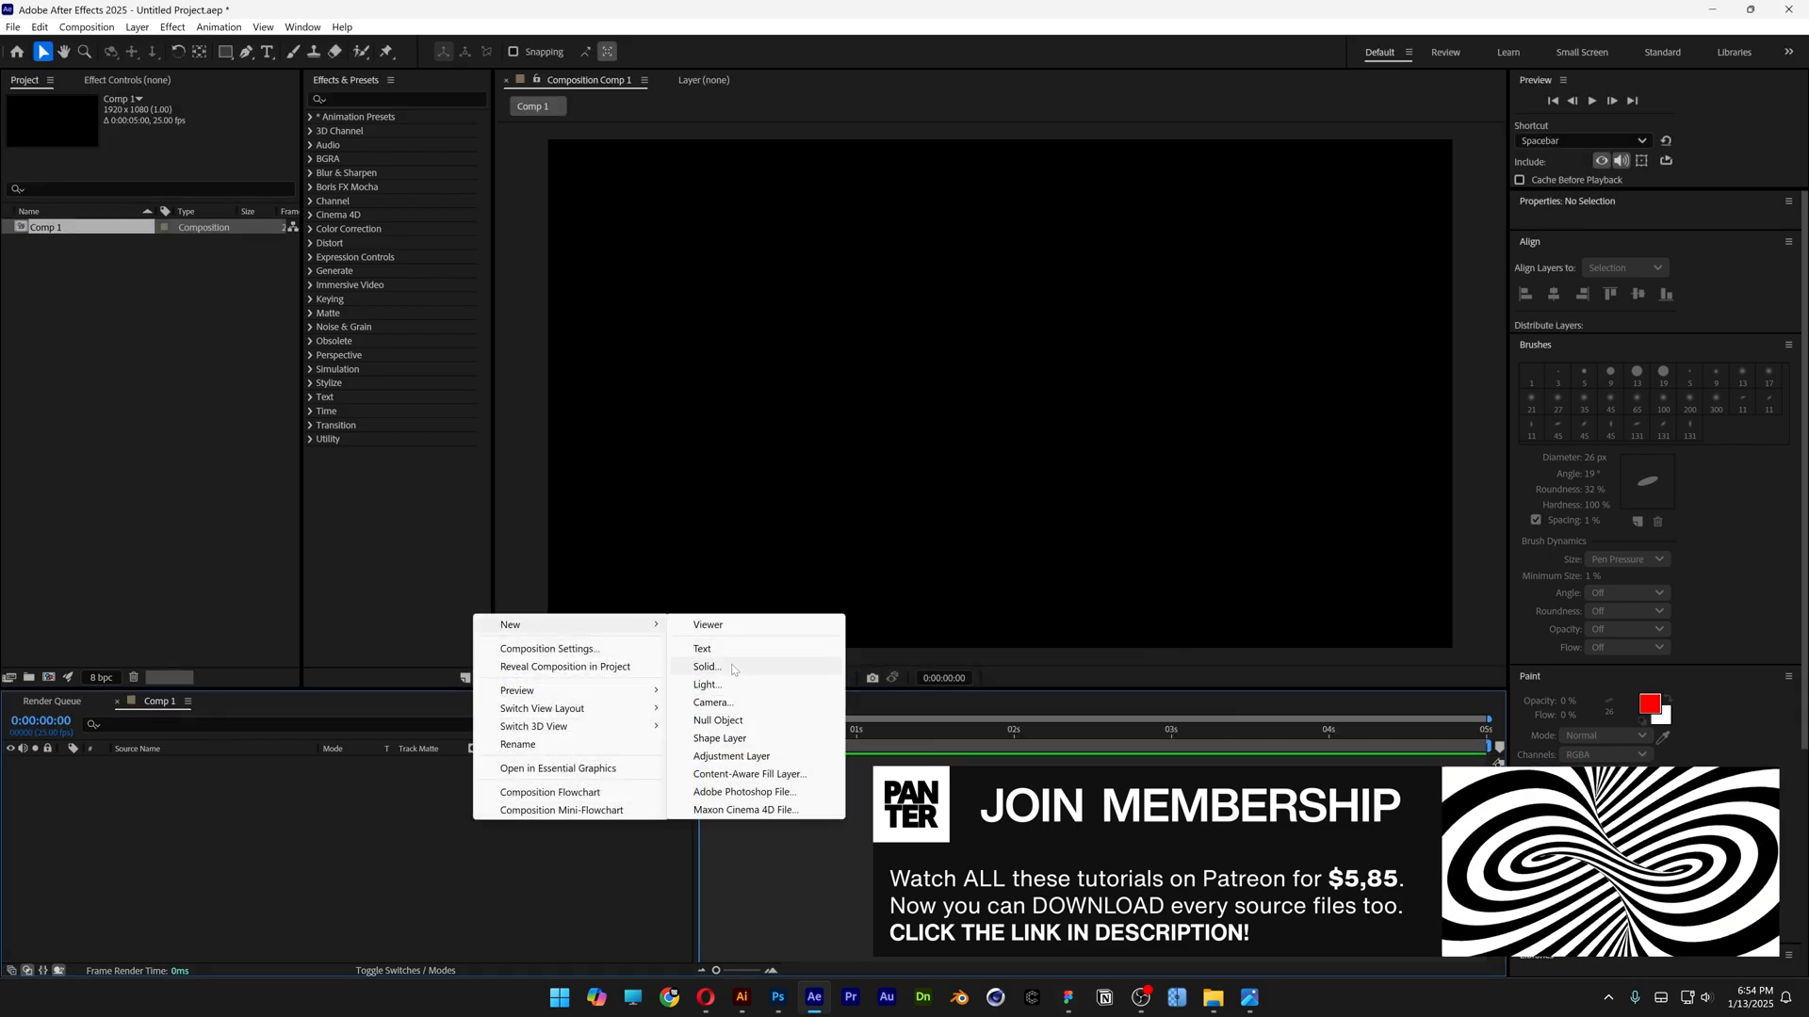
{"action": "left_click", "coordinate": [706, 667]}
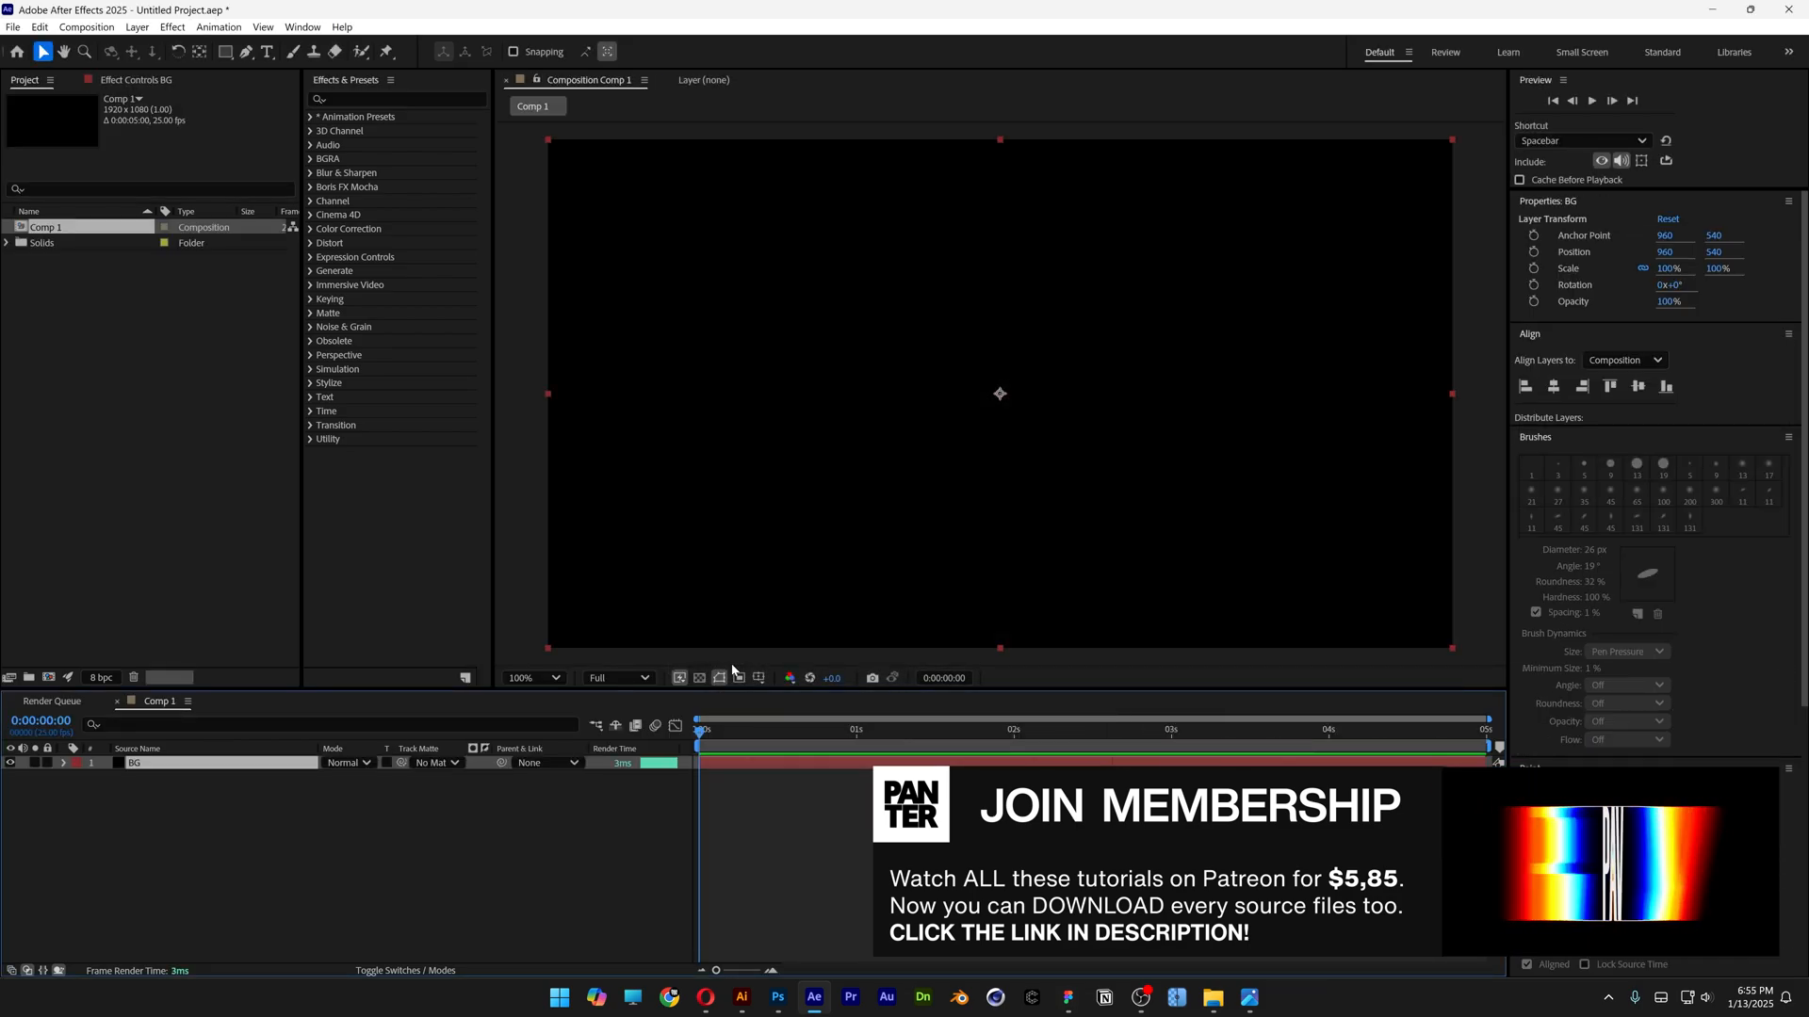
{"action": "left_click", "coordinate": [266, 52]}
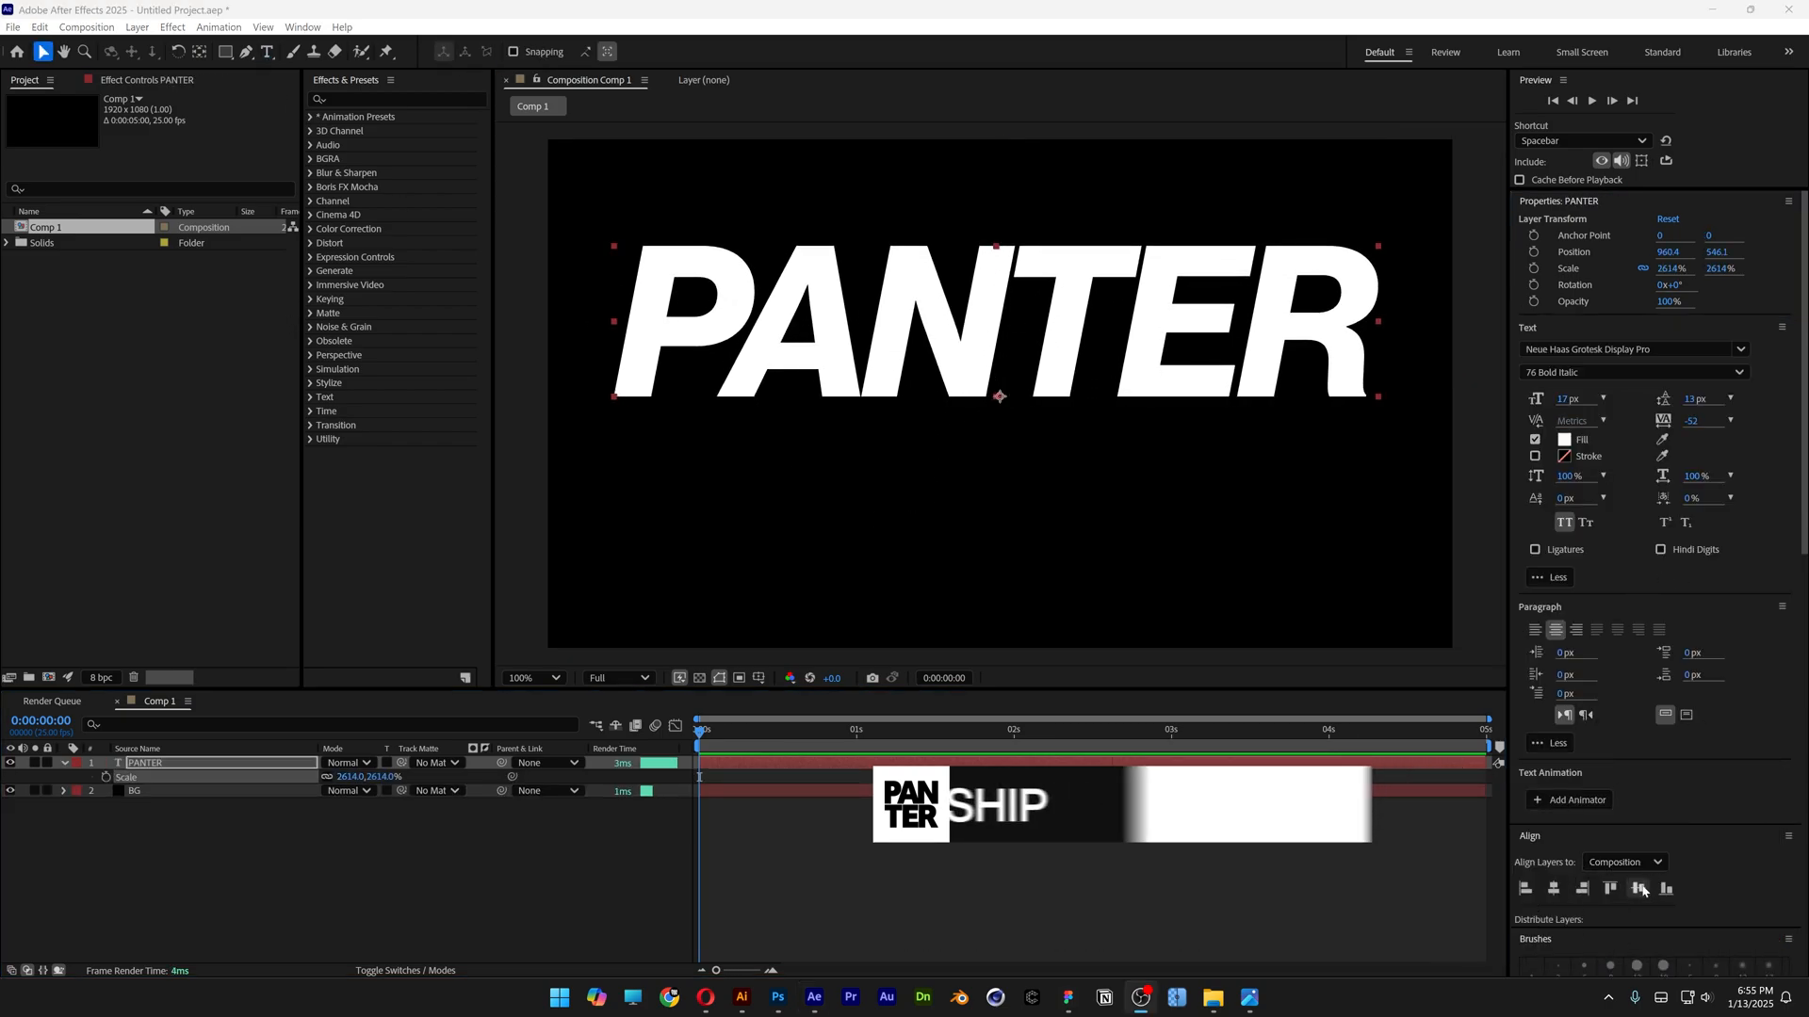
- Align the large white bold italic PANTER text to the composition centre
{"action": "left_click", "coordinate": [1626, 349]}
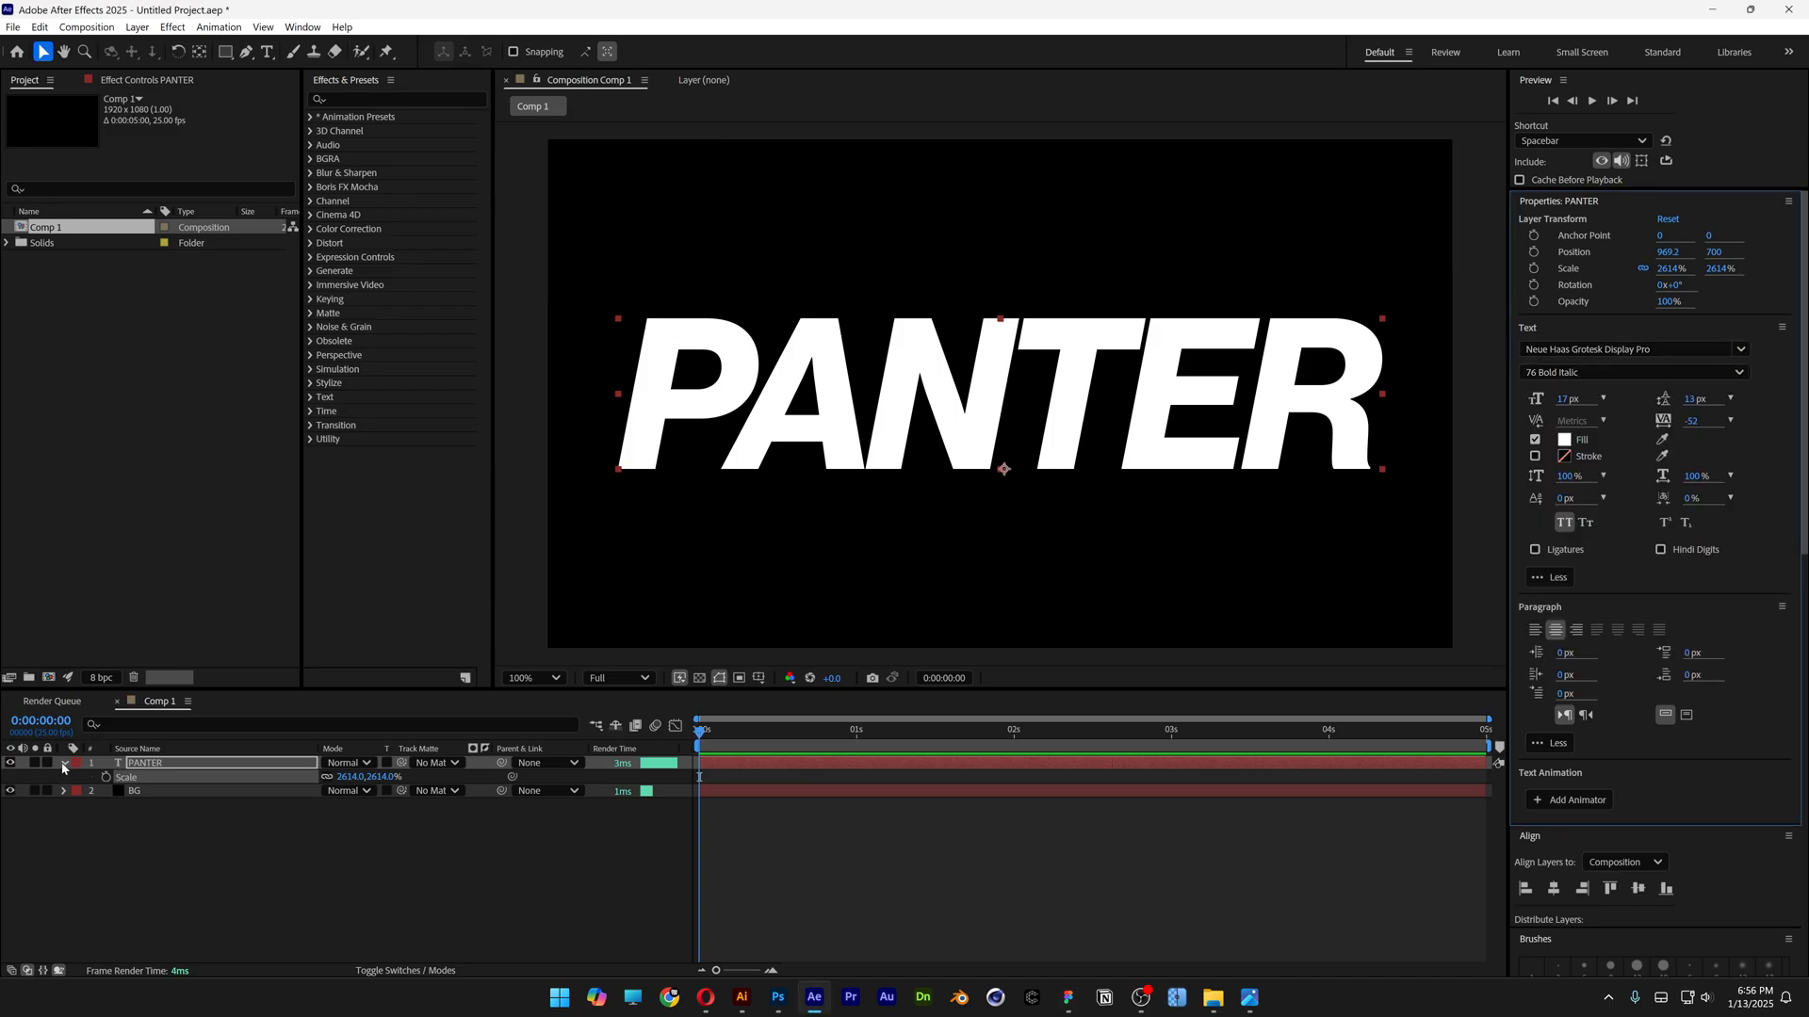
- Add a Blur text animator to the PANTER layer
{"action": "left_click", "coordinate": [64, 763]}
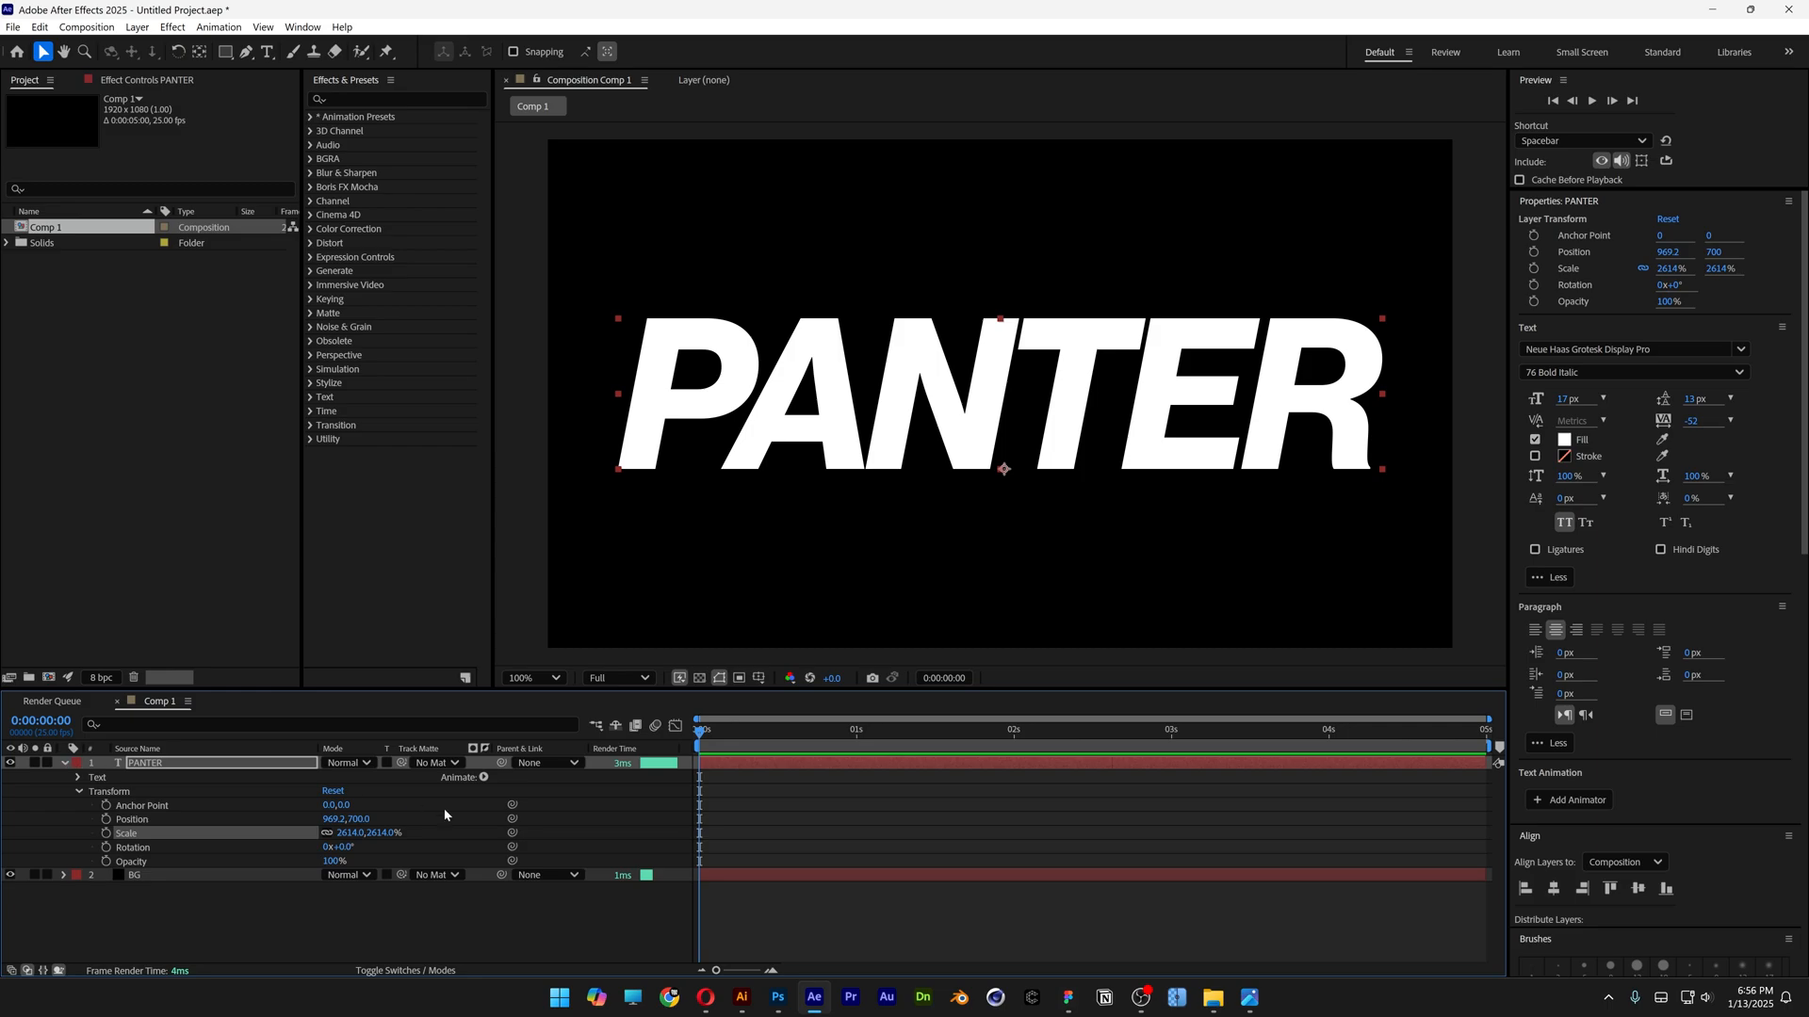
{"action": "left_click", "coordinate": [477, 776]}
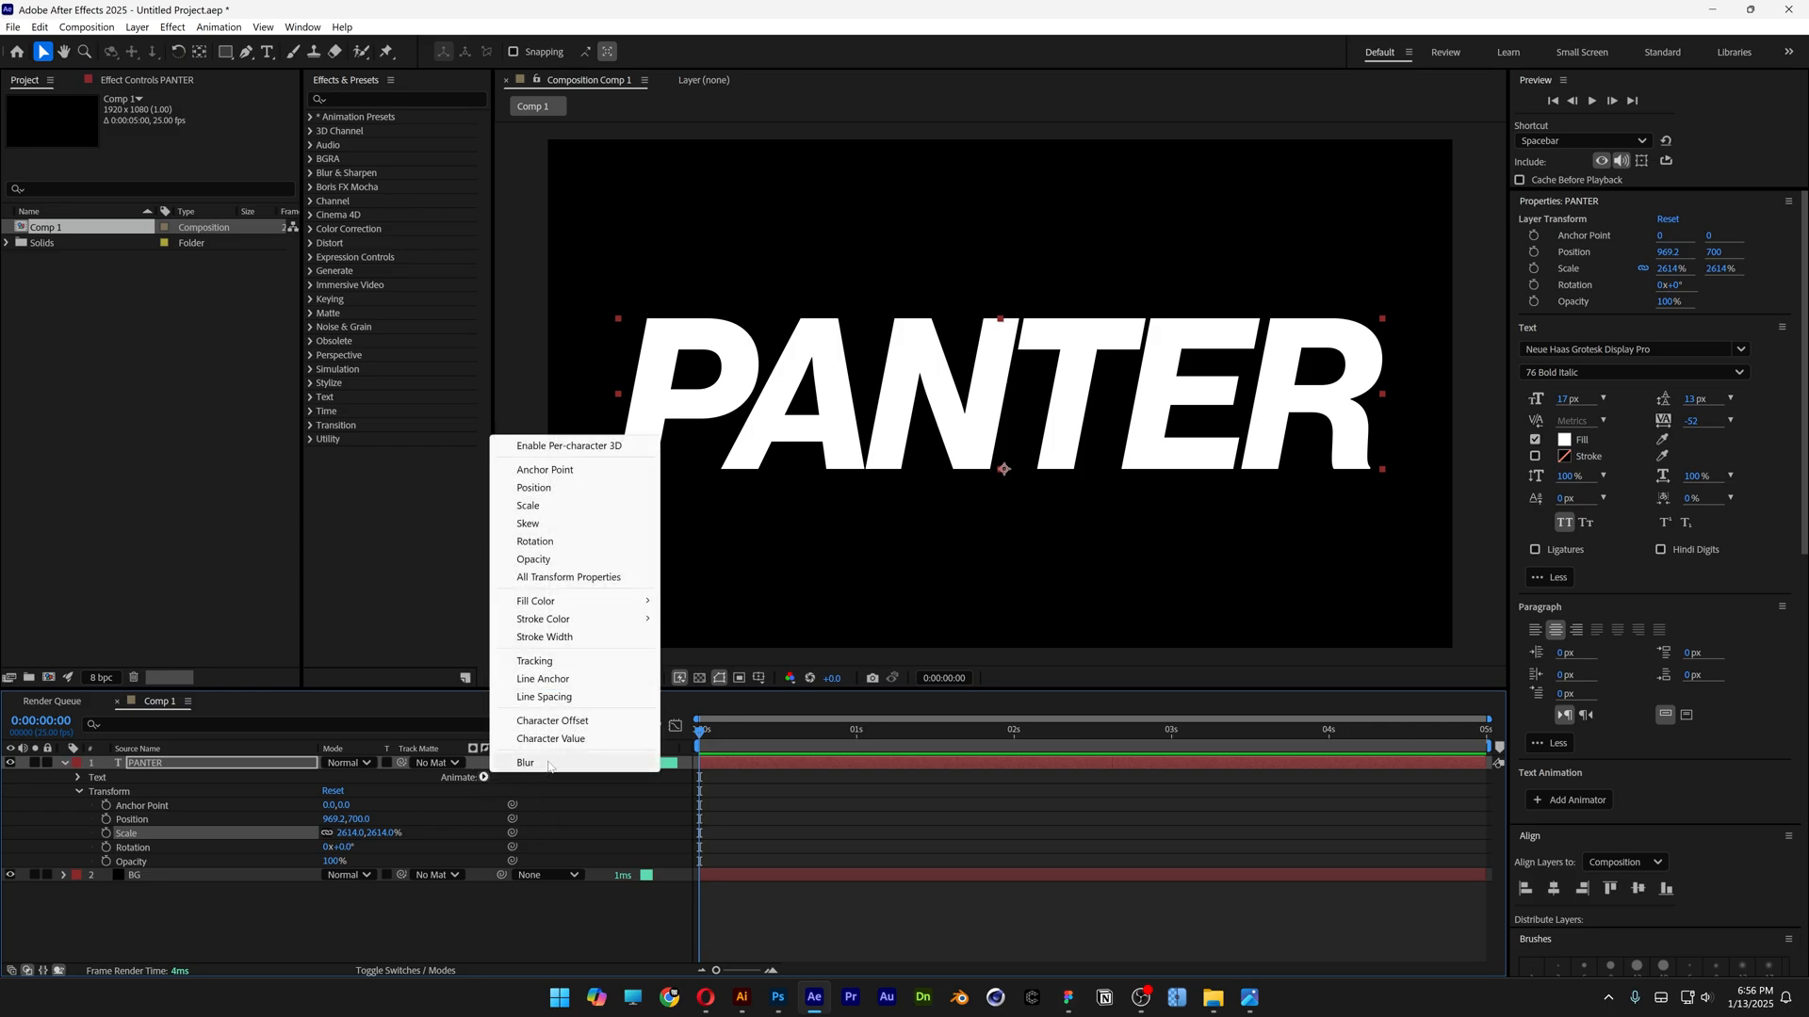
{"action": "left_click", "coordinate": [526, 763]}
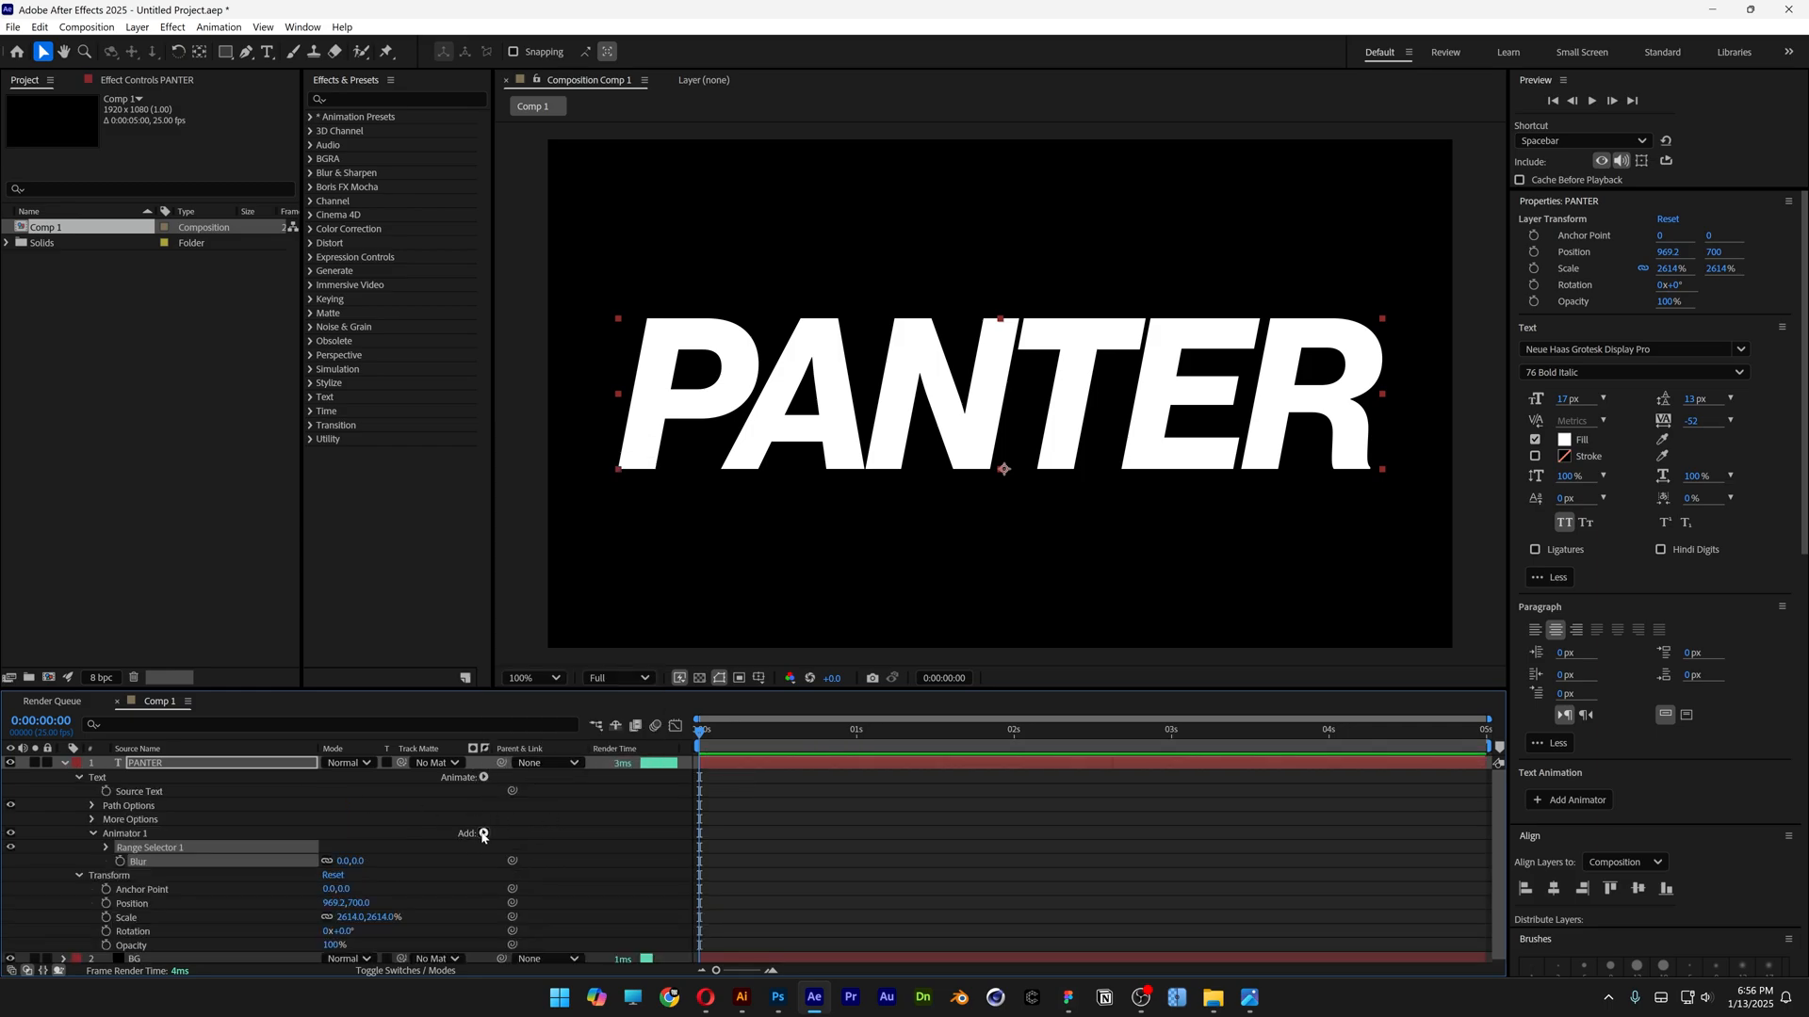
- Add Opacity and Scale properties to the same animator
{"action": "left_click", "coordinate": [483, 835]}
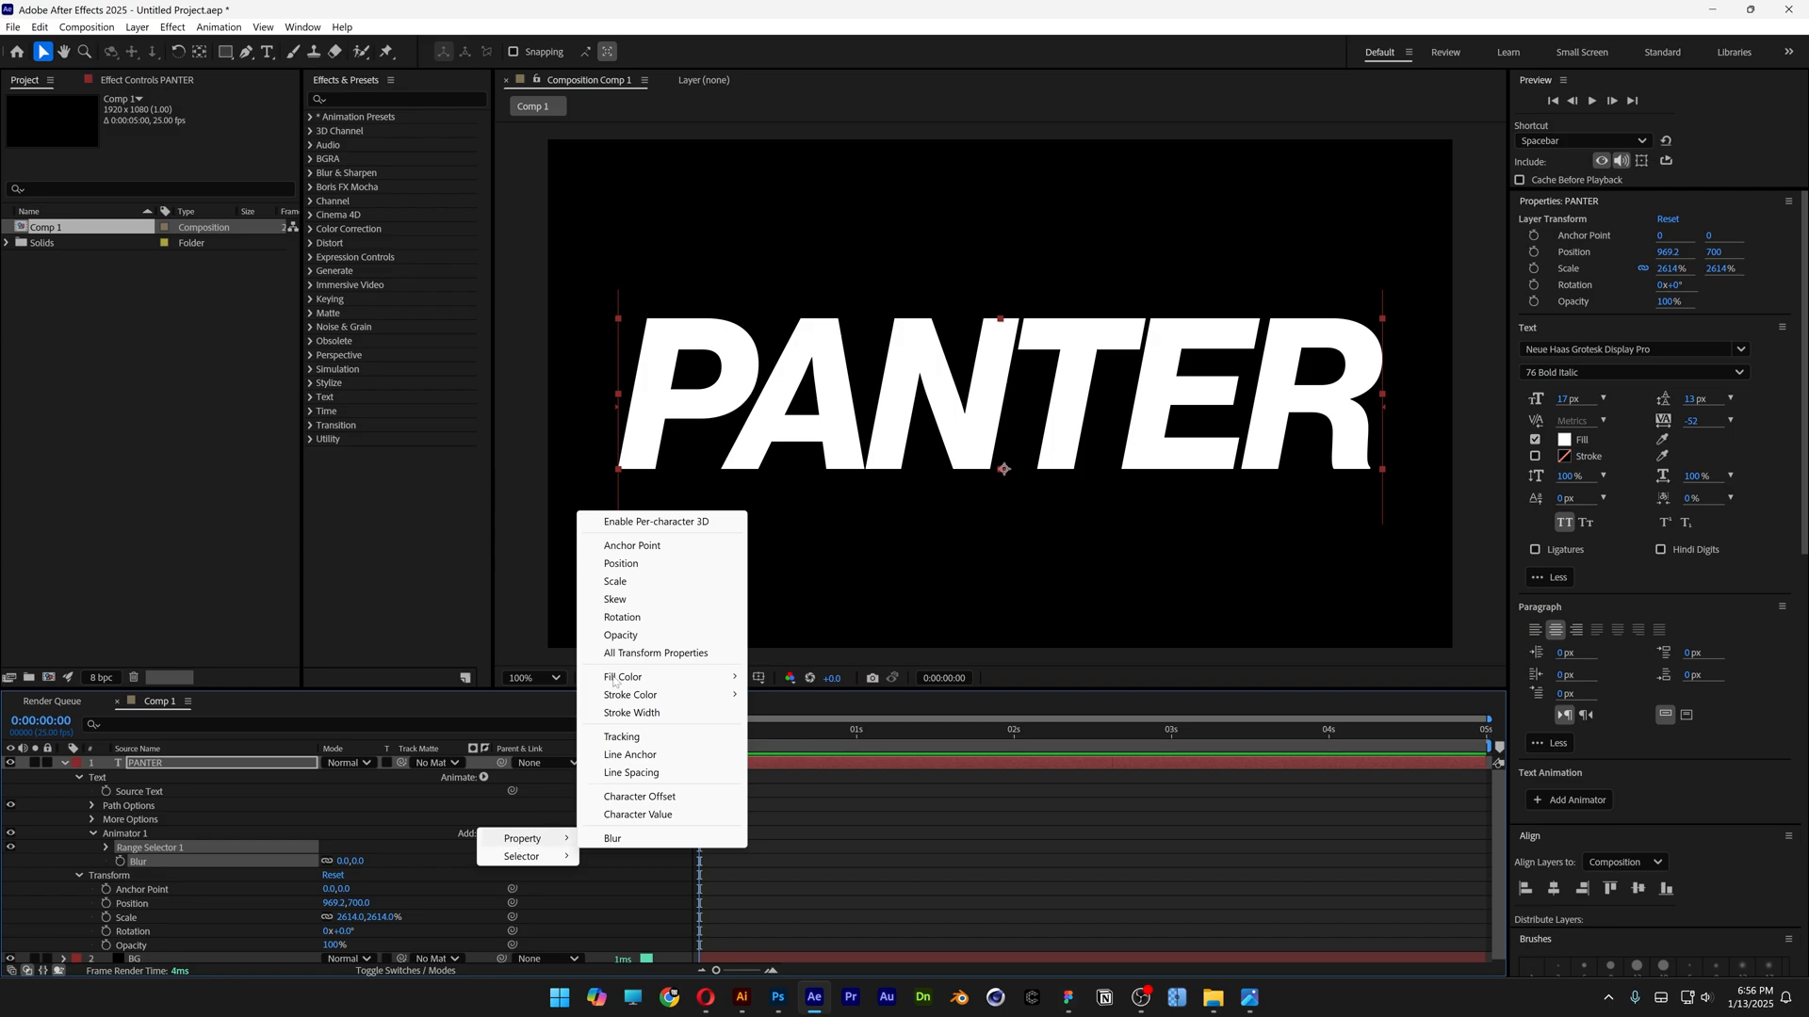
{"action": "left_click", "coordinate": [619, 635]}
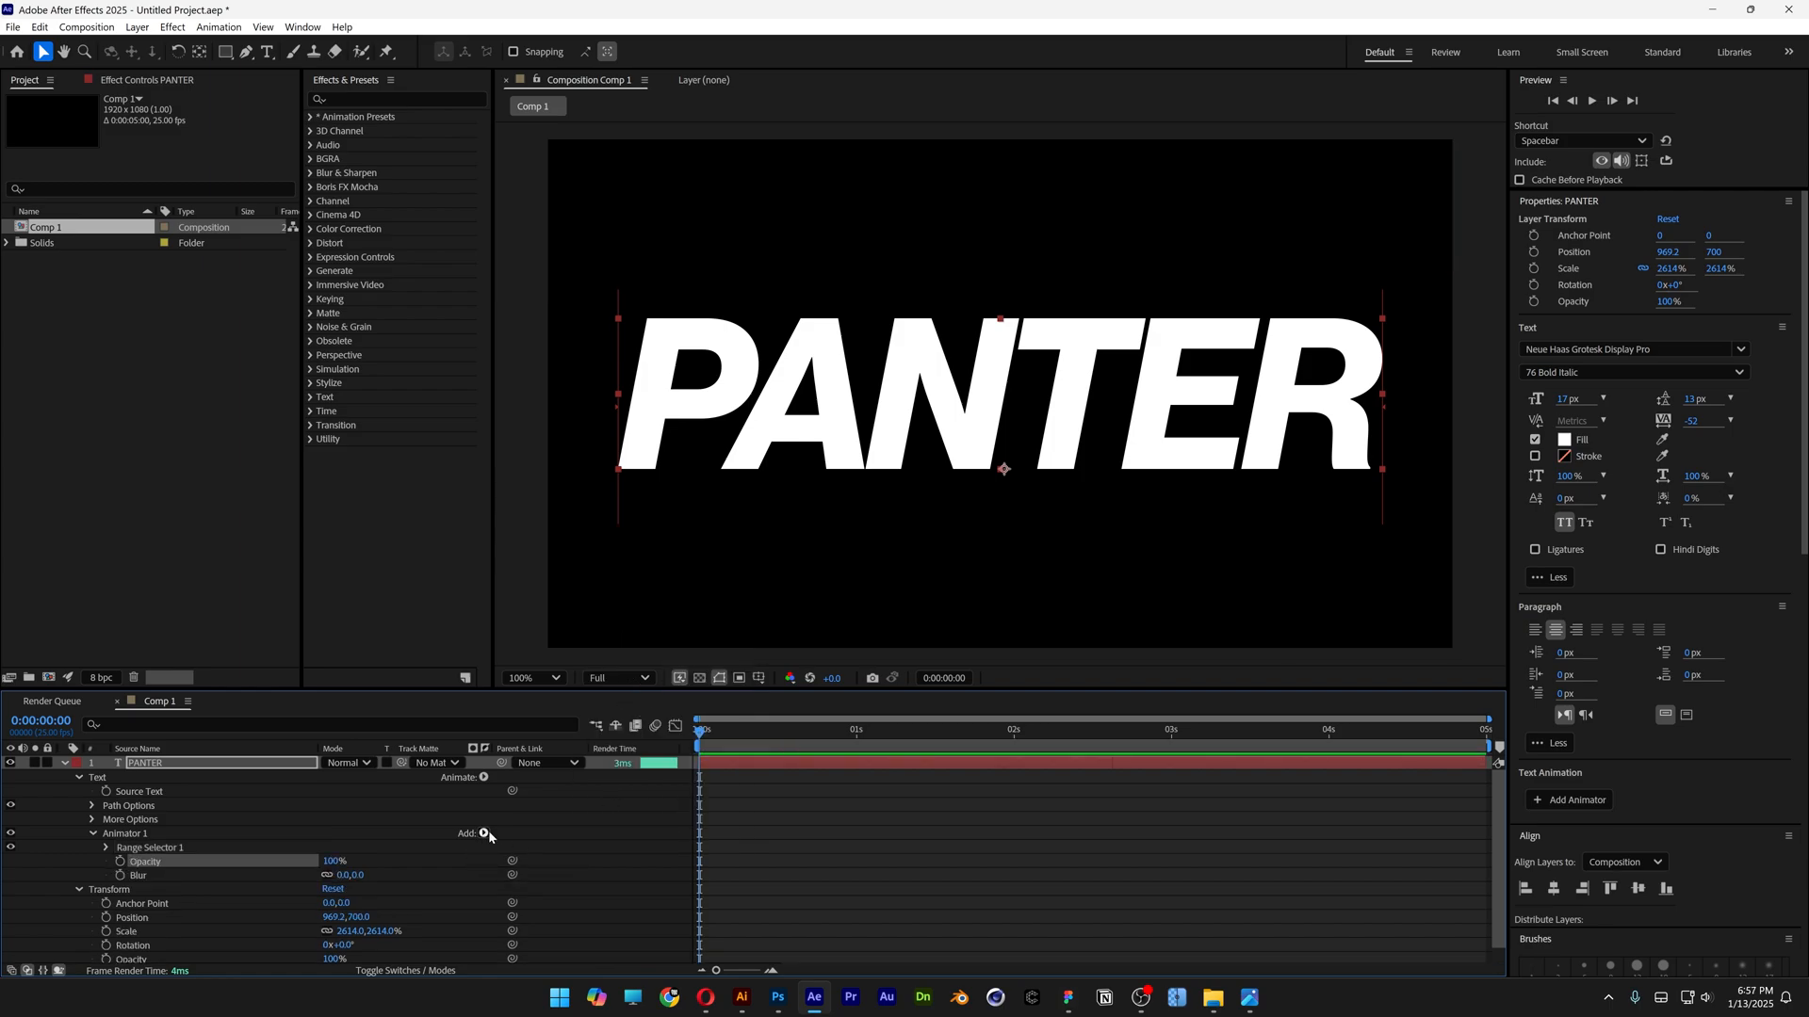
{"action": "left_click", "coordinate": [484, 835]}
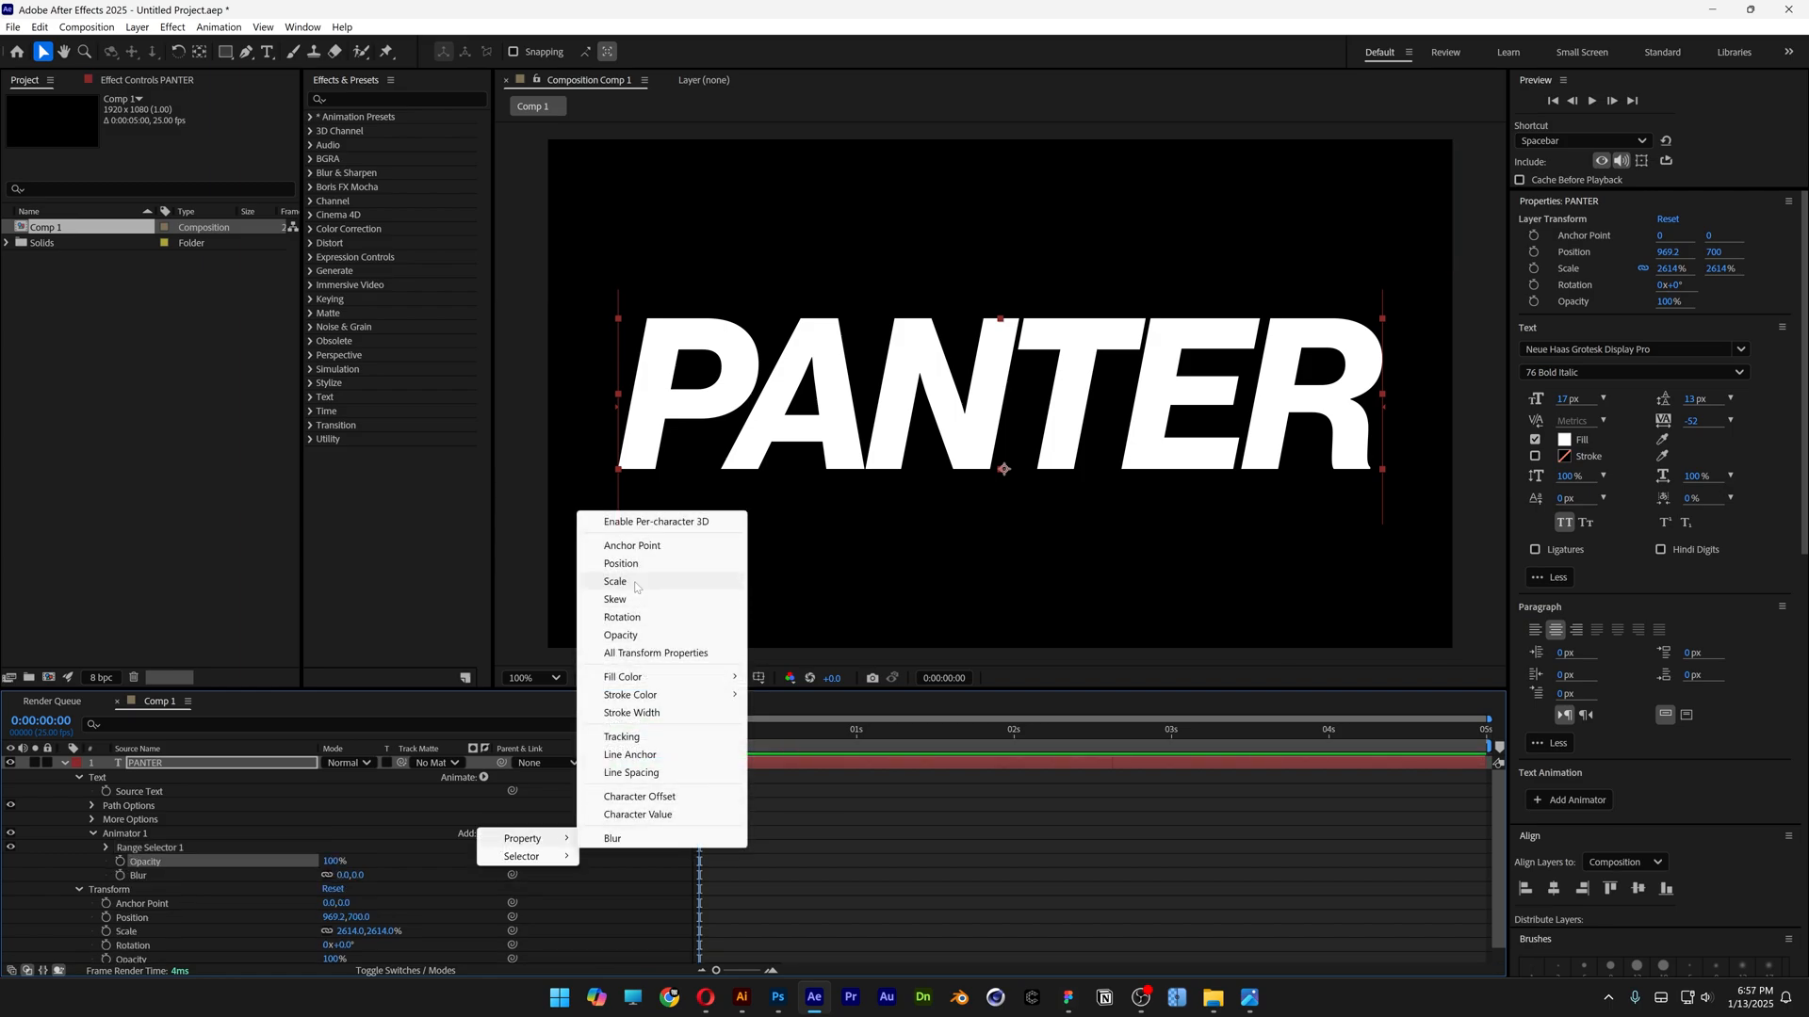
{"action": "left_click", "coordinate": [614, 583]}
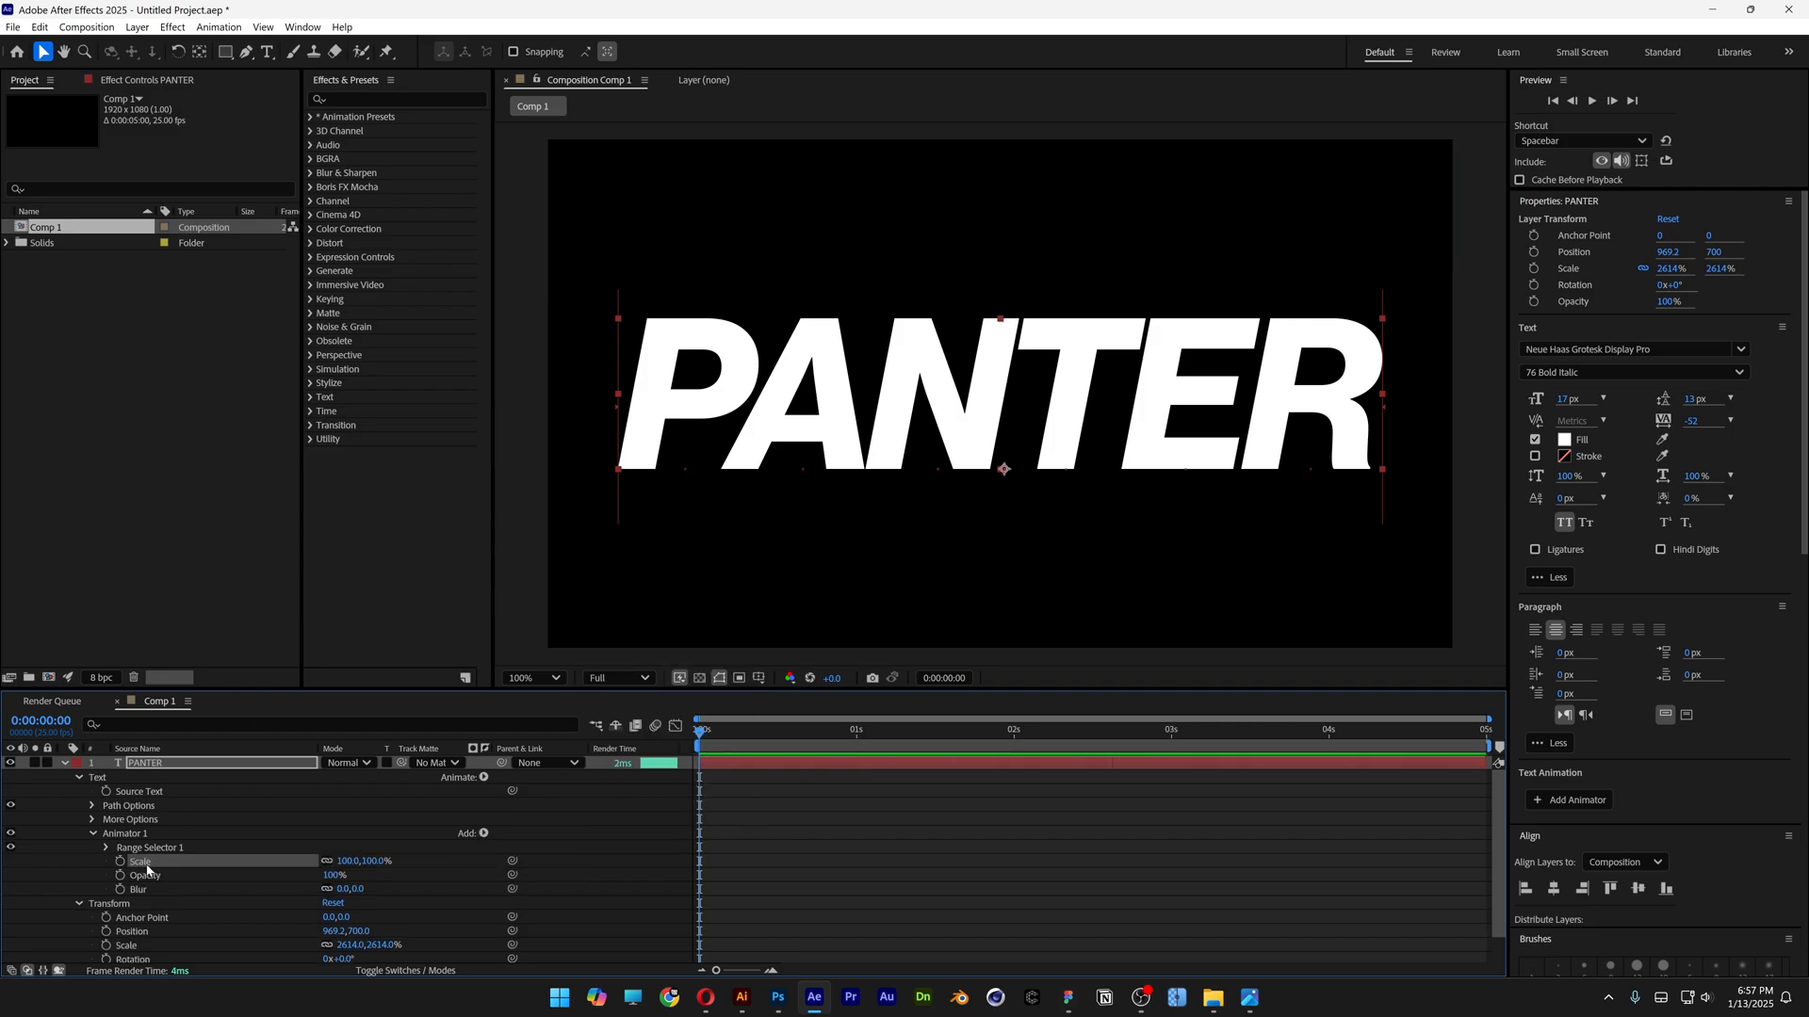
{"action": "left_click", "coordinate": [137, 887]}
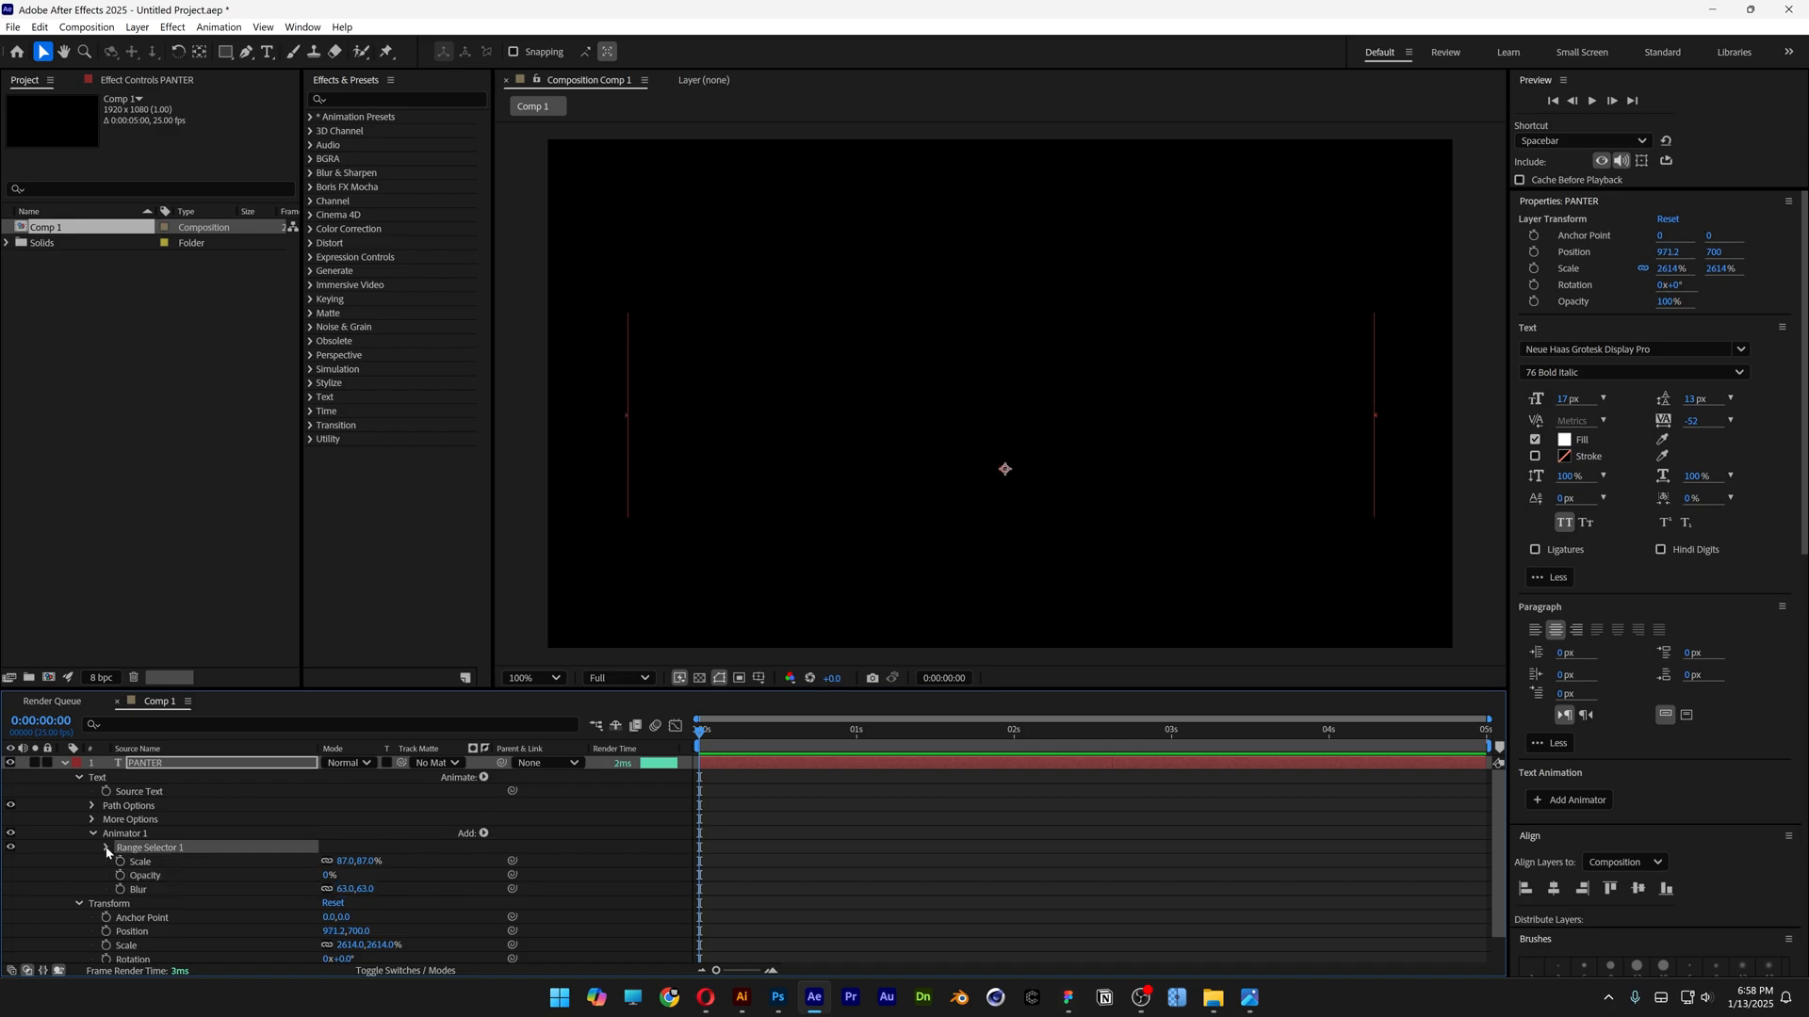
- Expand Range Selector 1 and its Advanced options for the offset keyframes
{"action": "left_click", "coordinate": [106, 848]}
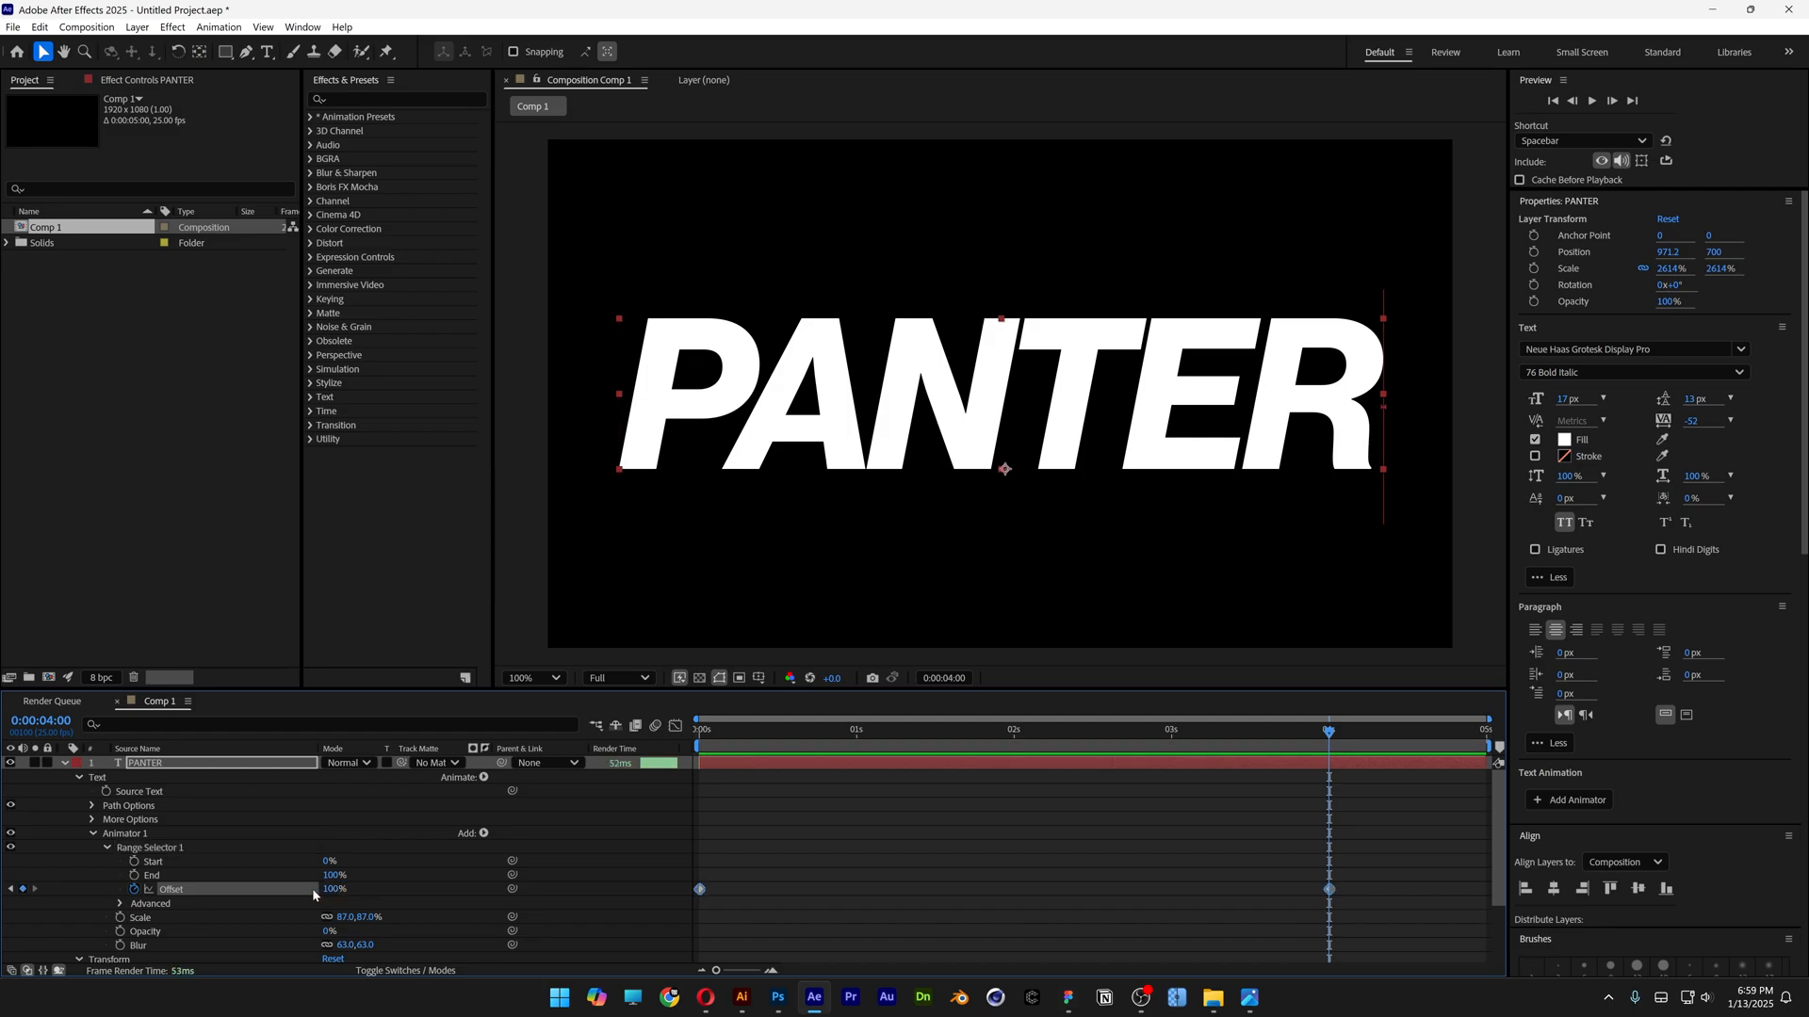
{"action": "left_click", "coordinate": [147, 903]}
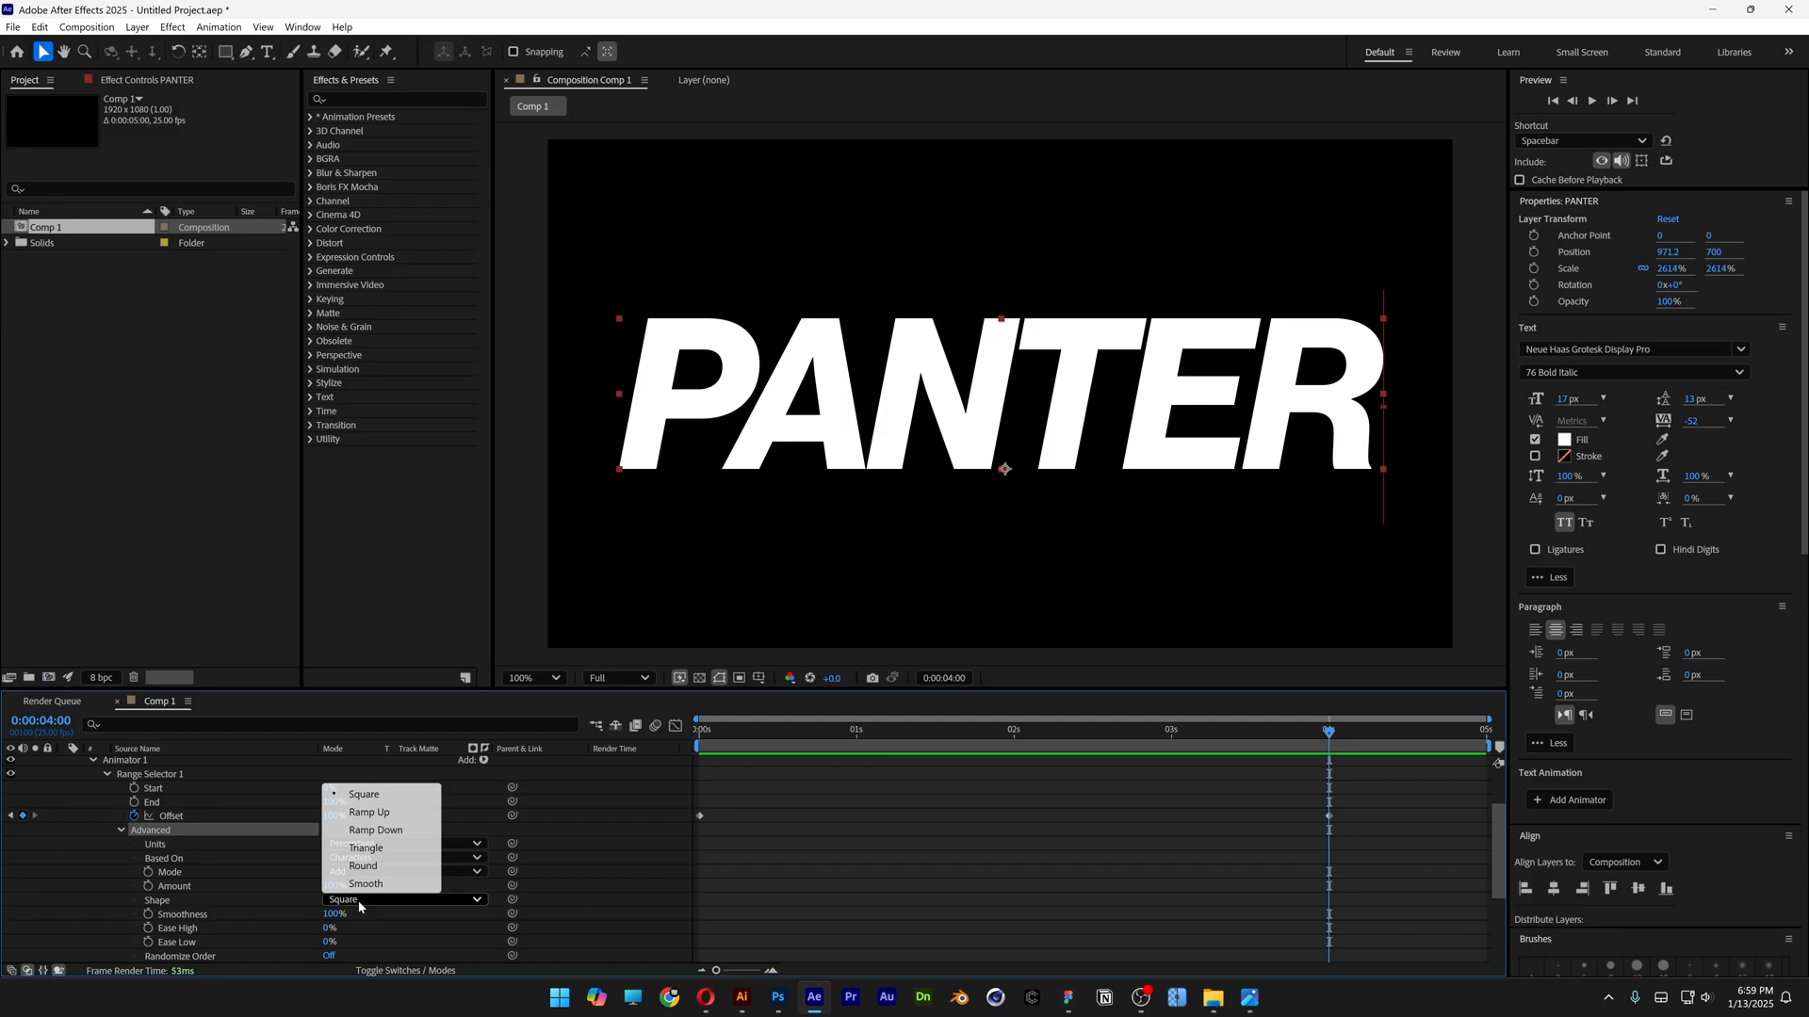
- Set reveal shape Ramp Up, amount 58%, ease high/low 50%, and enable Randomize Order
{"action": "left_click", "coordinate": [370, 810]}
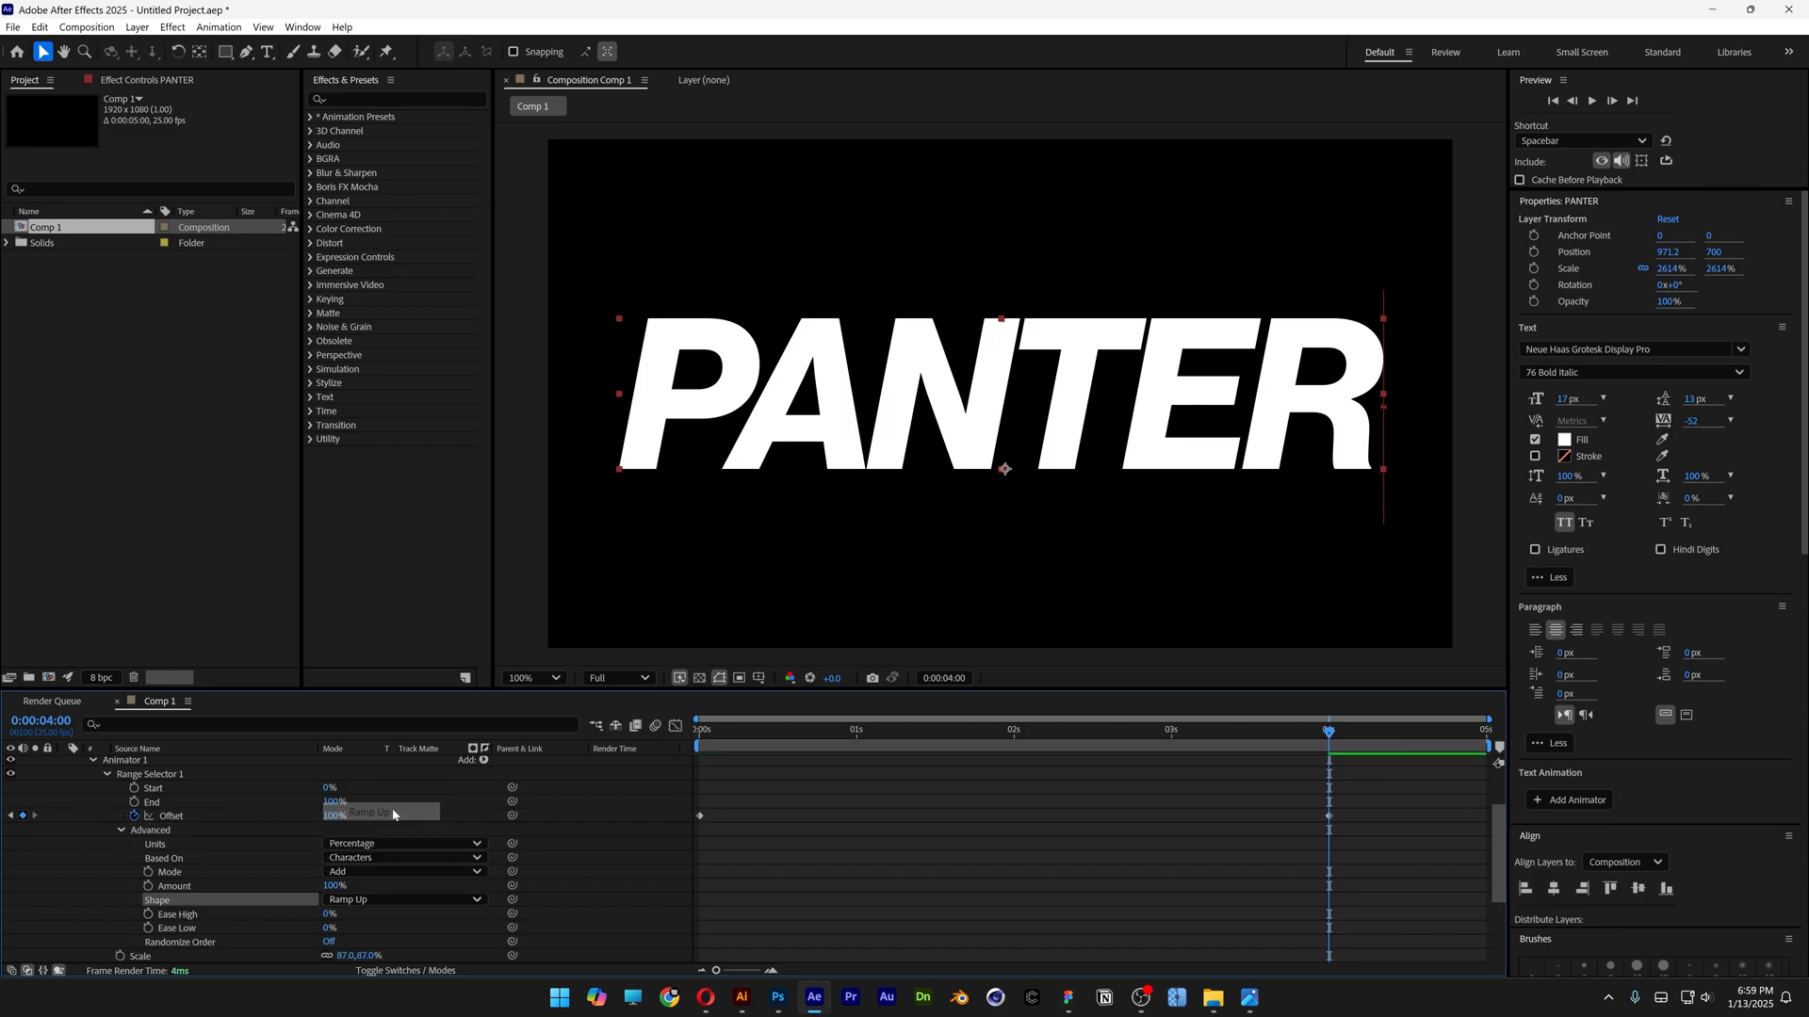
{"action": "left_click", "coordinate": [336, 886]}
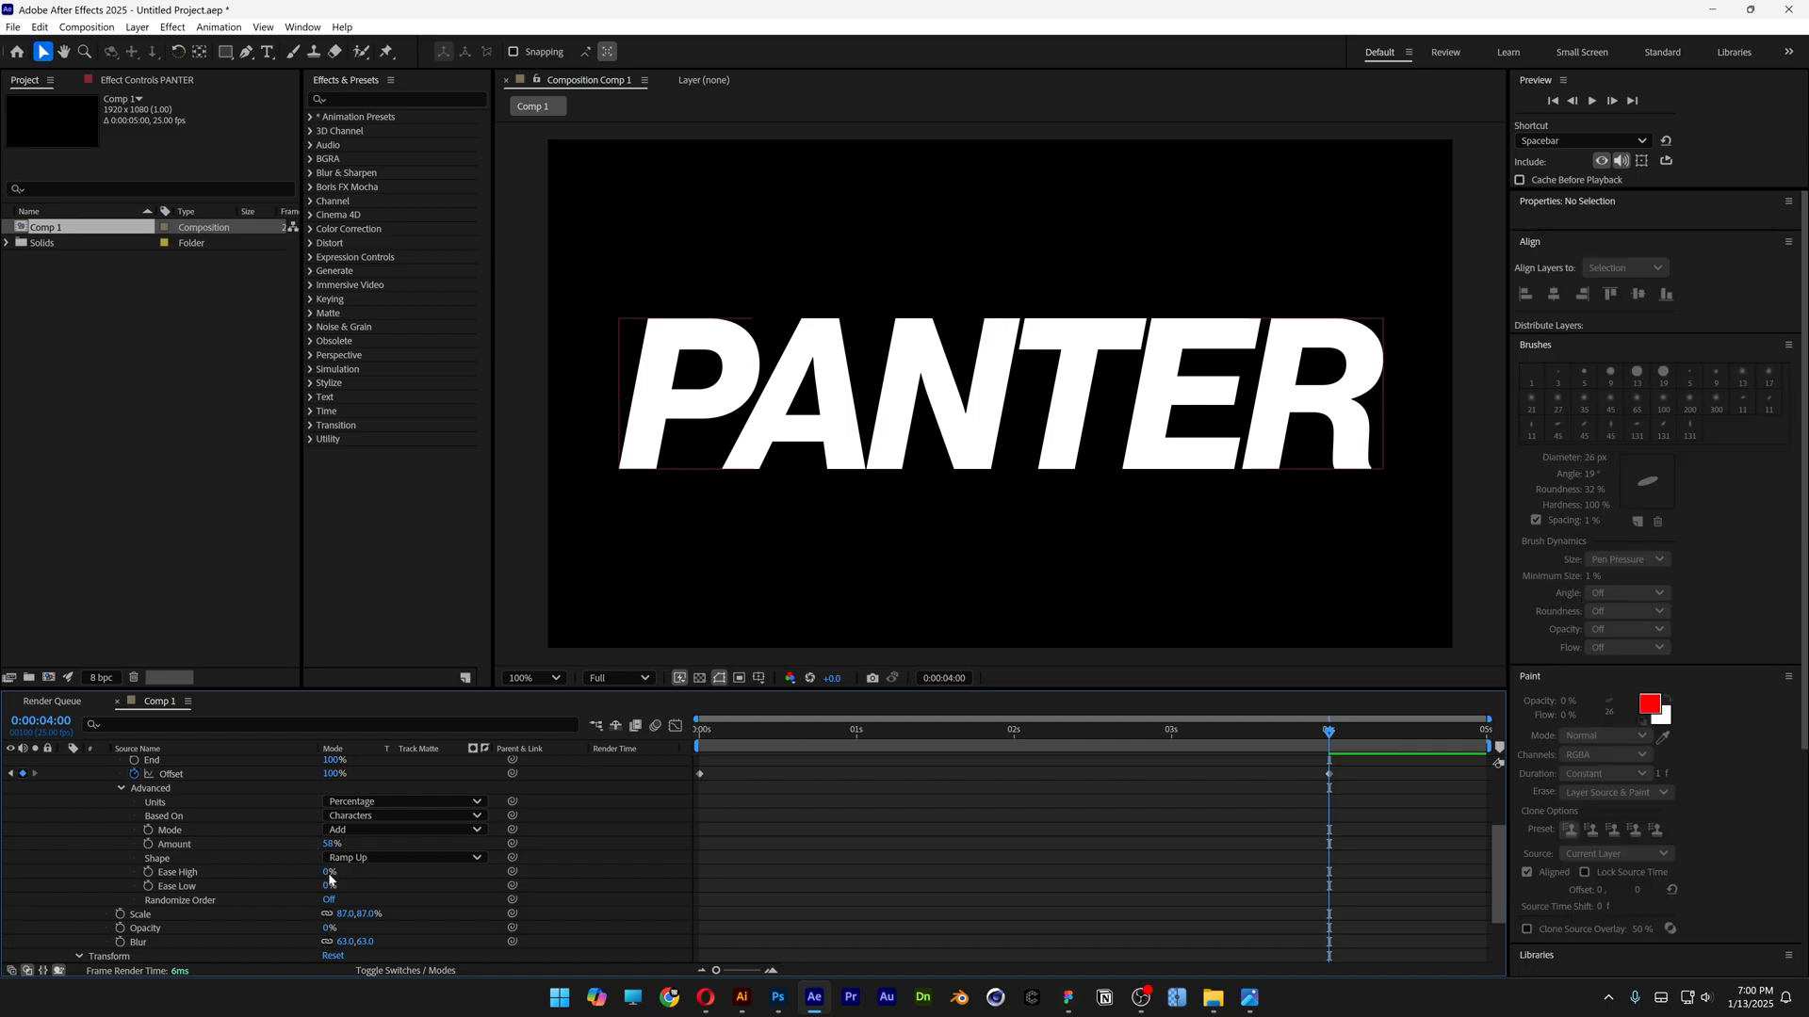
{"action": "double_click", "coordinate": [335, 871]}
{"action": "type", "text": "50"}
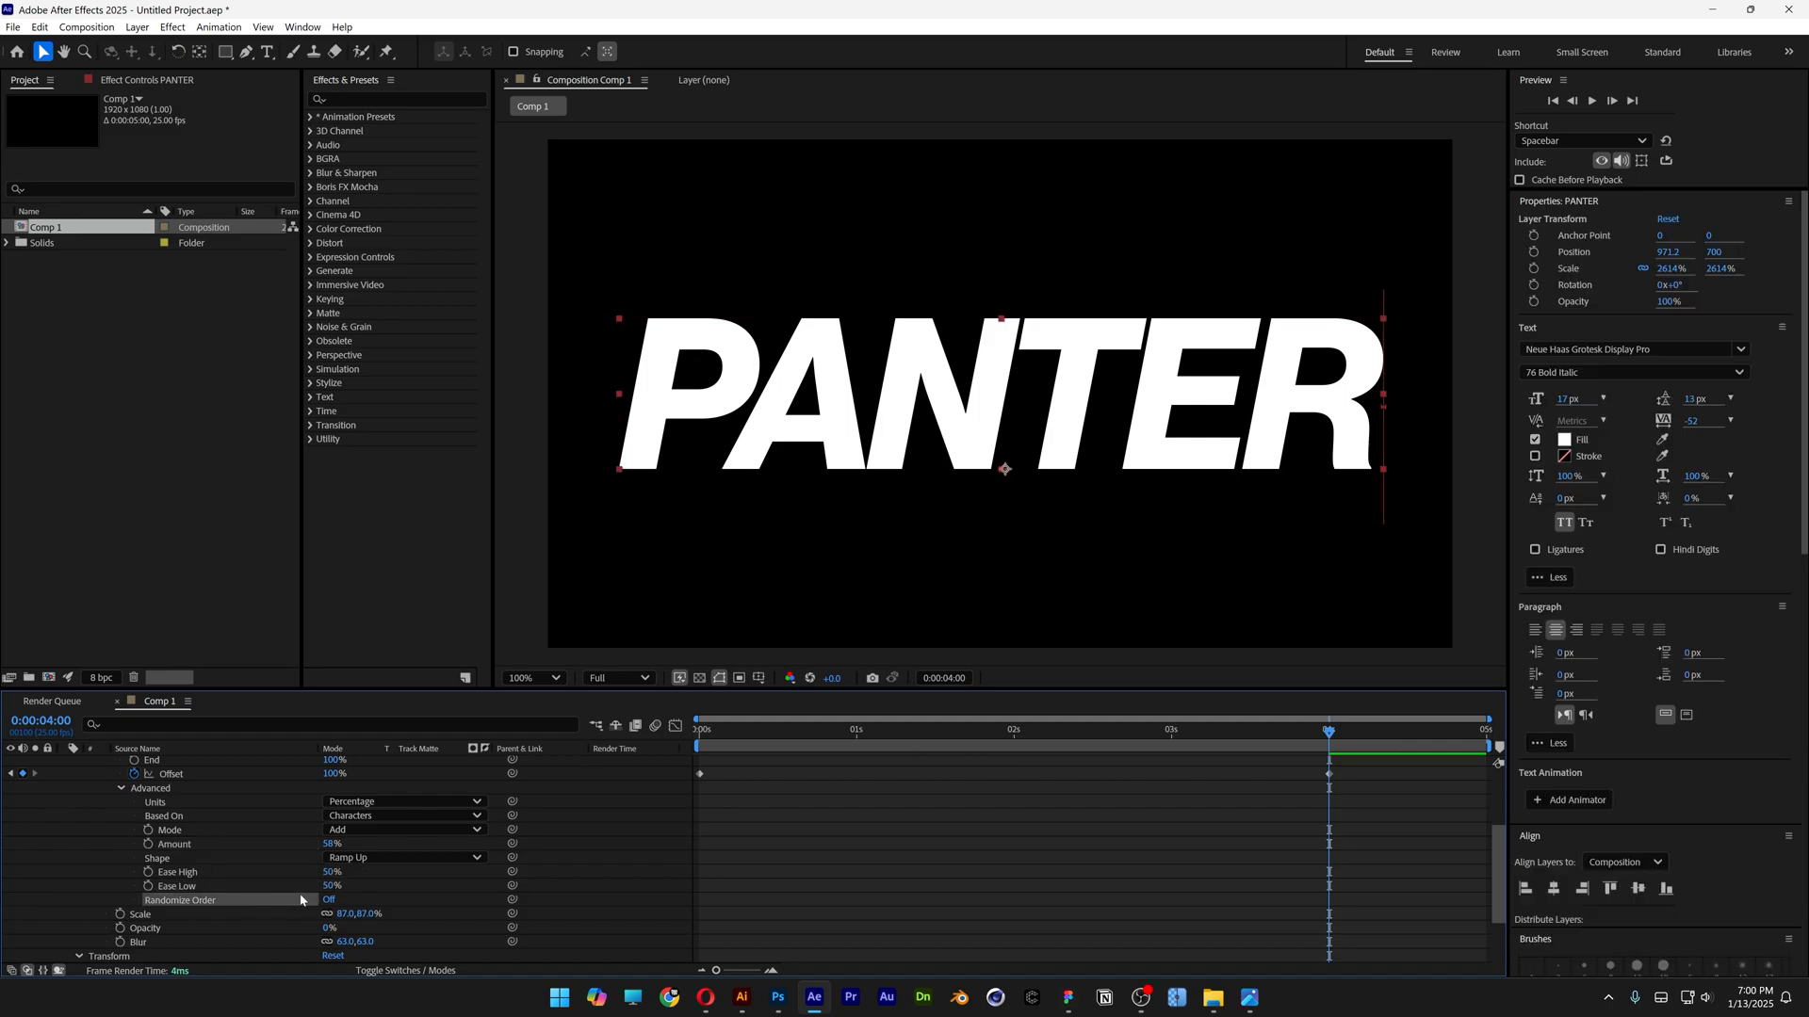
{"action": "left_click", "coordinate": [329, 900]}
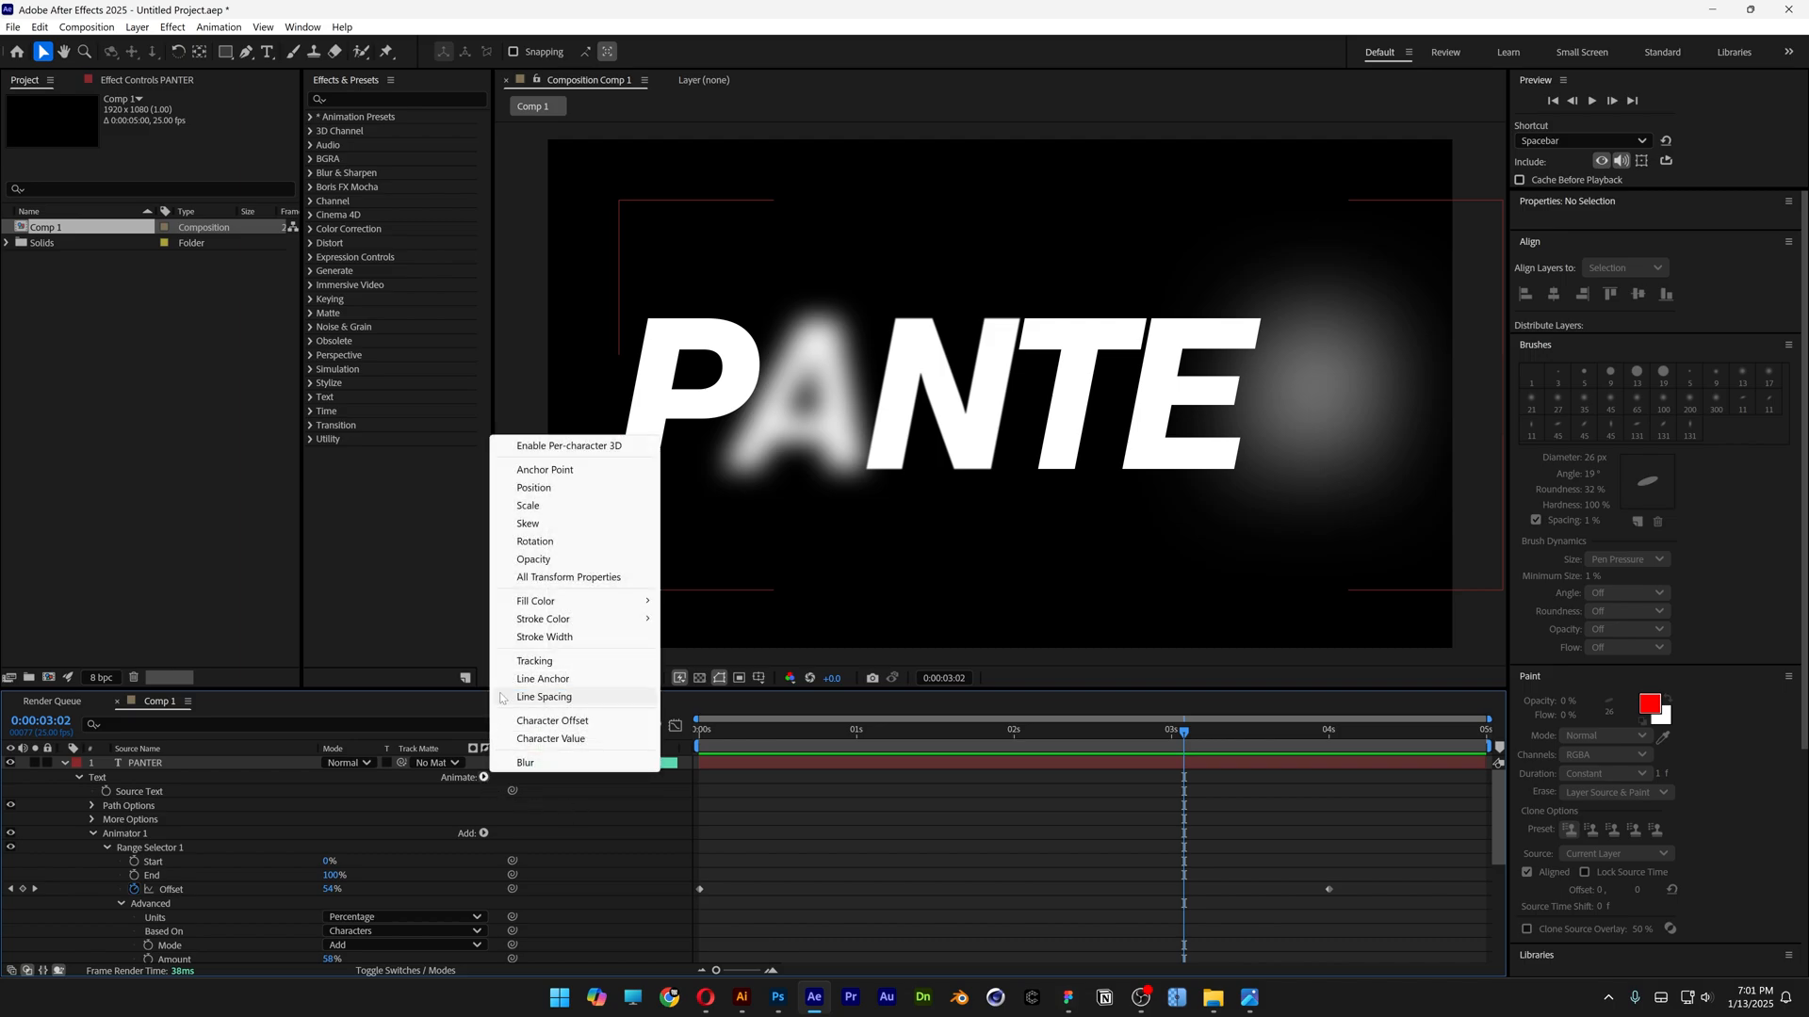
- Add a second text animator with Tracking Amount and move later in the timeline
{"action": "left_click", "coordinate": [533, 659]}
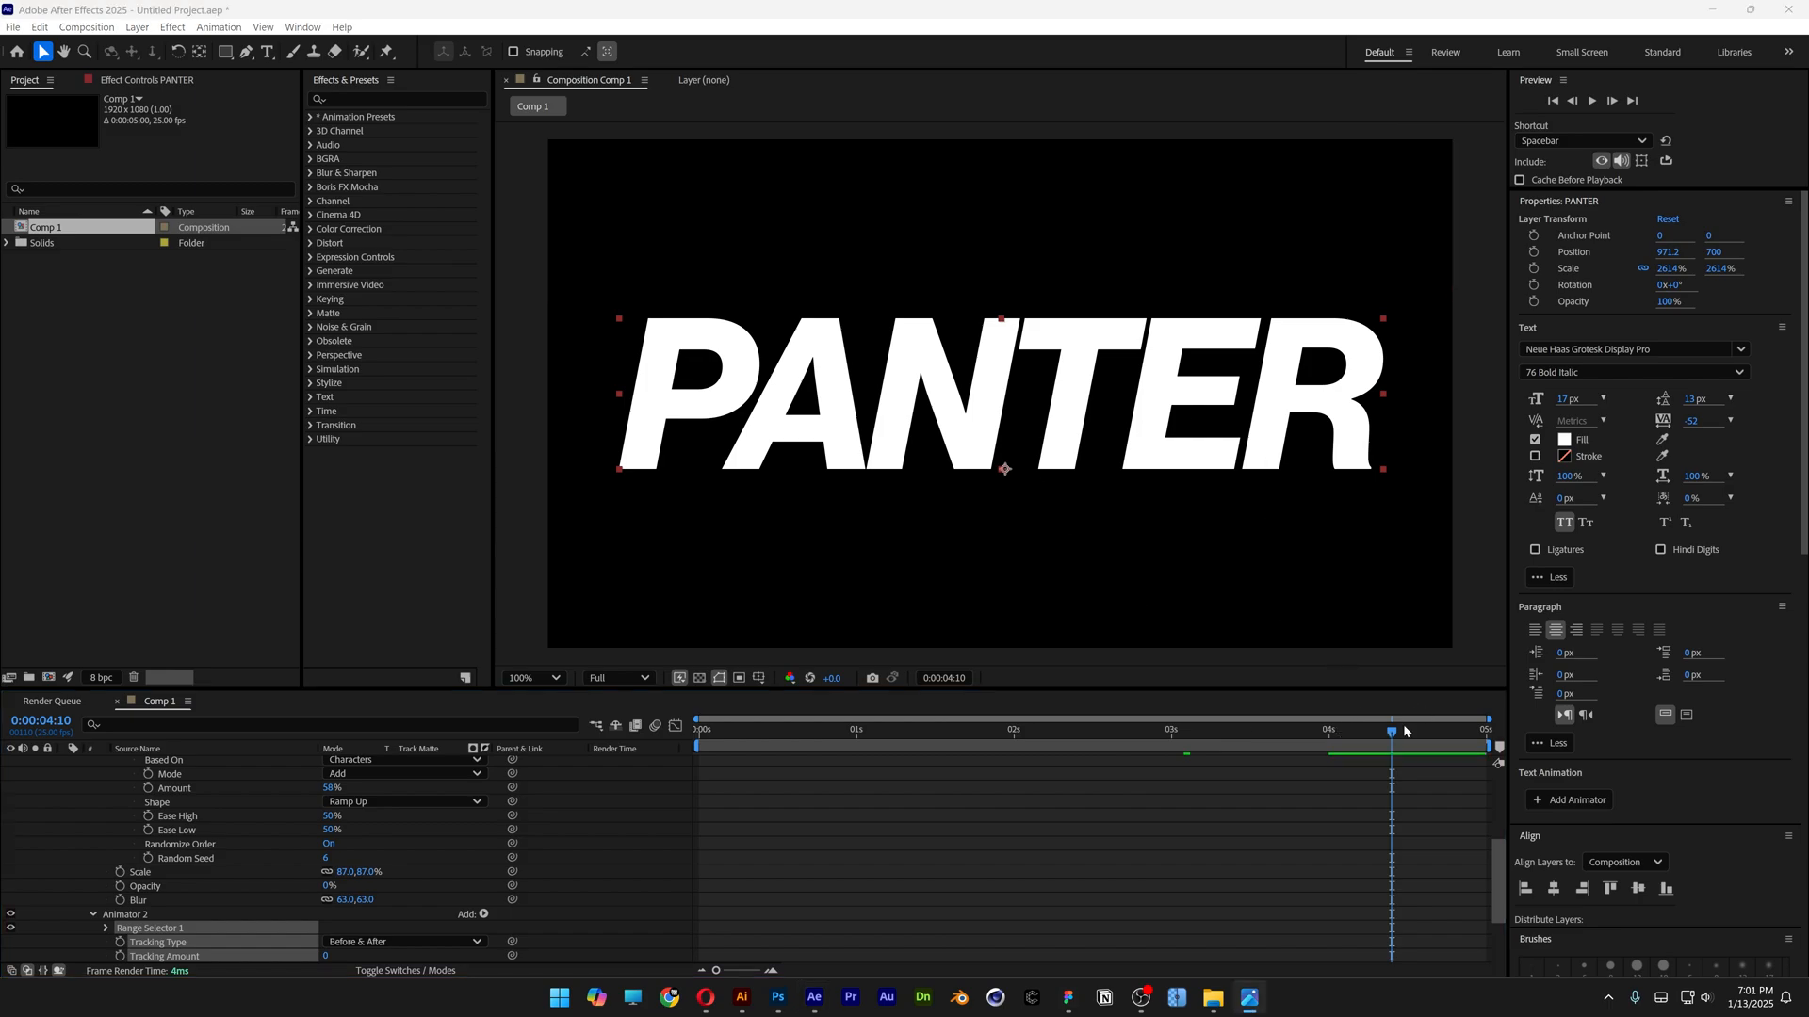
{"action": "left_click", "coordinate": [697, 729]}
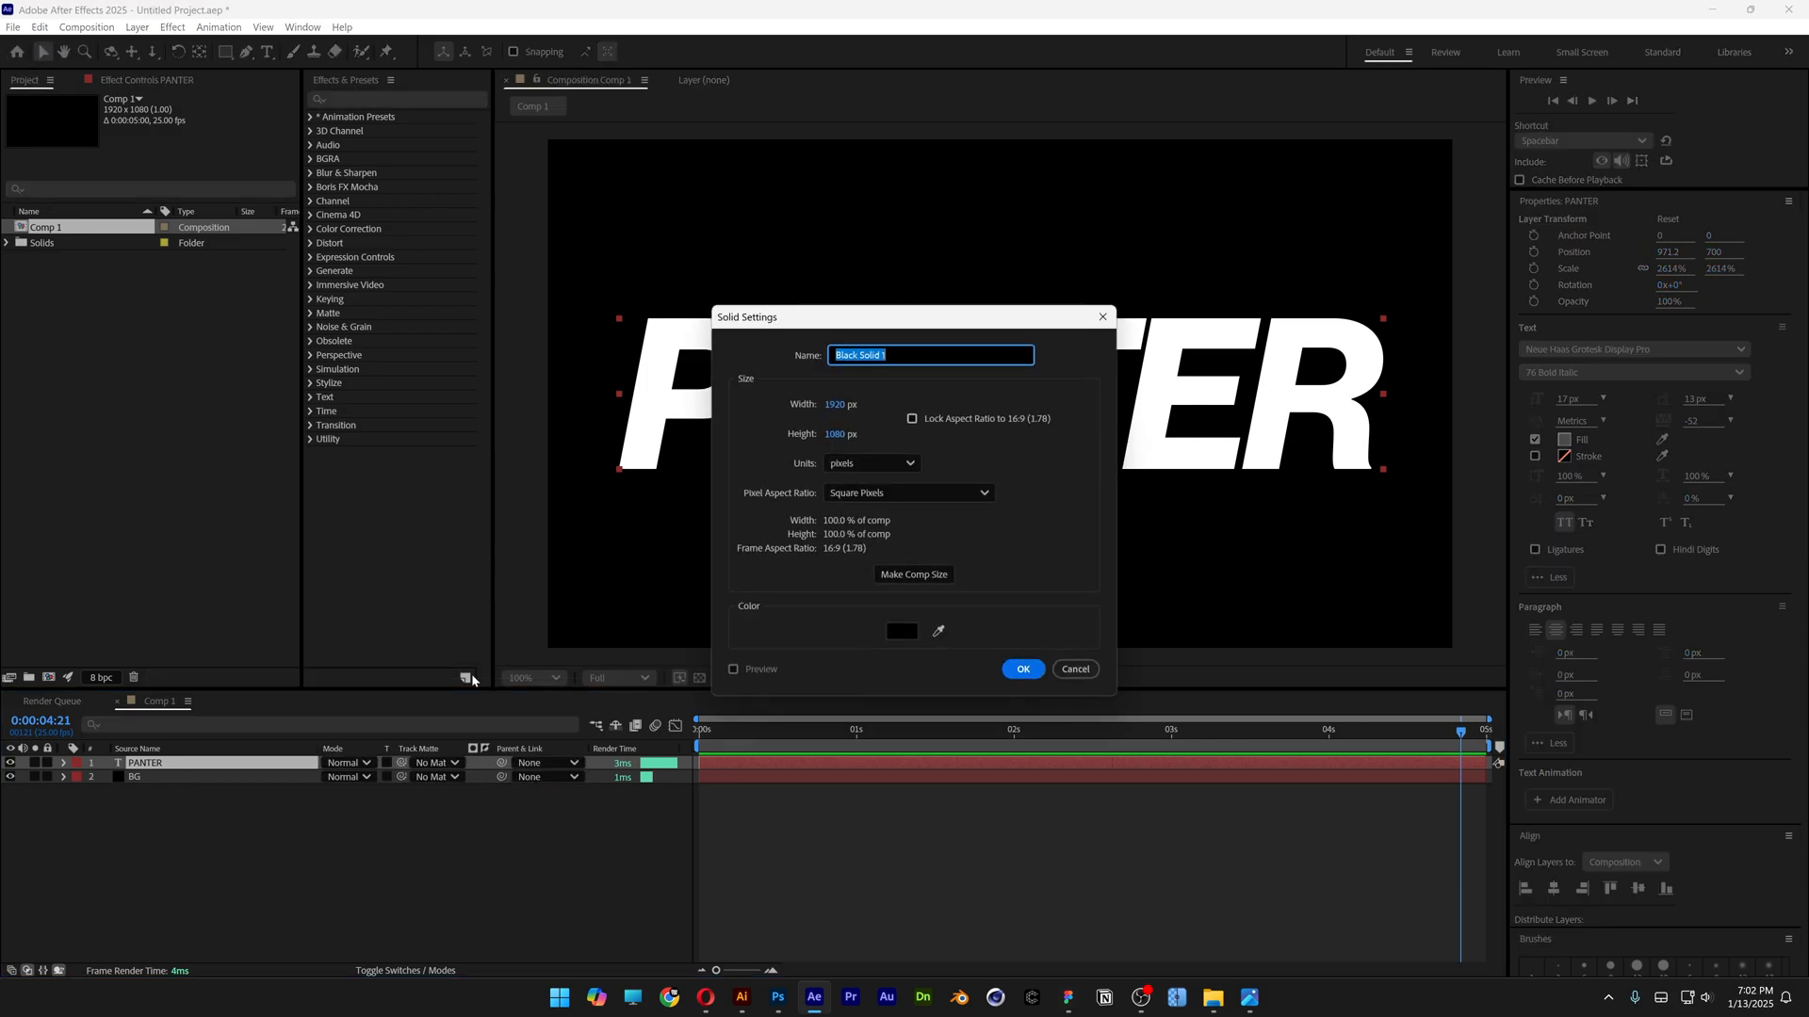
- Create a full-frame solid layer named Noise above PANTER and BG
{"action": "left_click", "coordinate": [1021, 669]}
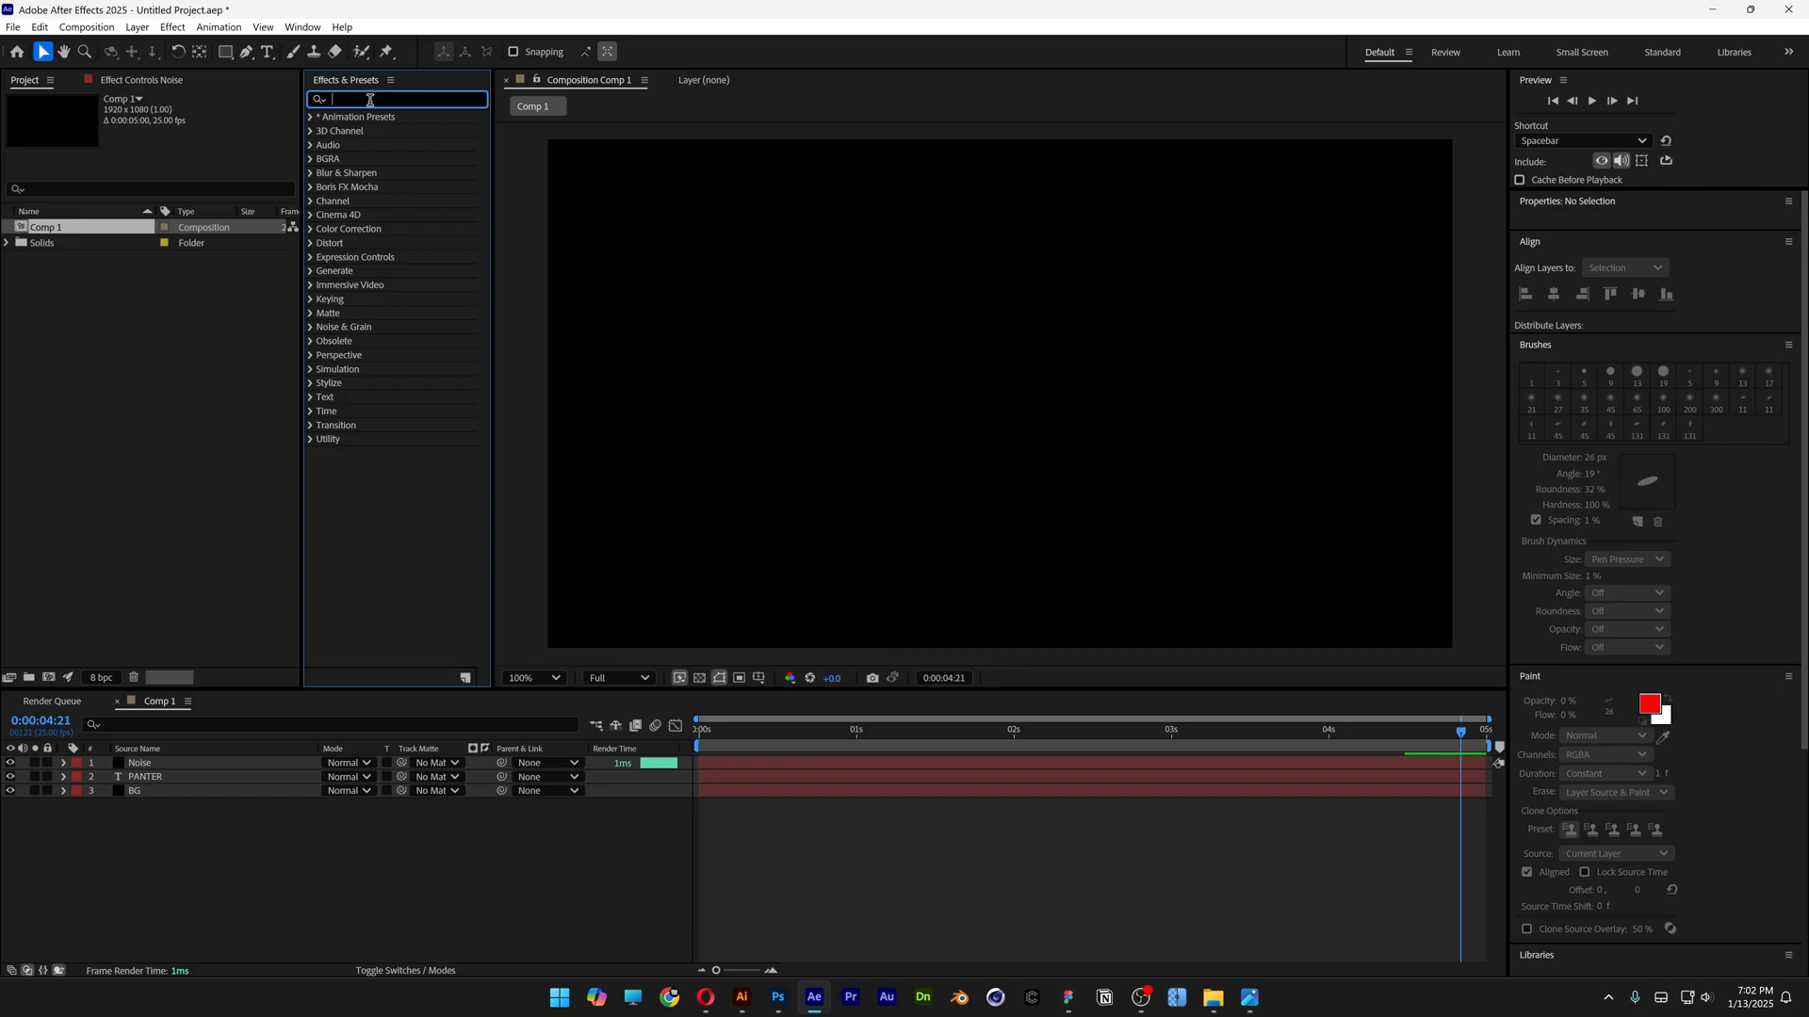
- Apply Fractal Noise to the Noise layer with the Swirly fractal type
{"action": "type", "text": "fractal noise"}
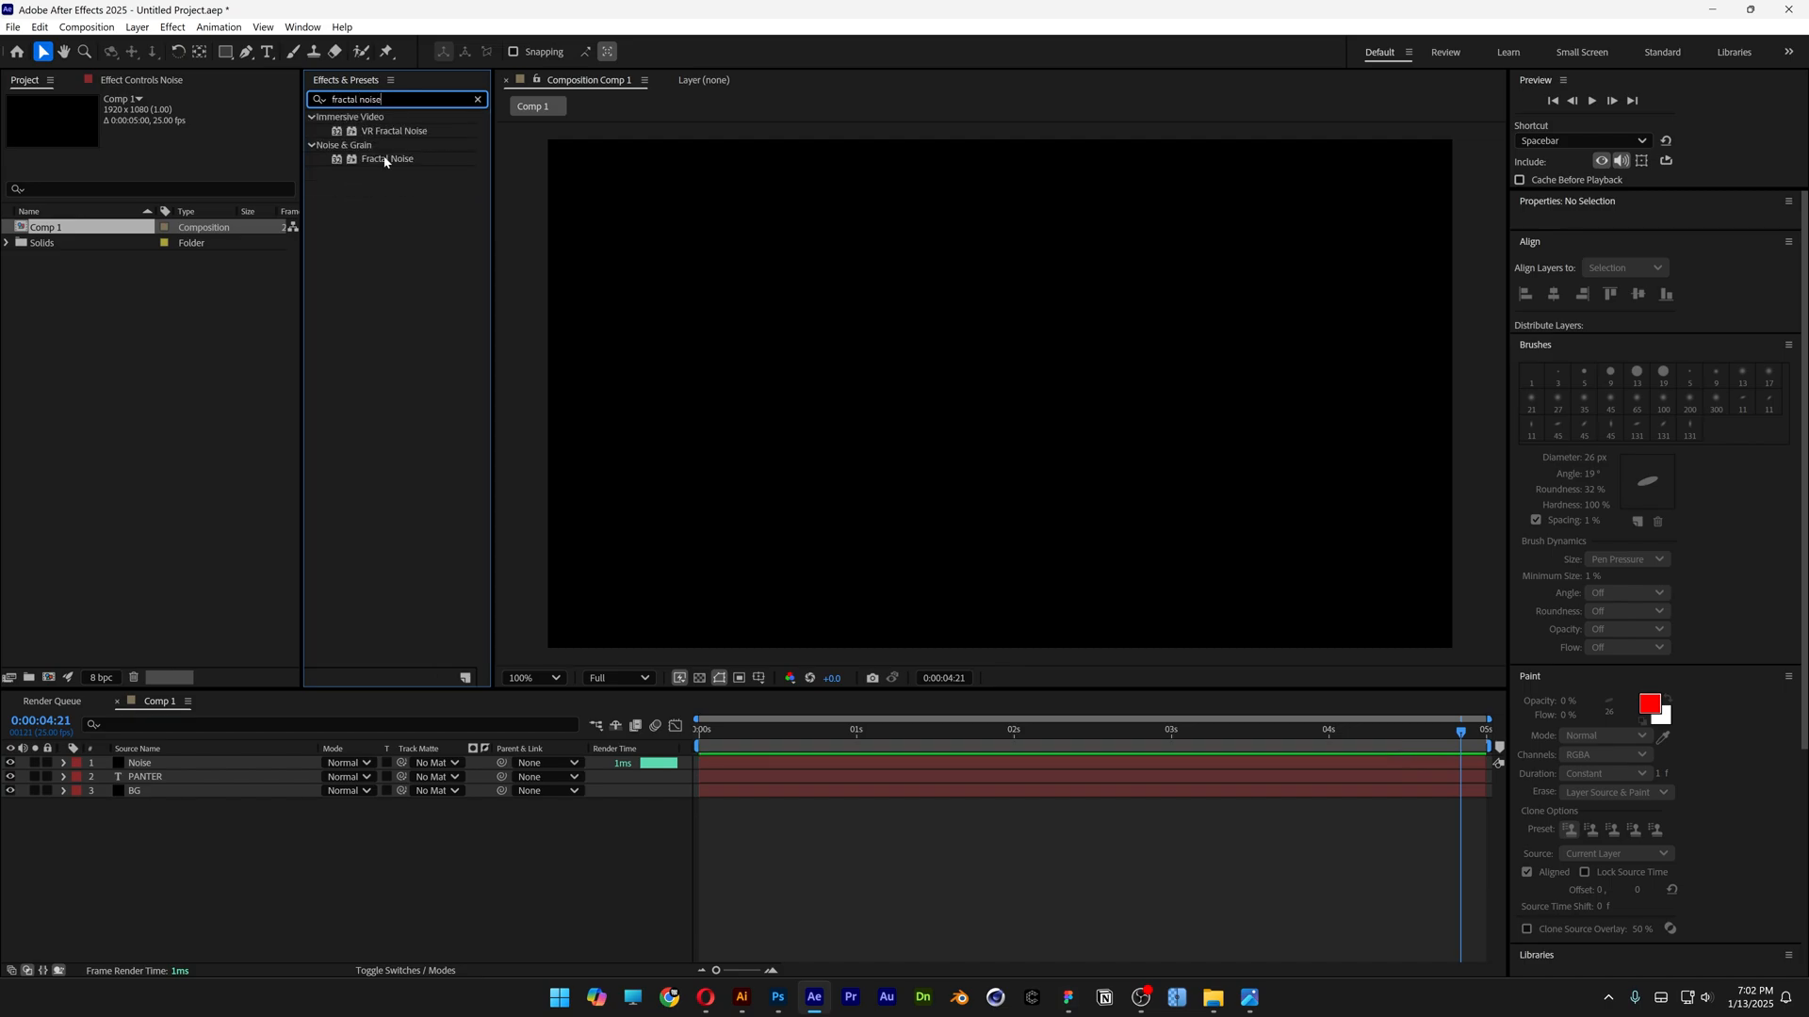
{"action": "double_click", "coordinate": [388, 158]}
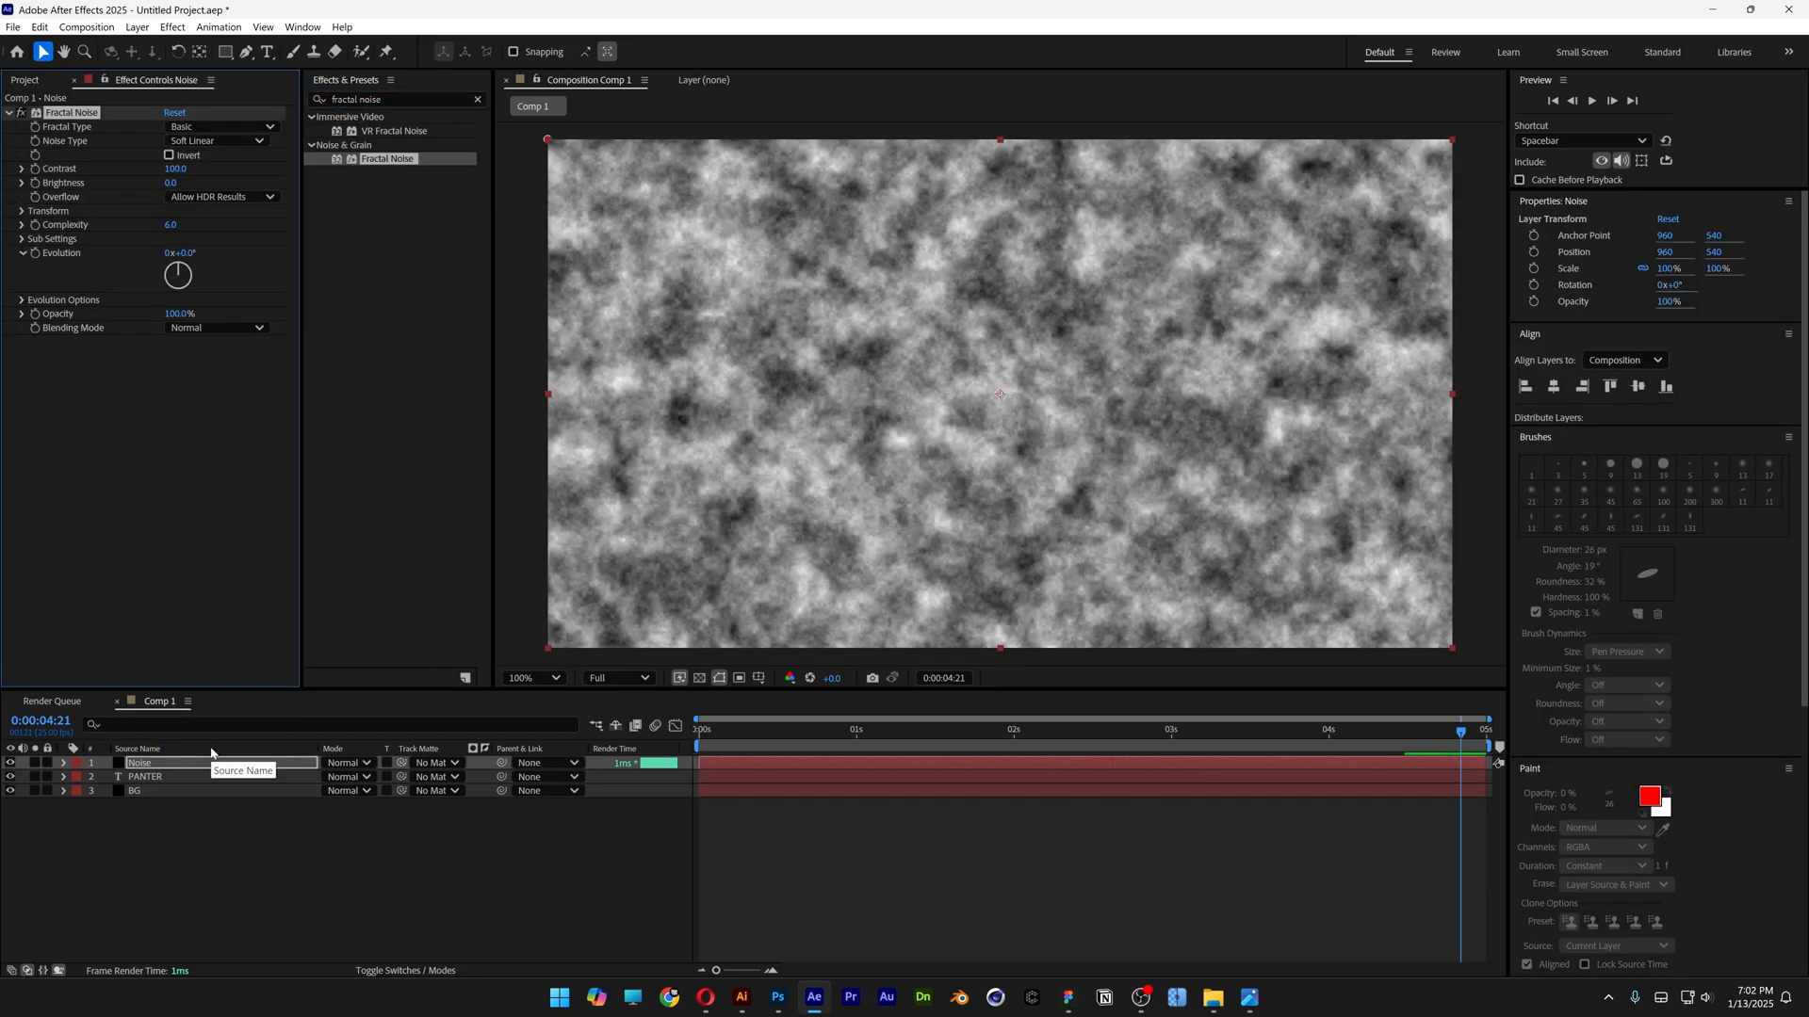
{"action": "left_click", "coordinate": [218, 127]}
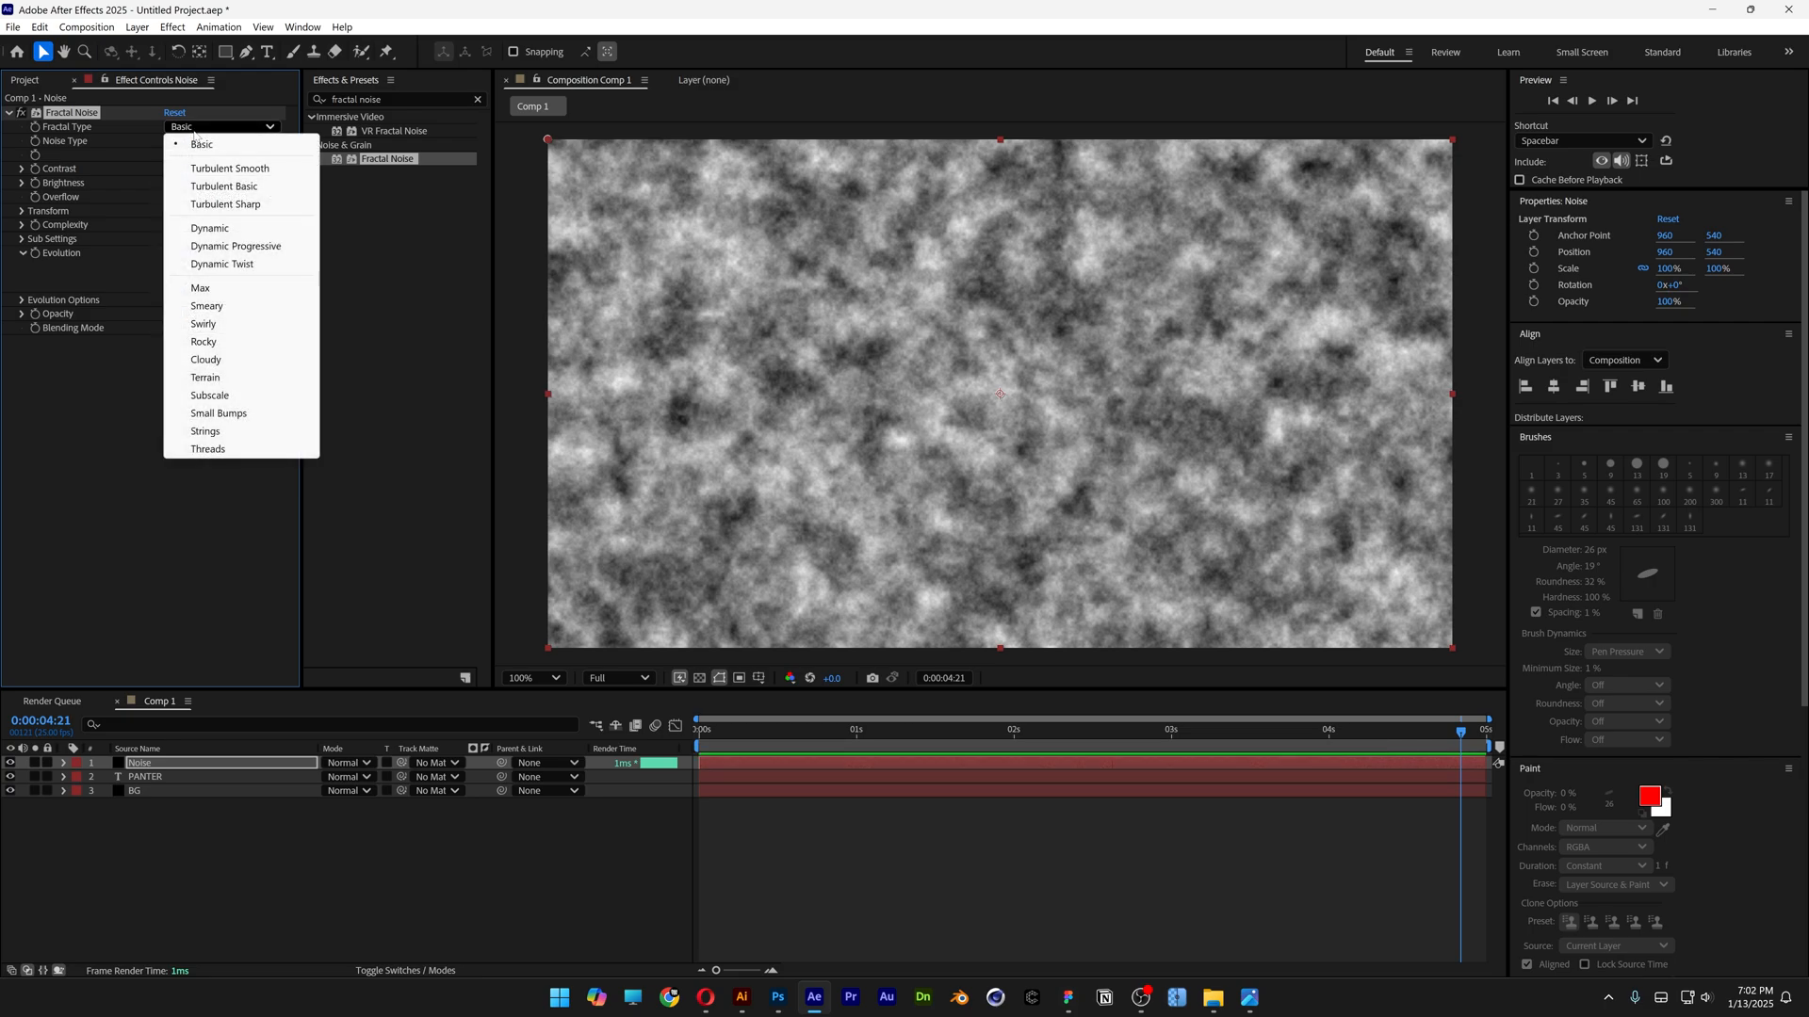
{"action": "left_click", "coordinate": [204, 324]}
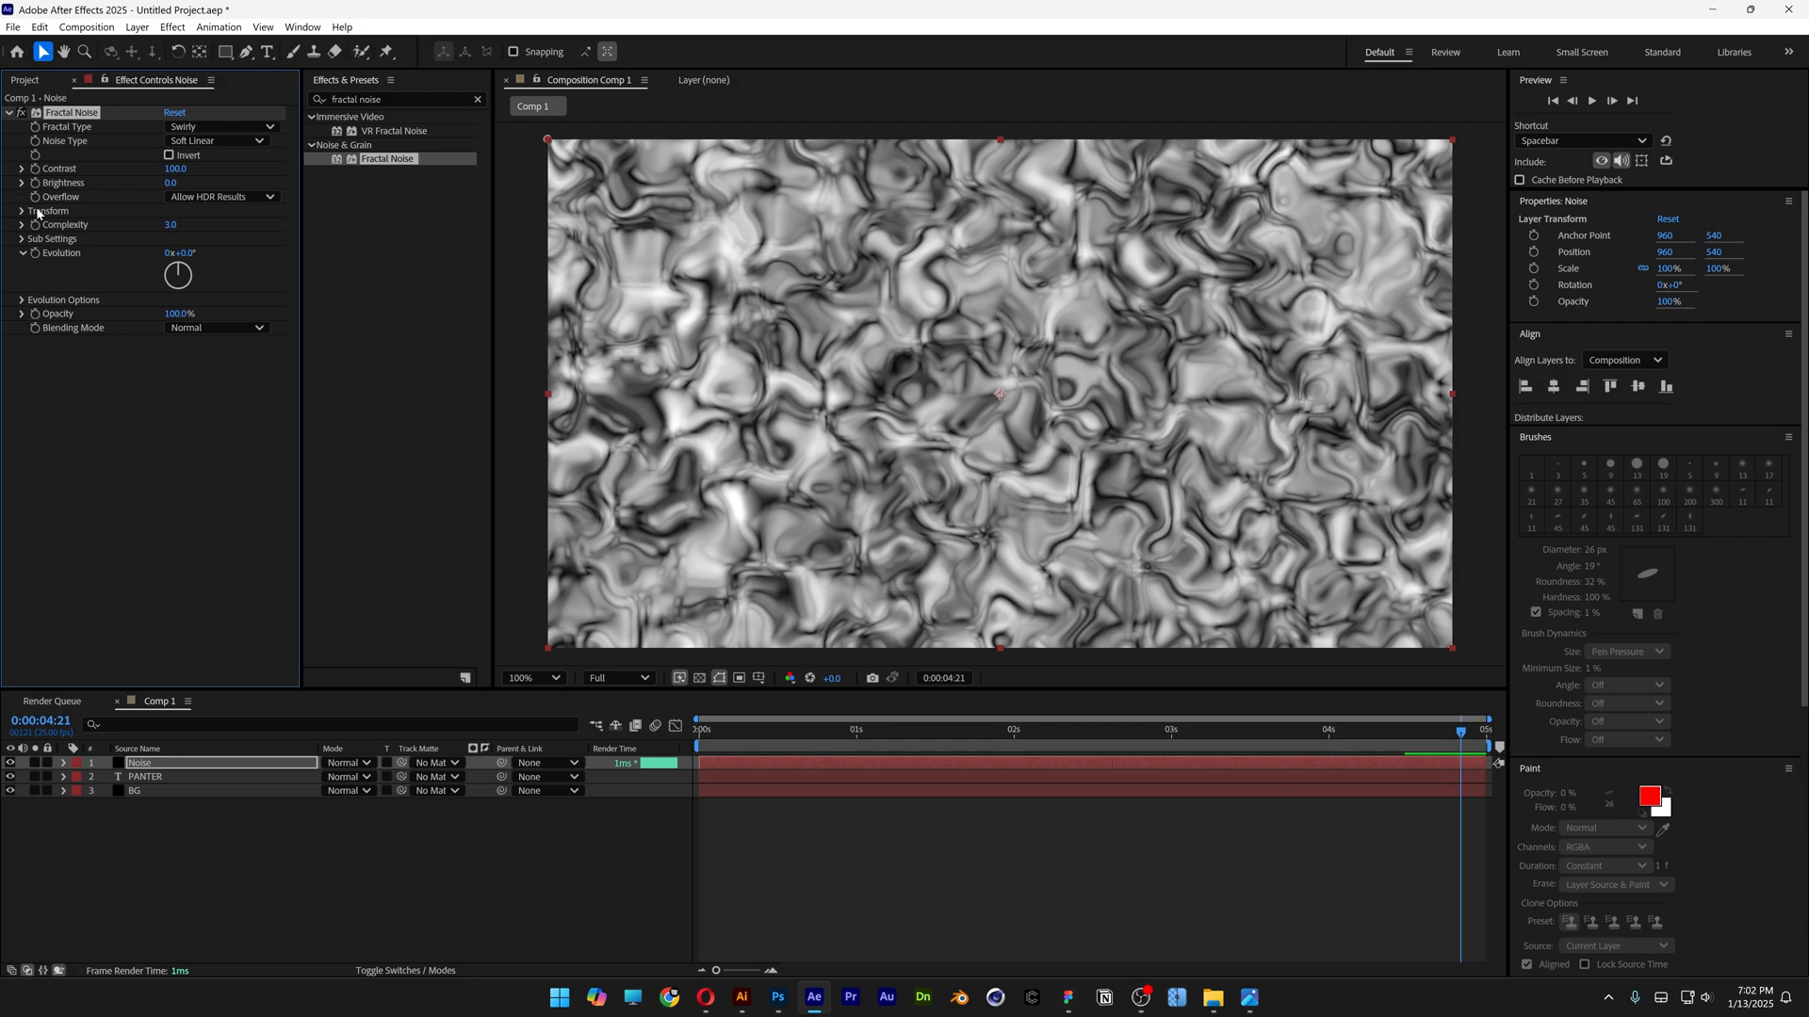
- Enlarge the noise pattern scale toward 271 in the transform settings
{"action": "left_click", "coordinate": [21, 209]}
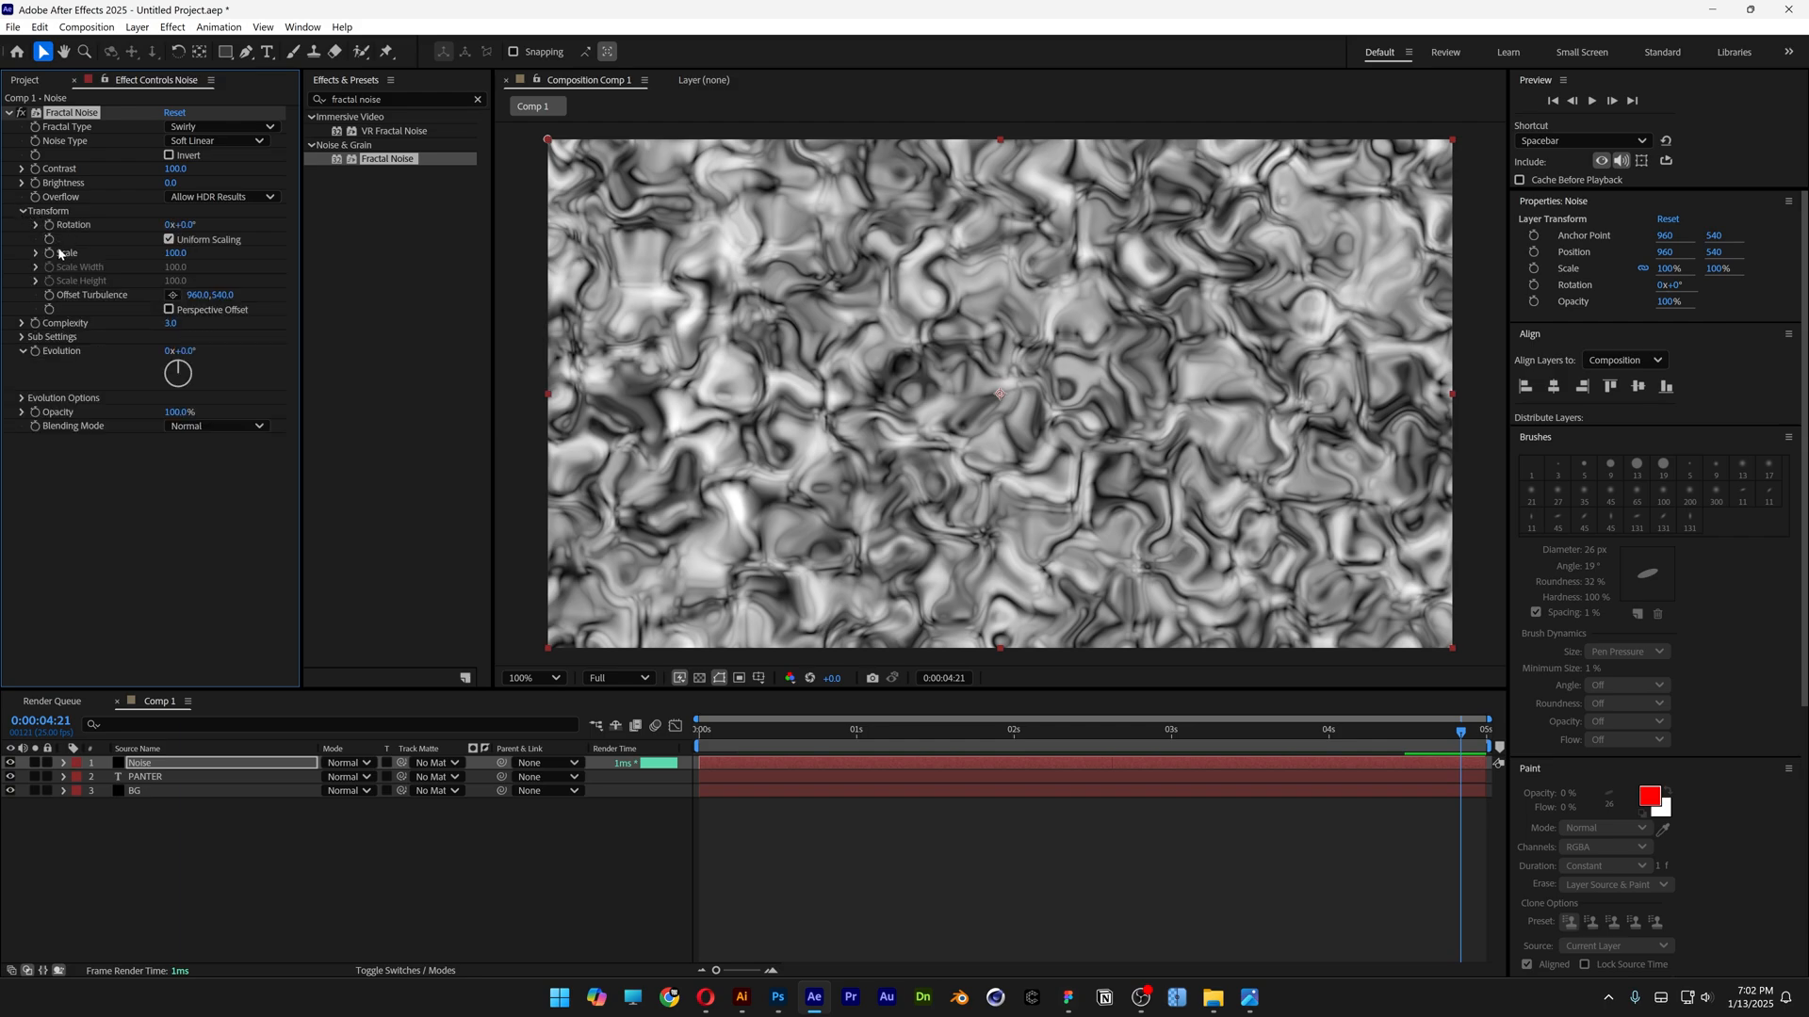
{"action": "left_click", "coordinate": [33, 253]}
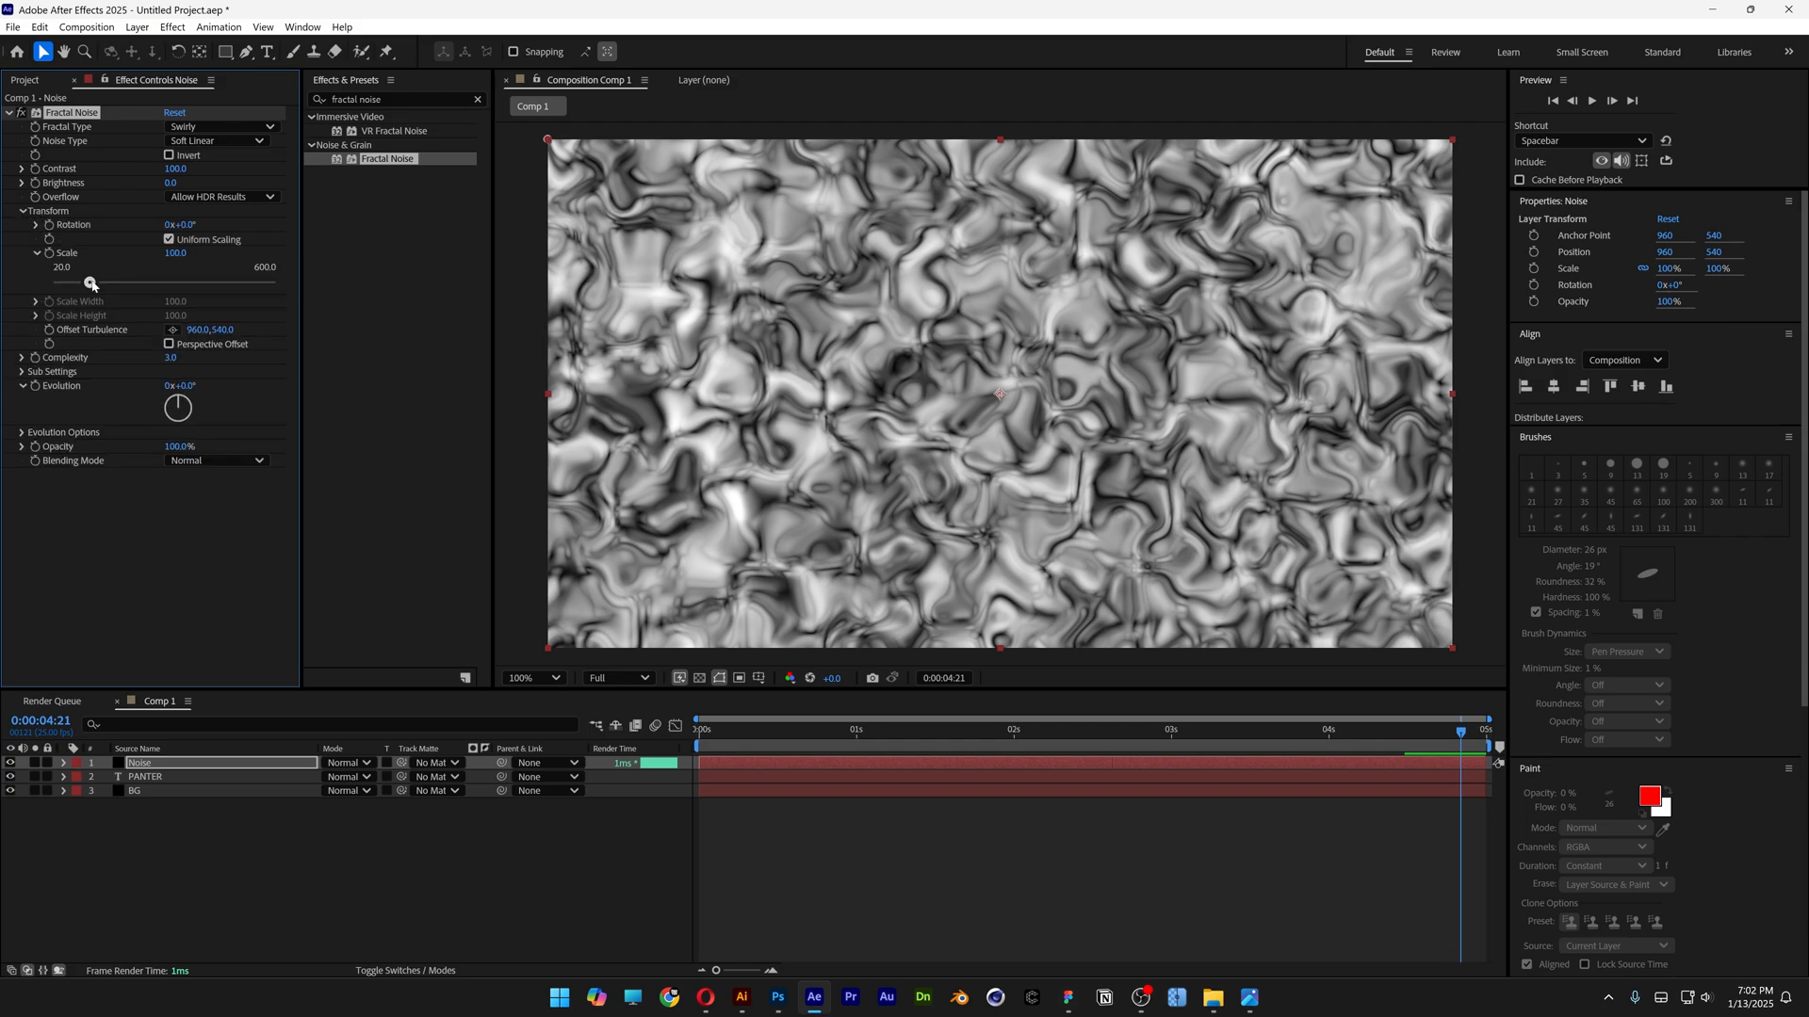
{"action": "left_click_drag", "start_coordinate": [90, 282], "coordinate": [154, 283]}
{"action": "type", "text": "time*35"}
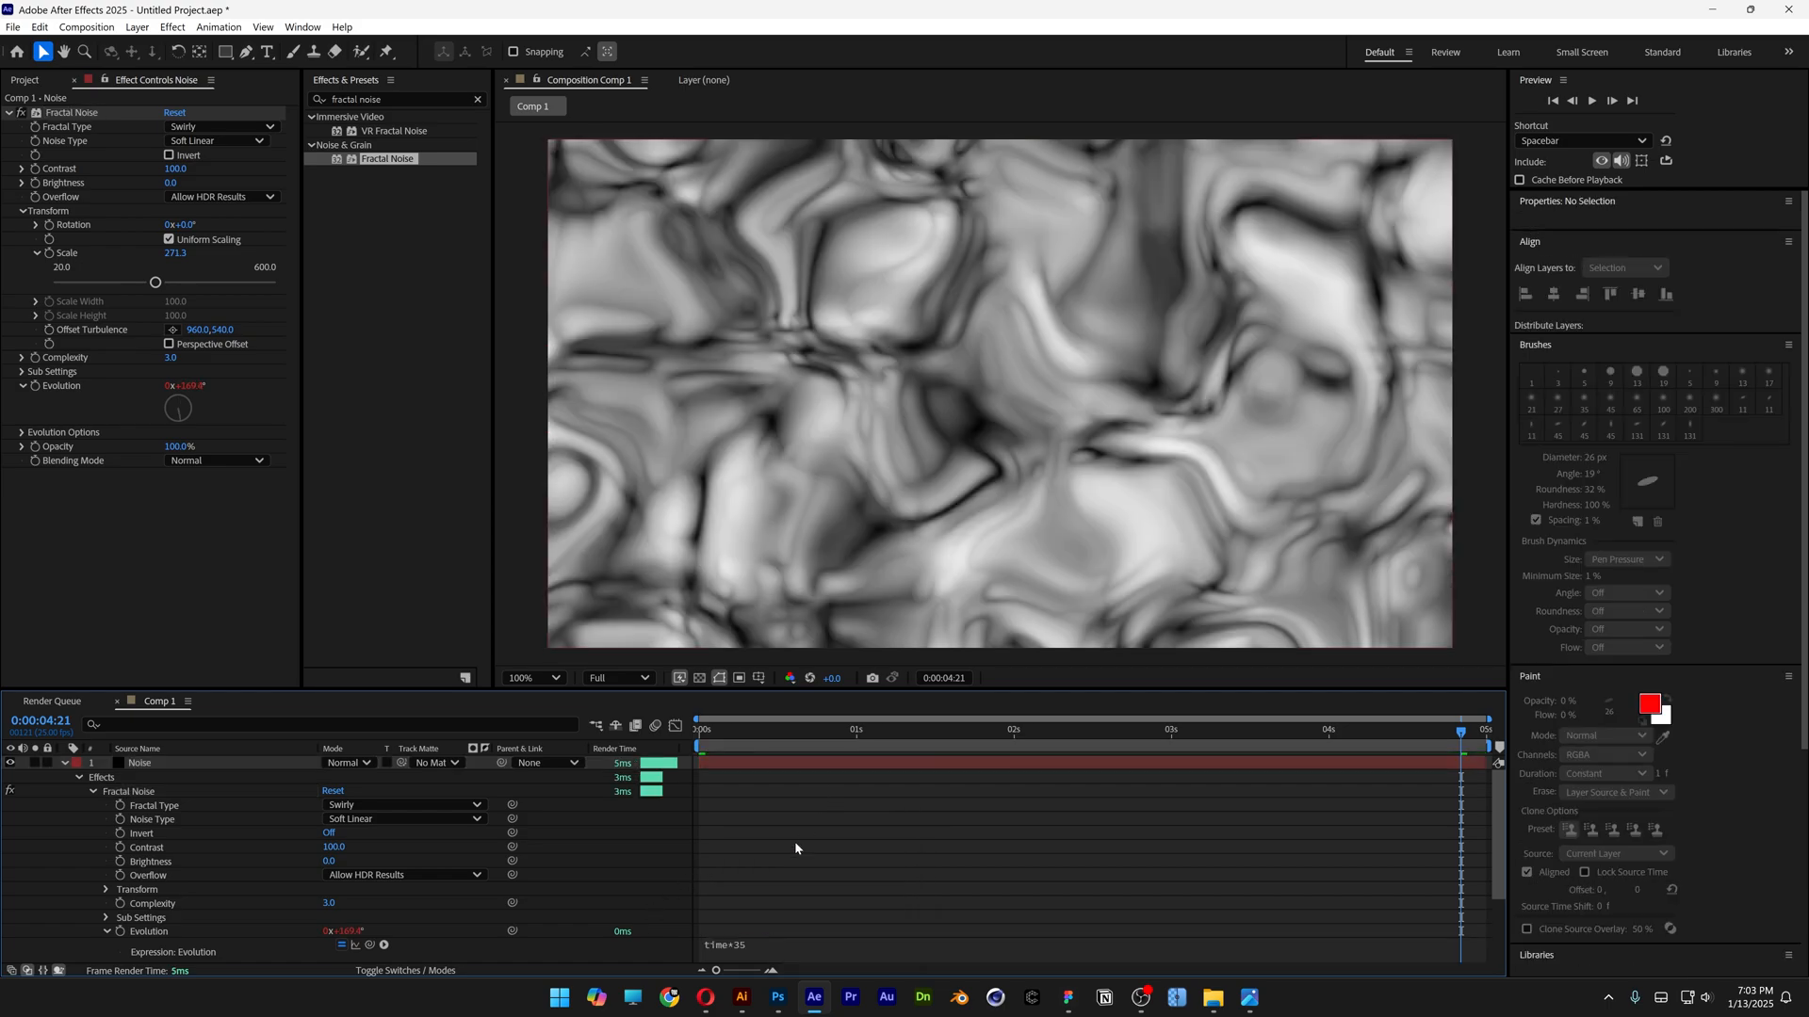
- Check the noise evolution at an earlier frame and collapse the Noise layer
{"action": "left_click", "coordinate": [825, 729]}
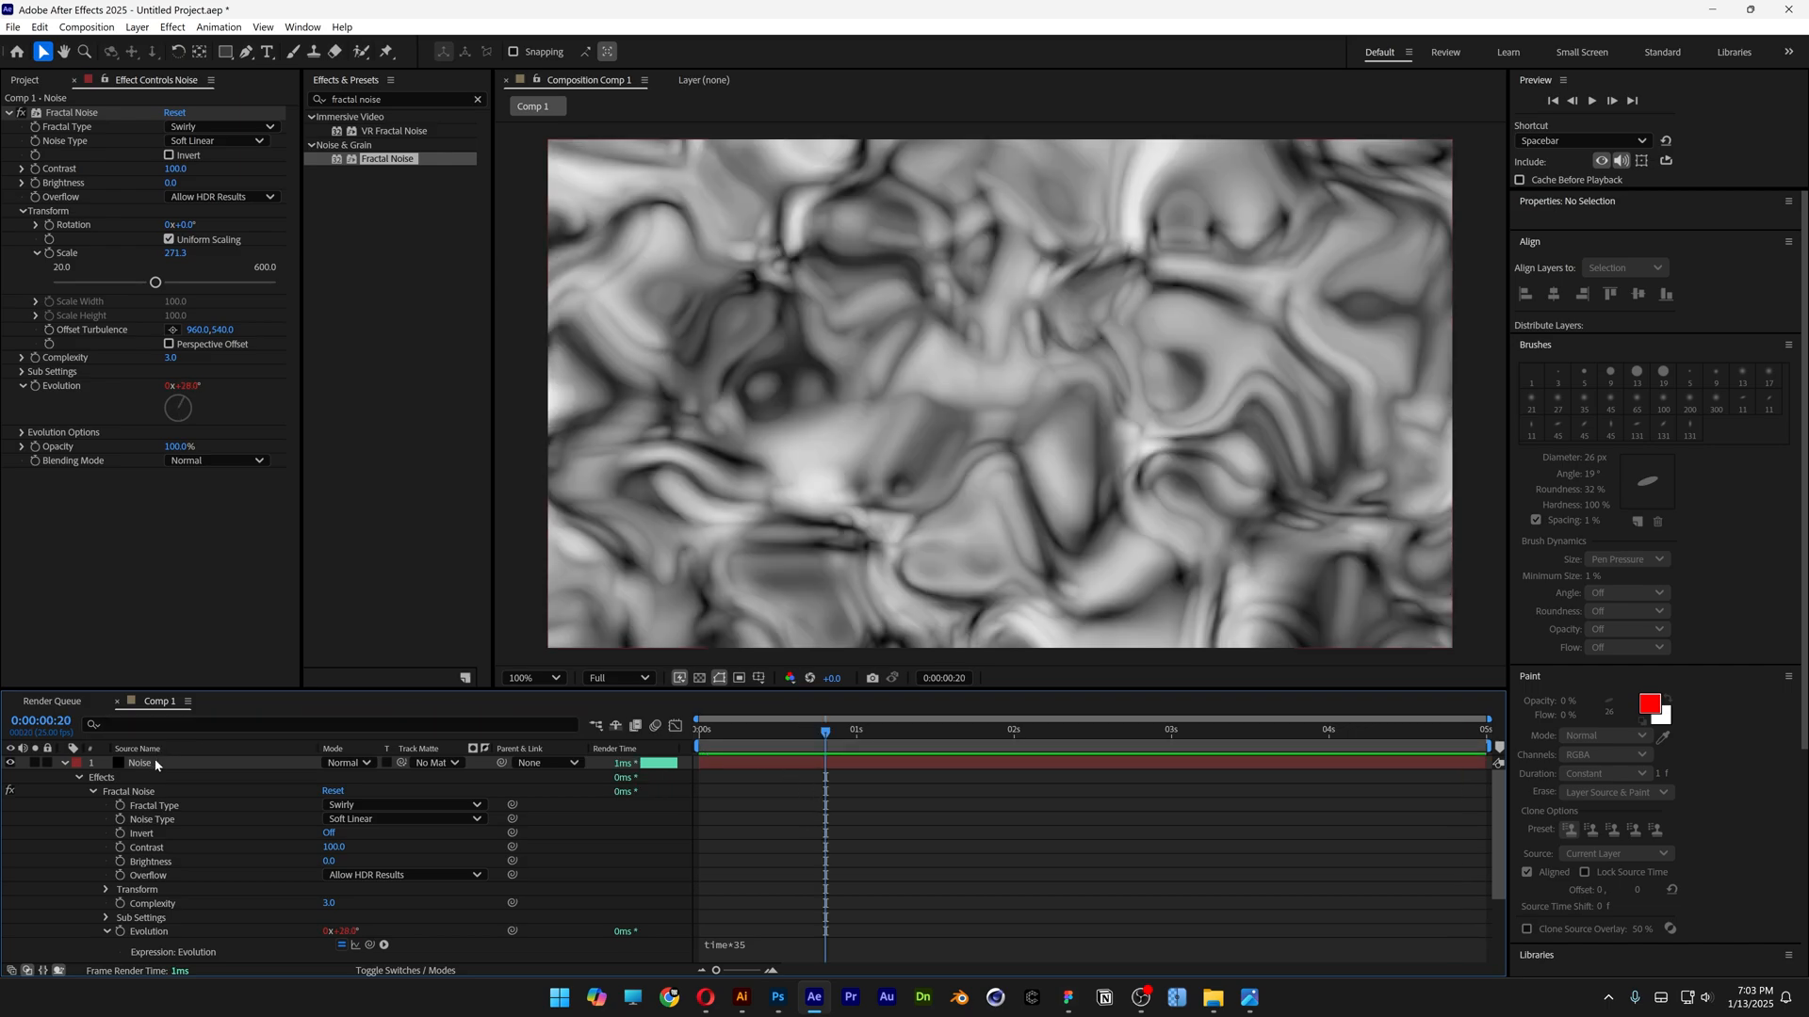
{"action": "left_click", "coordinate": [139, 763]}
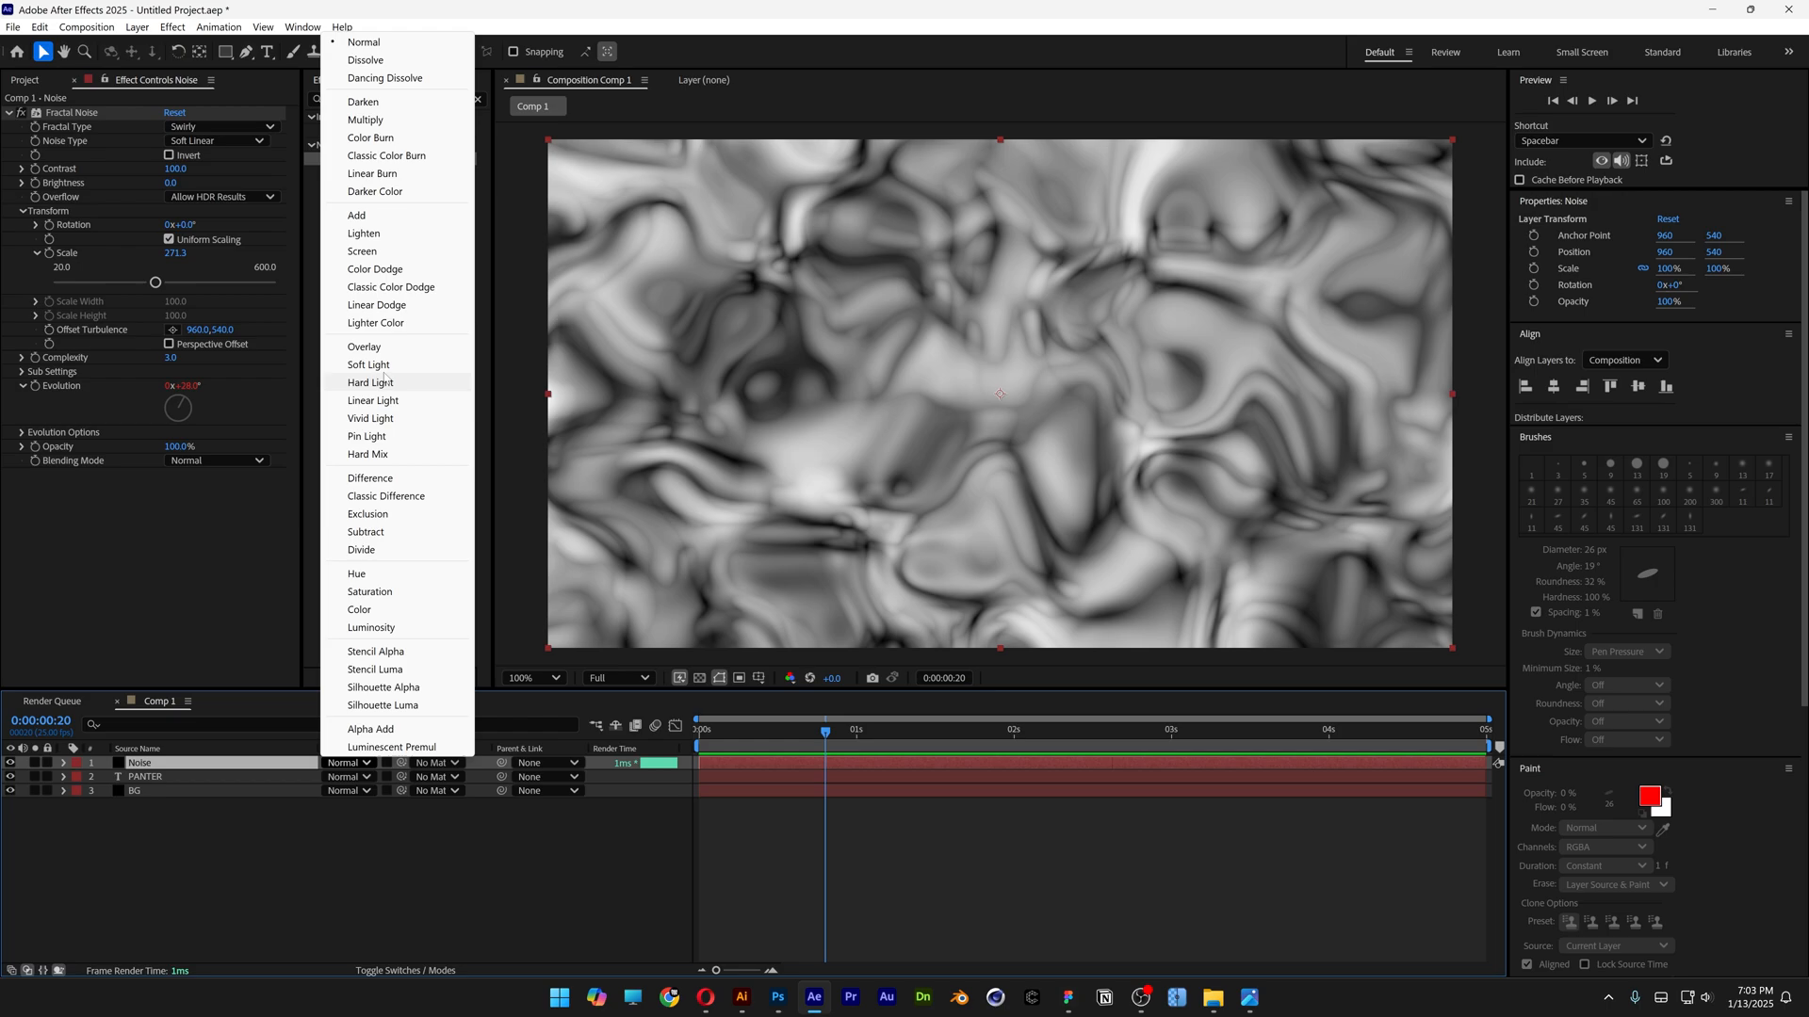
{"action": "left_click", "coordinate": [363, 347]}
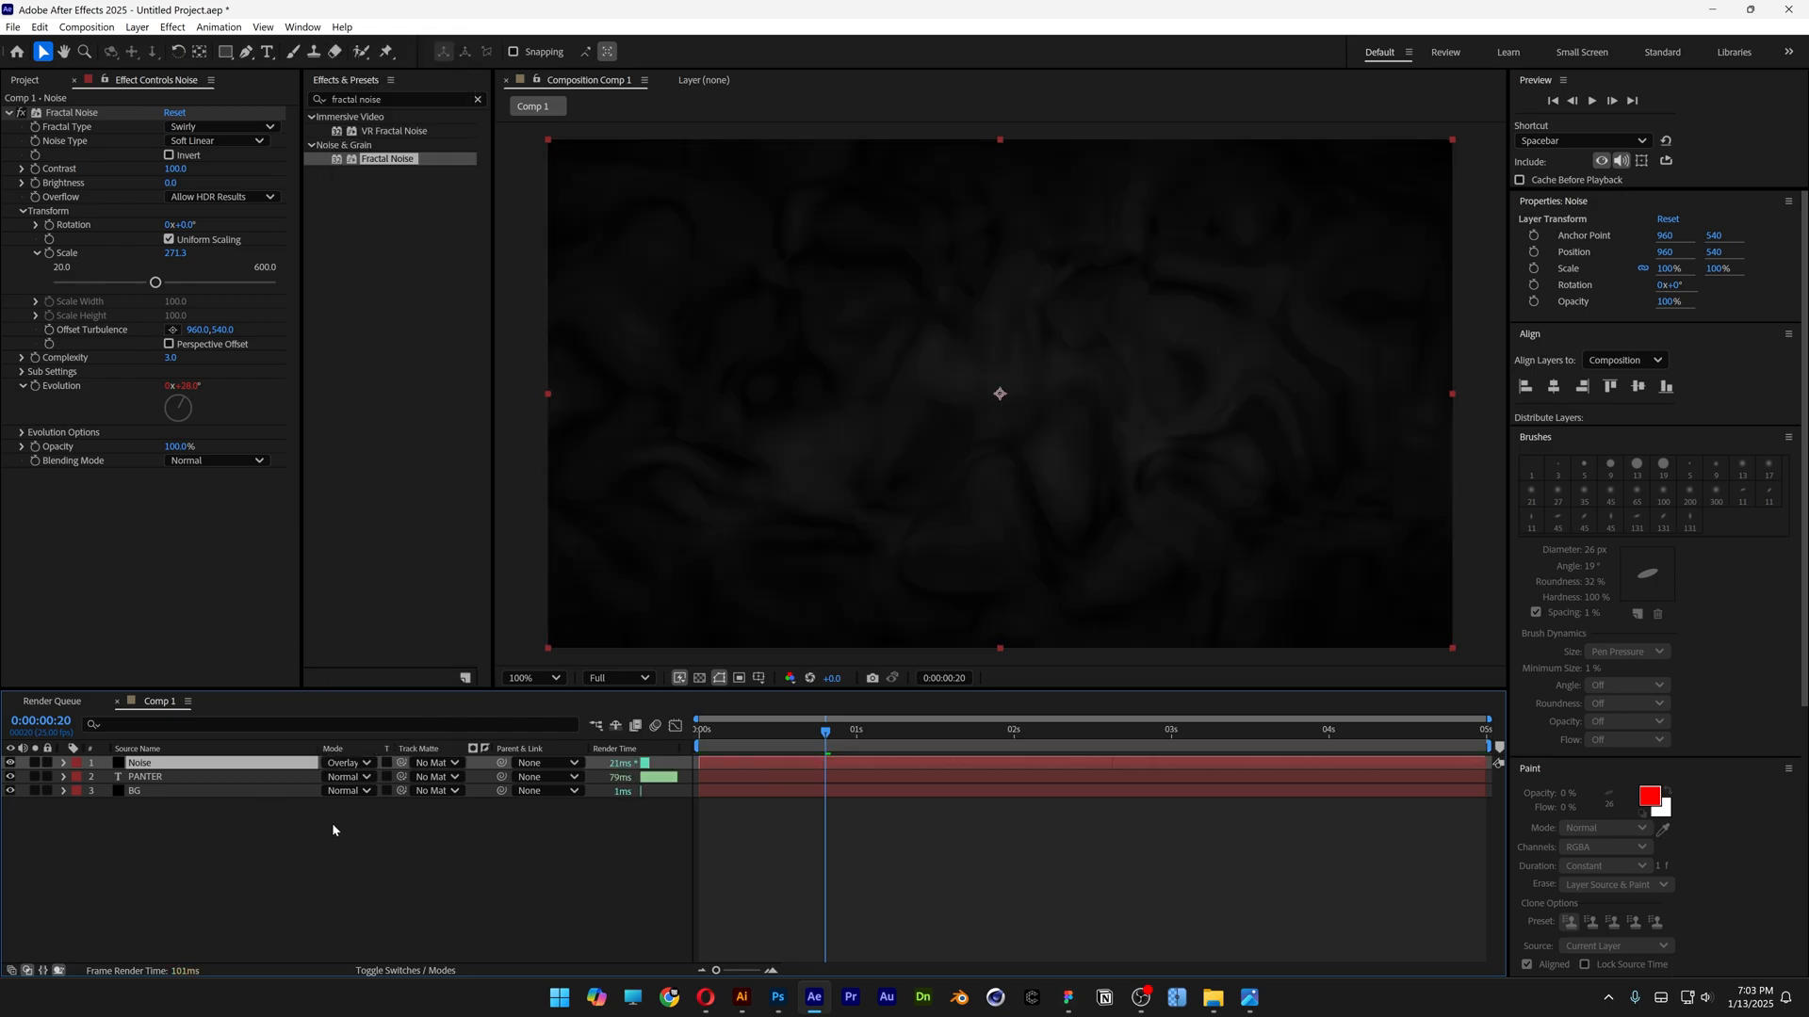
{"action": "left_click", "coordinate": [405, 971]}
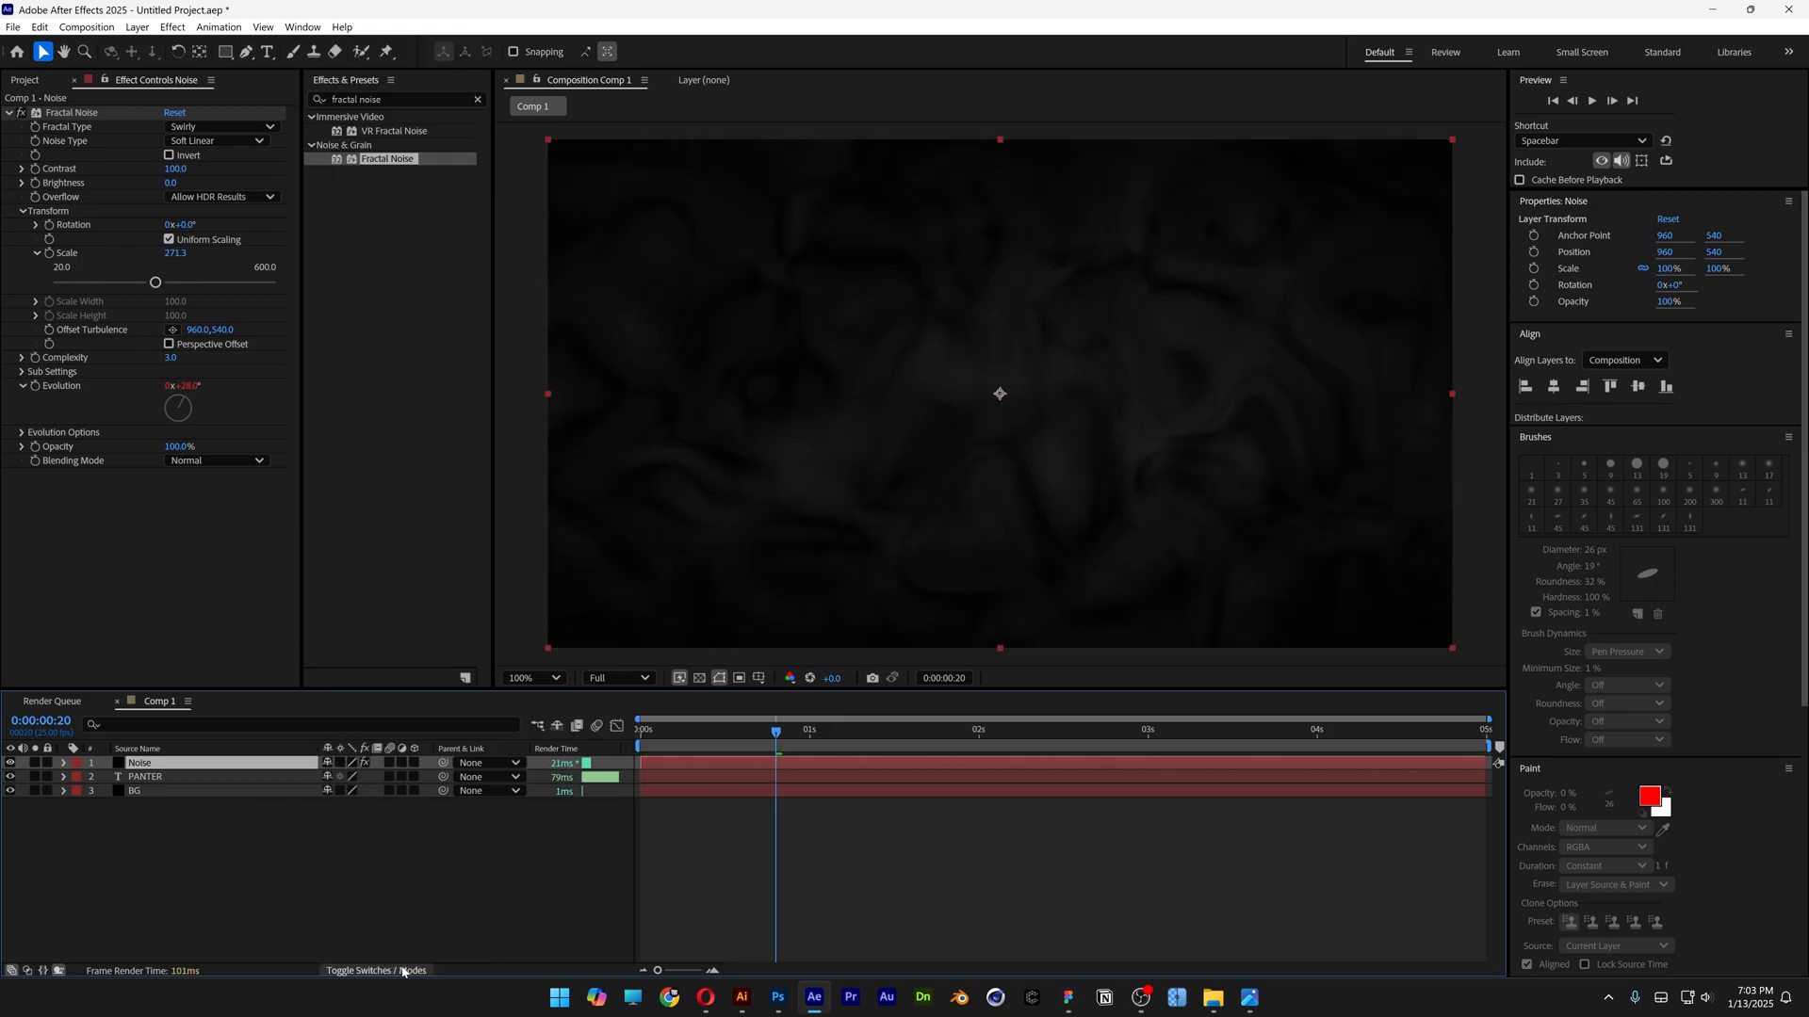
{"action": "left_click", "coordinate": [375, 970]}
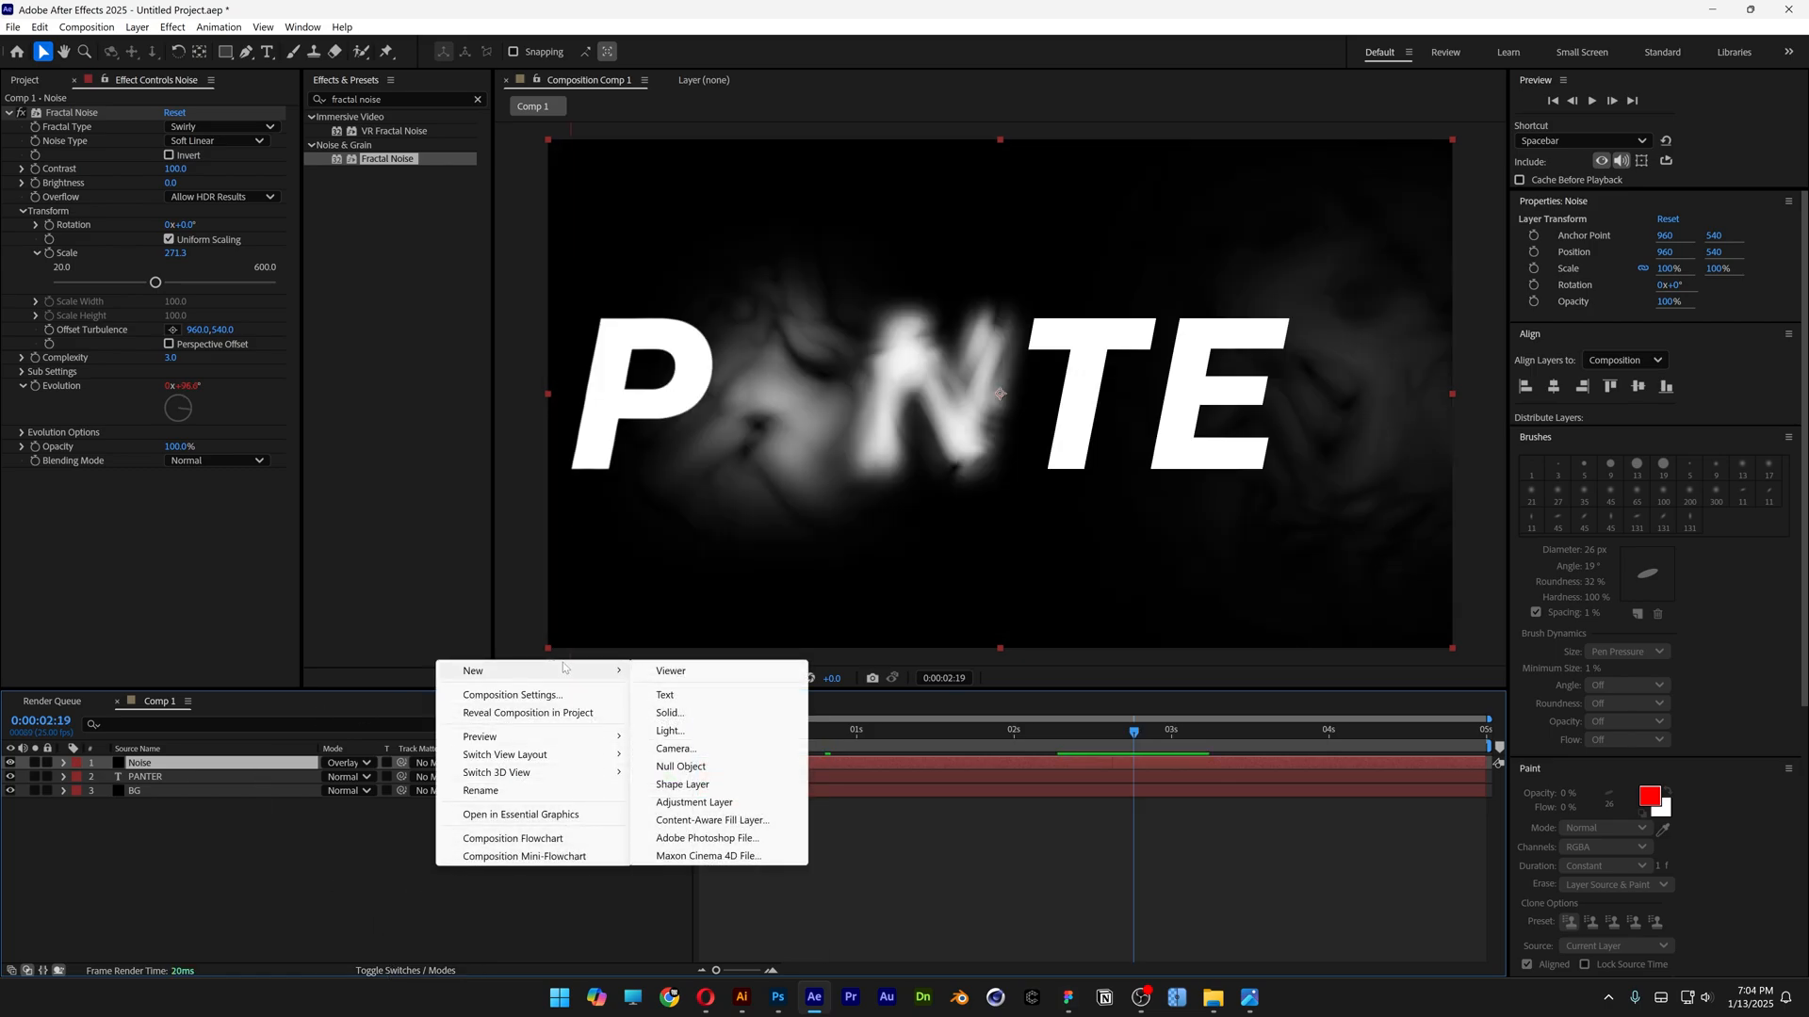
- Add a Blur adjustment layer with Gaussian Blur and set its mode to Lighten
{"action": "left_click", "coordinate": [693, 804]}
{"action": "type", "text": "gaussian b"}
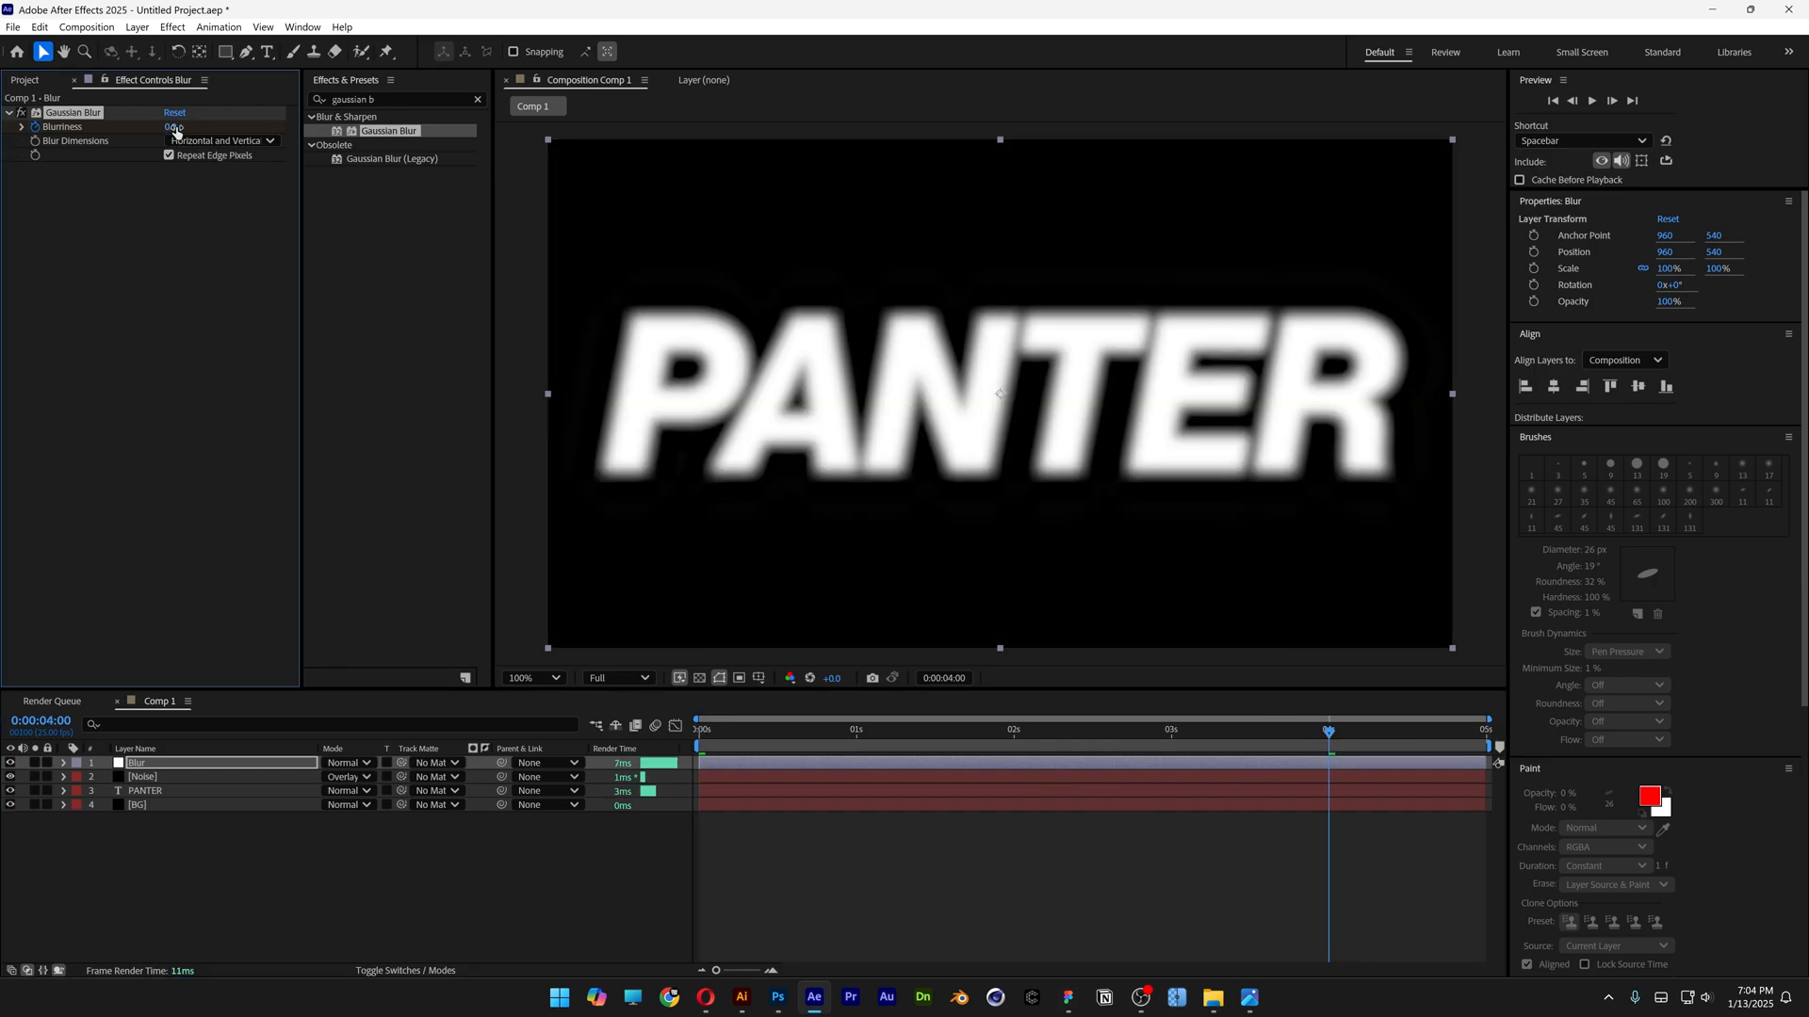
{"action": "left_click", "coordinate": [345, 763]}
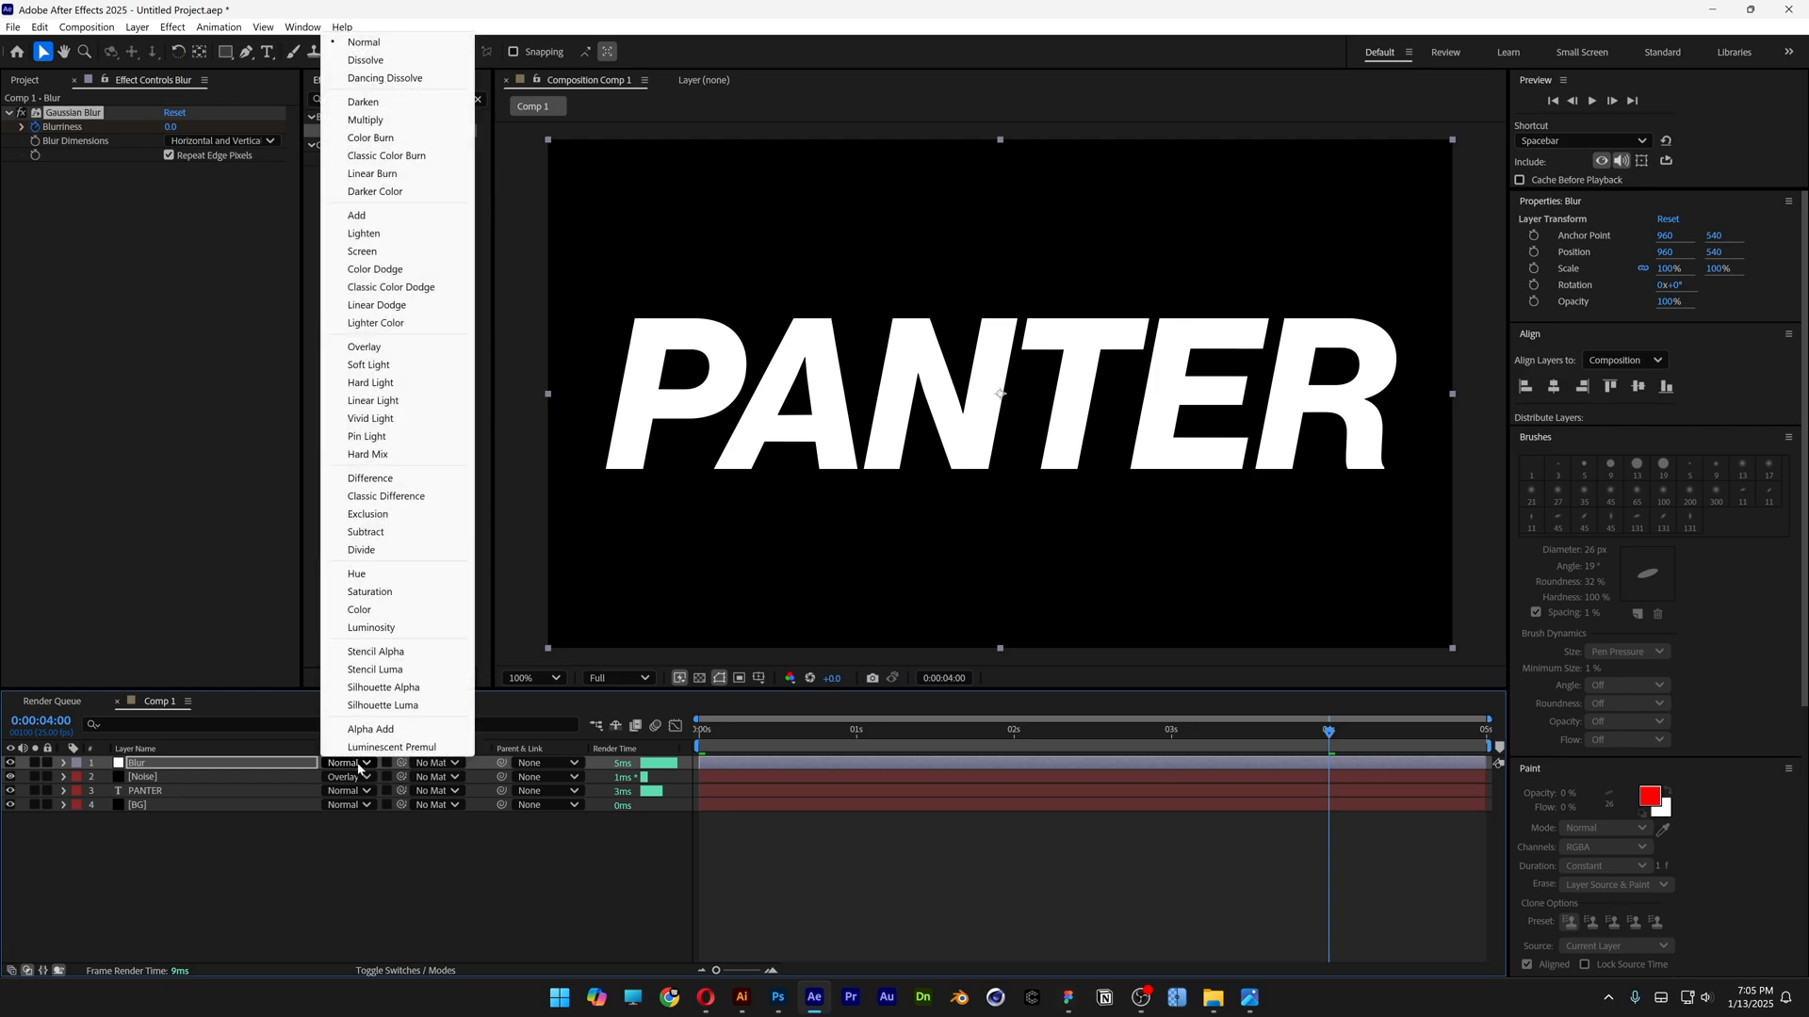
{"action": "mouse_move", "coordinate": [363, 233]}
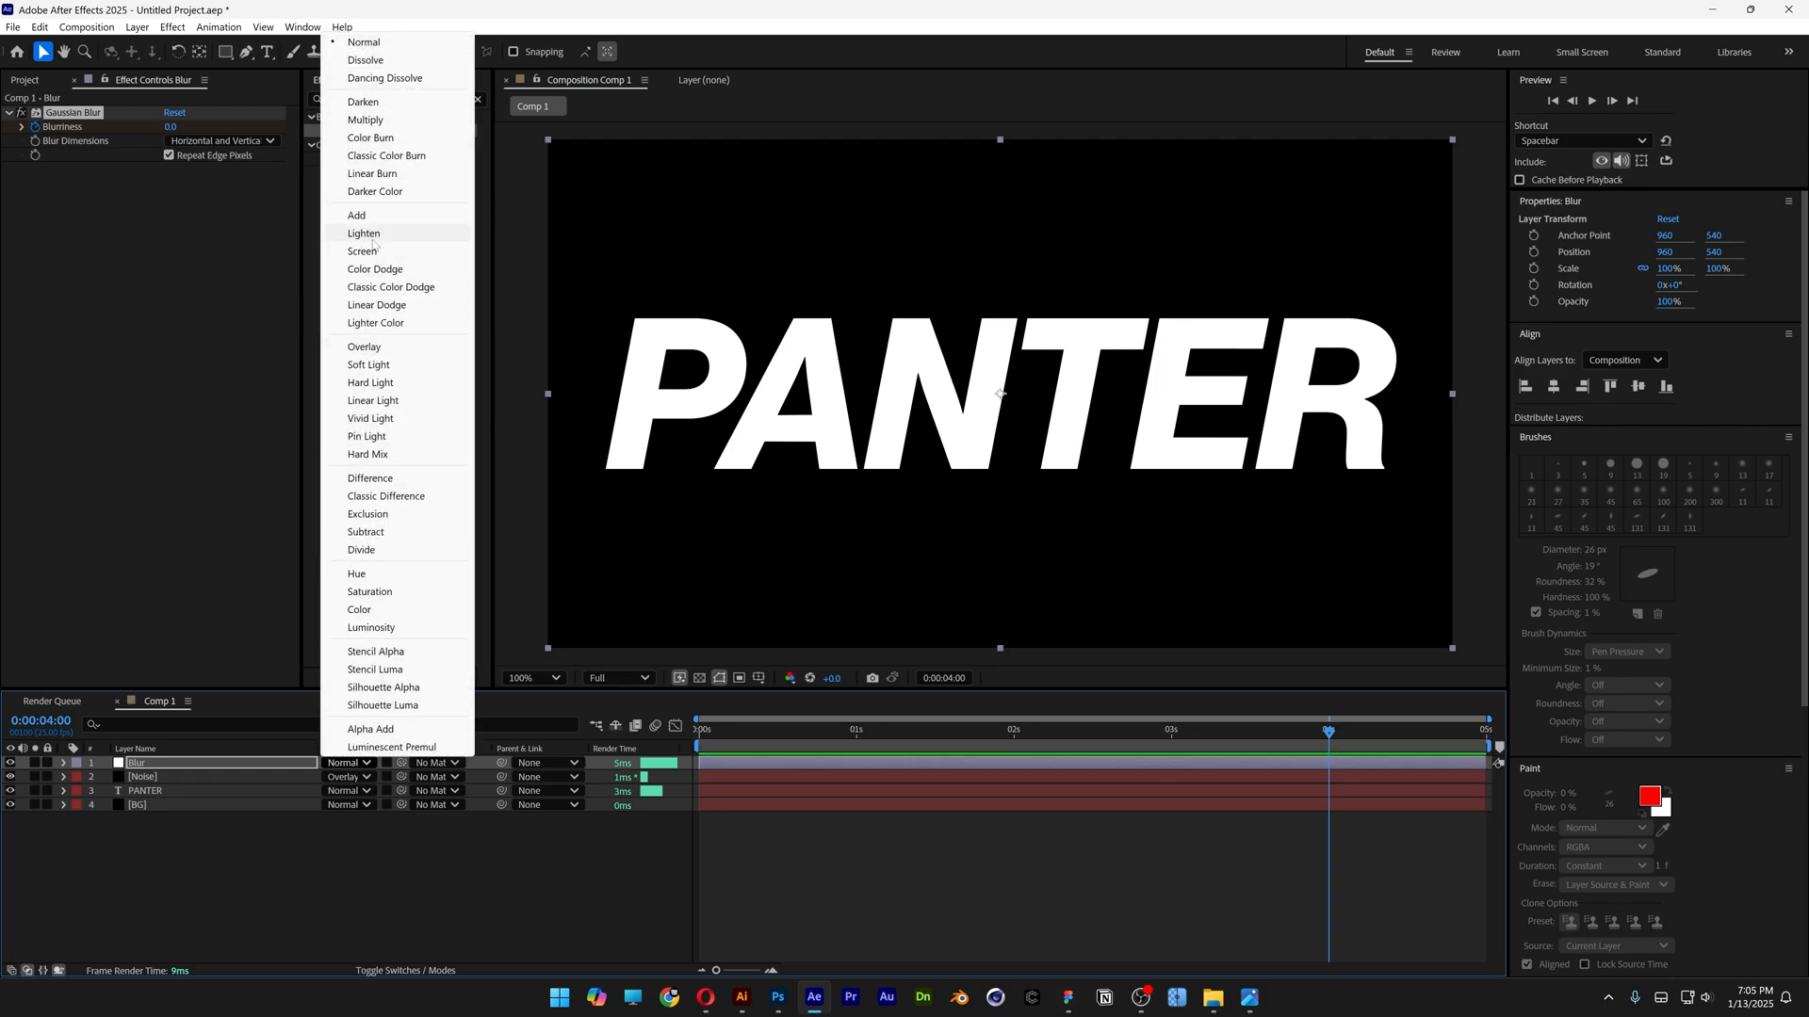
{"action": "left_click", "coordinate": [364, 234]}
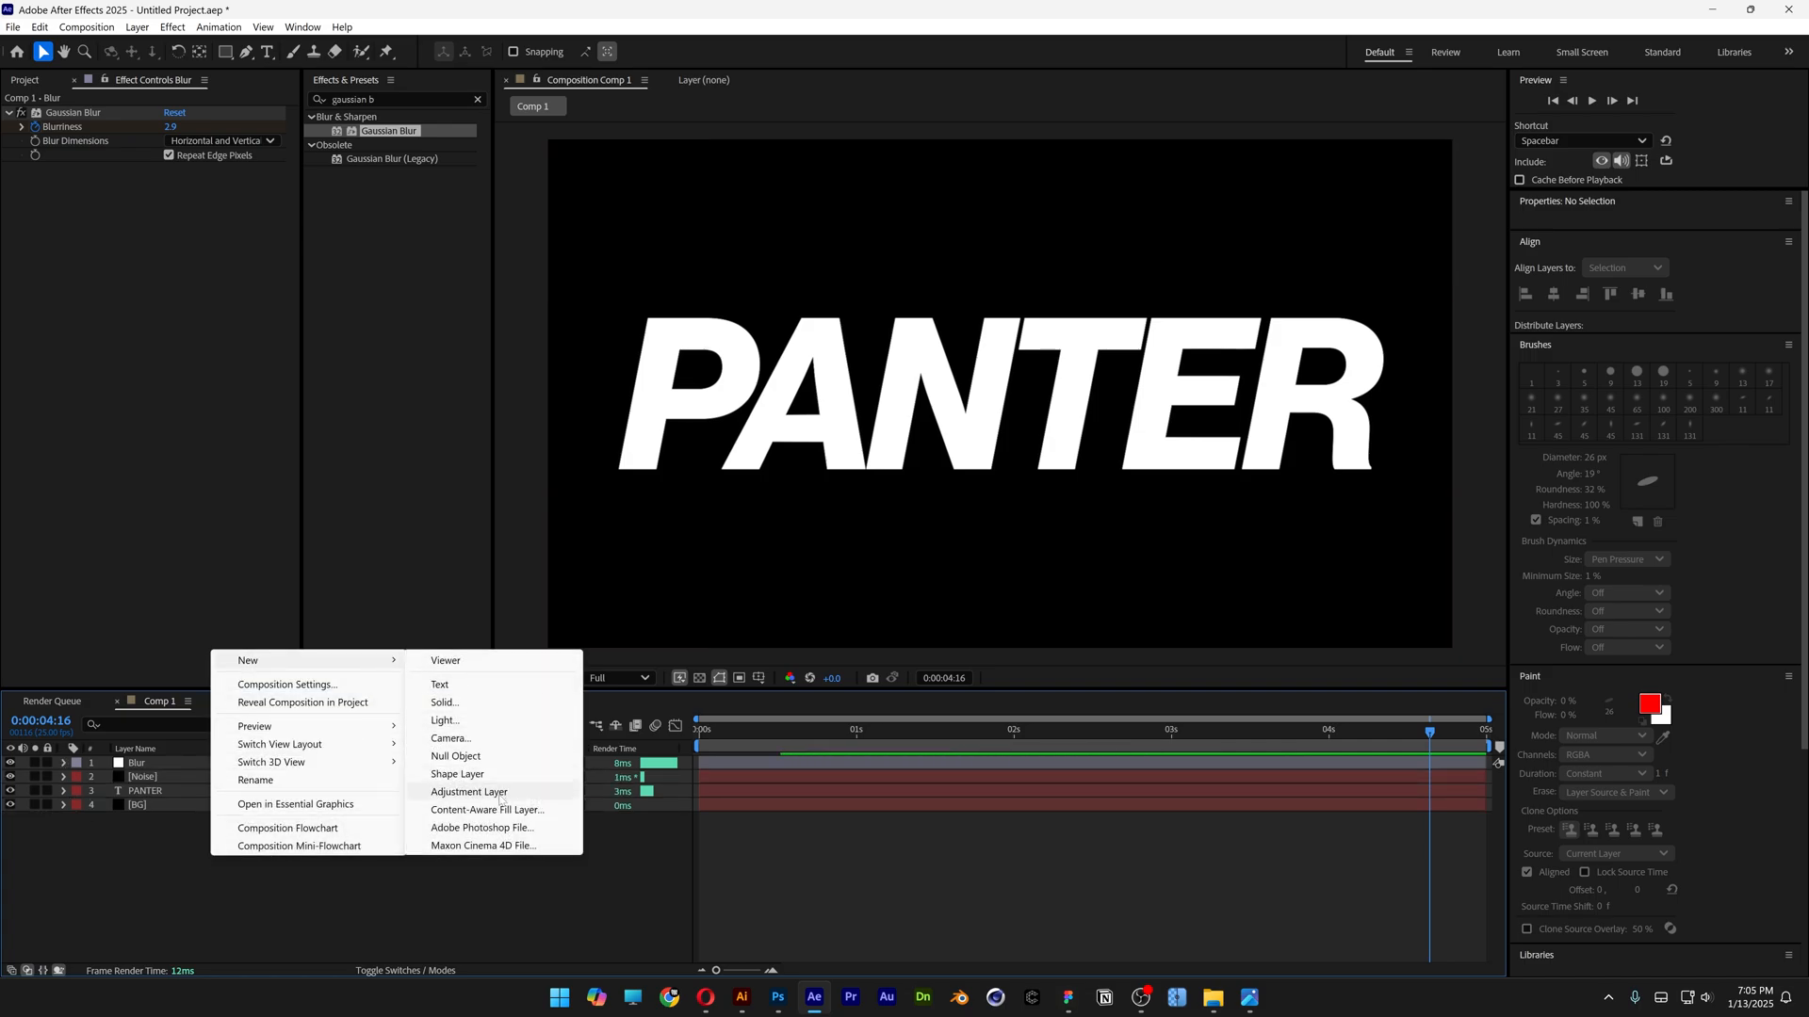
- Add a new adjustment layer on top of the stack with Colorama applied and its Output Cycle expanded
{"action": "left_click", "coordinate": [469, 792]}
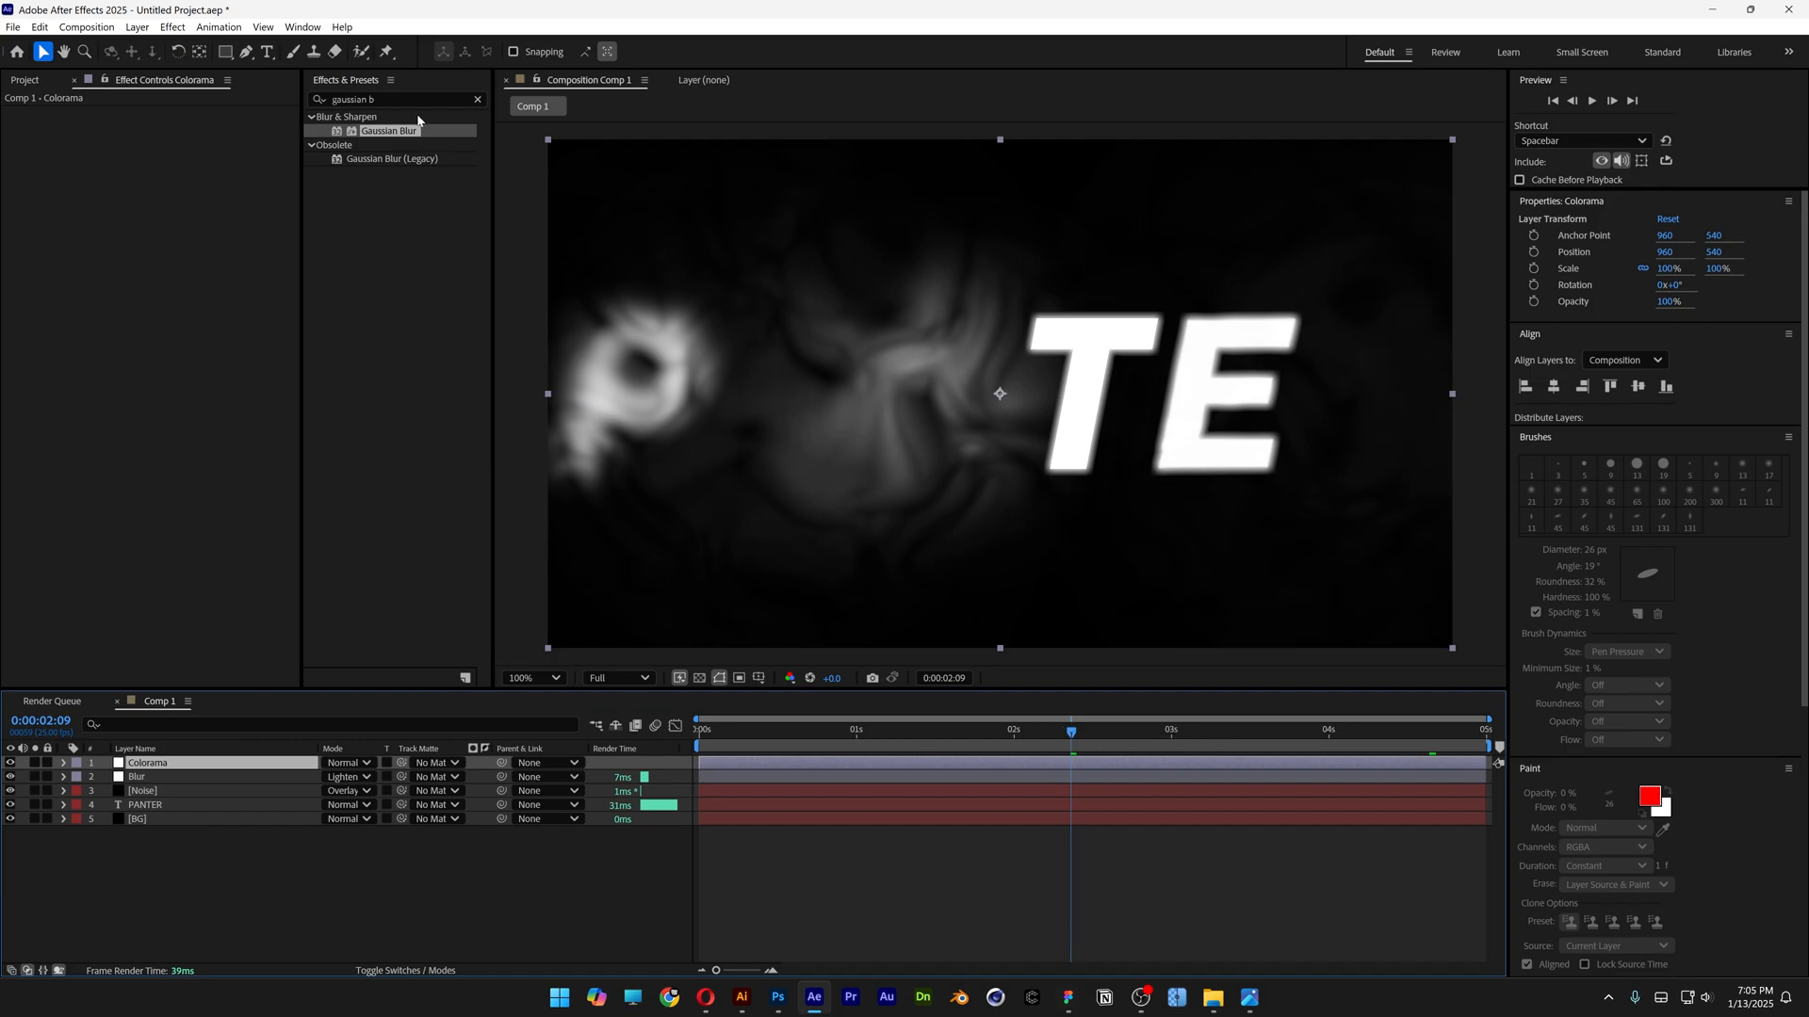
{"action": "type", "text": "colorama"}
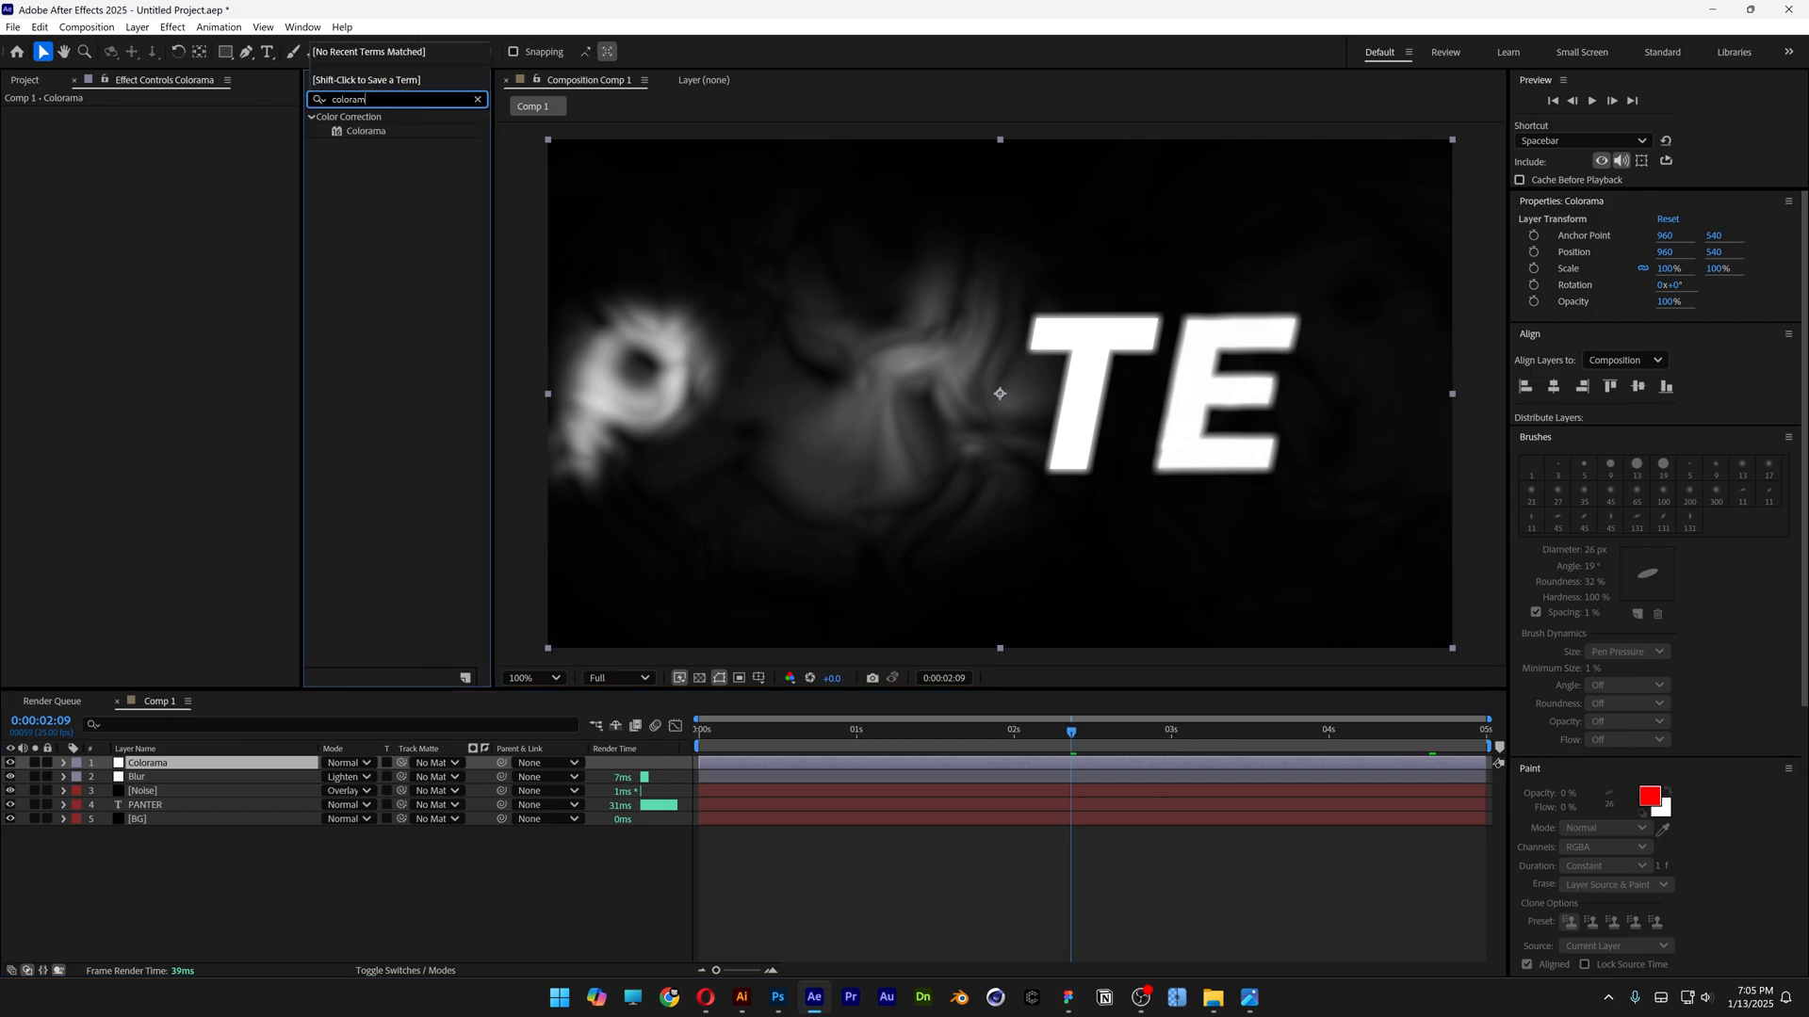
{"action": "double_click", "coordinate": [363, 130]}
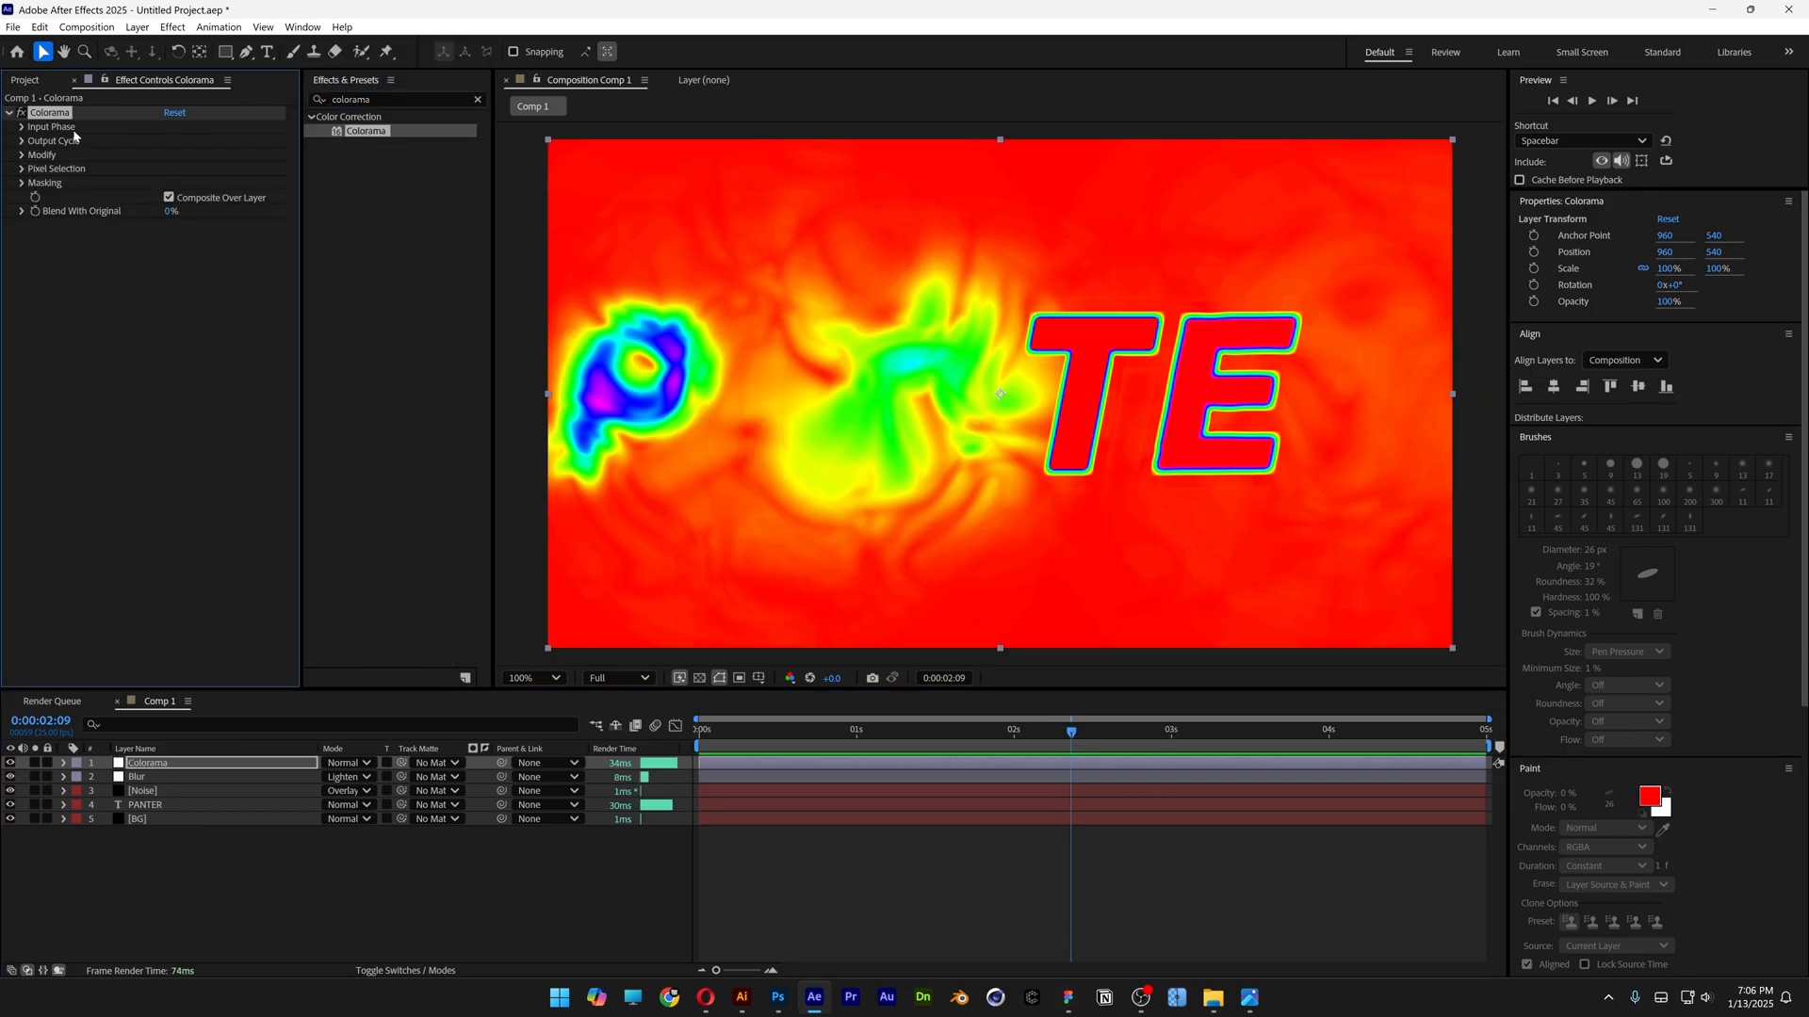
{"action": "left_click", "coordinate": [20, 141]}
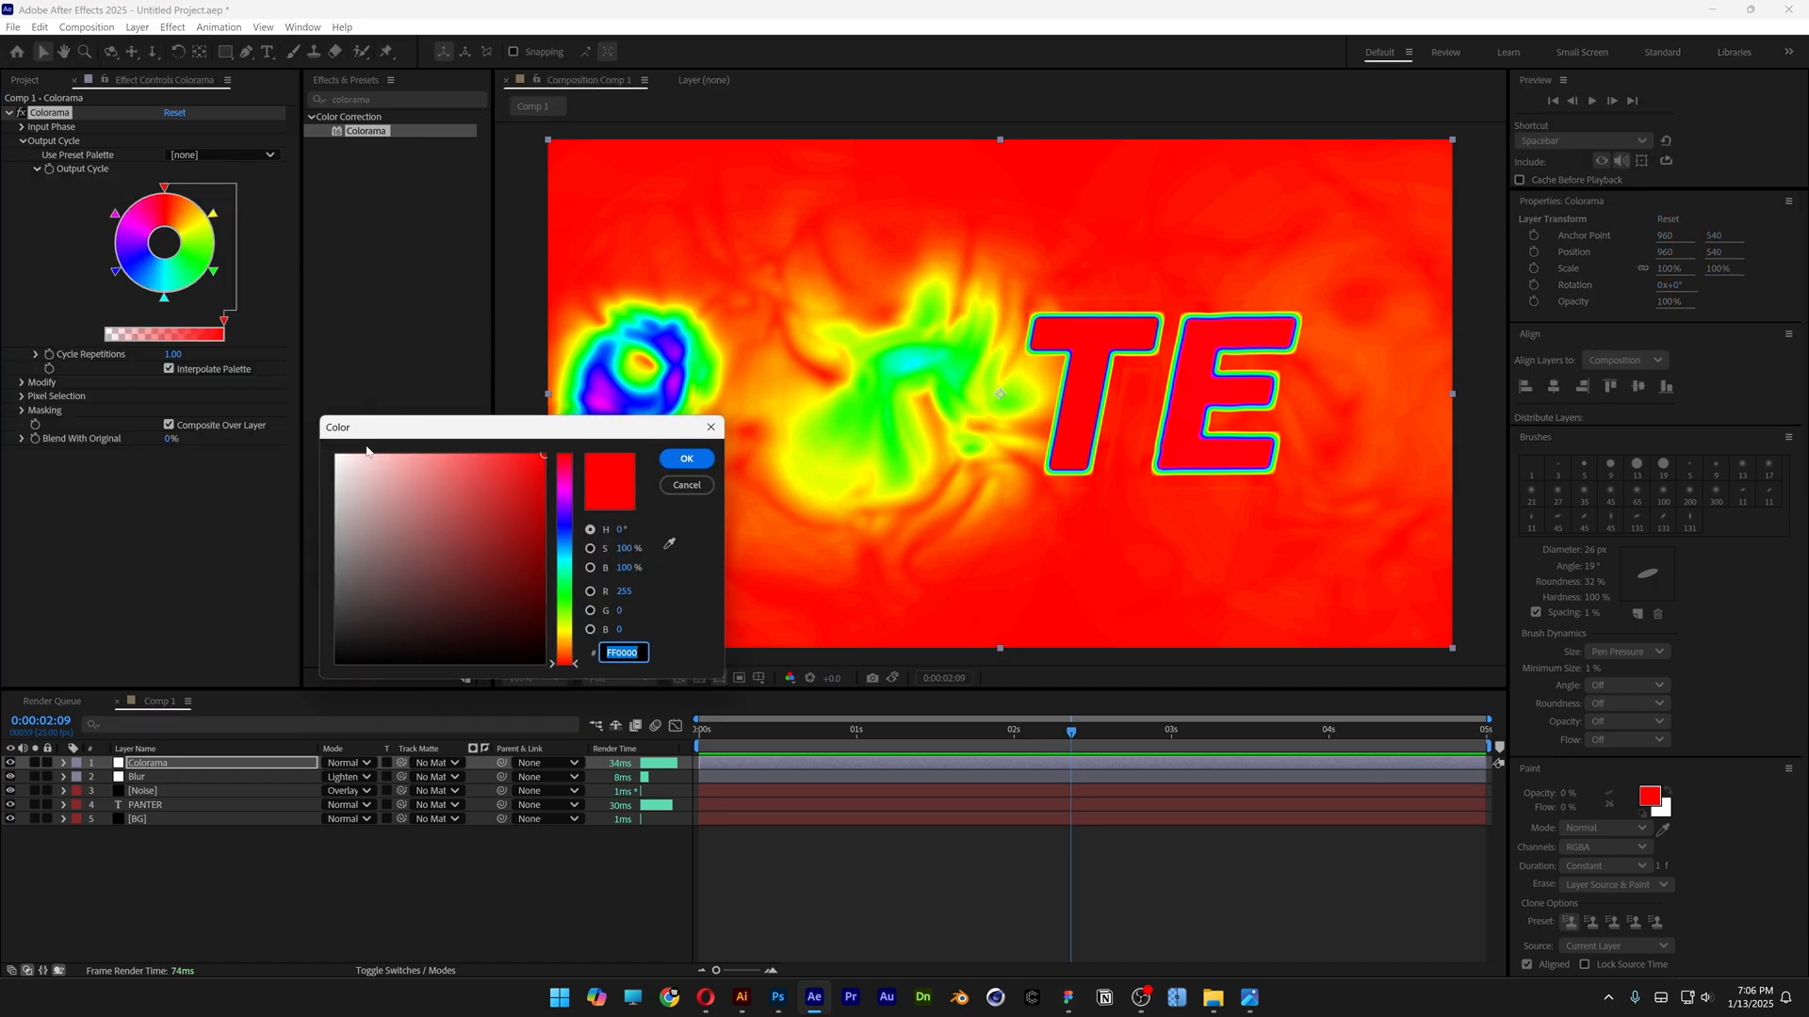
- Edit the Output Cycle palette and wheel triangles so the noise tints magenta, yellow and cyan with near-white letters
{"action": "left_click", "coordinate": [686, 458]}
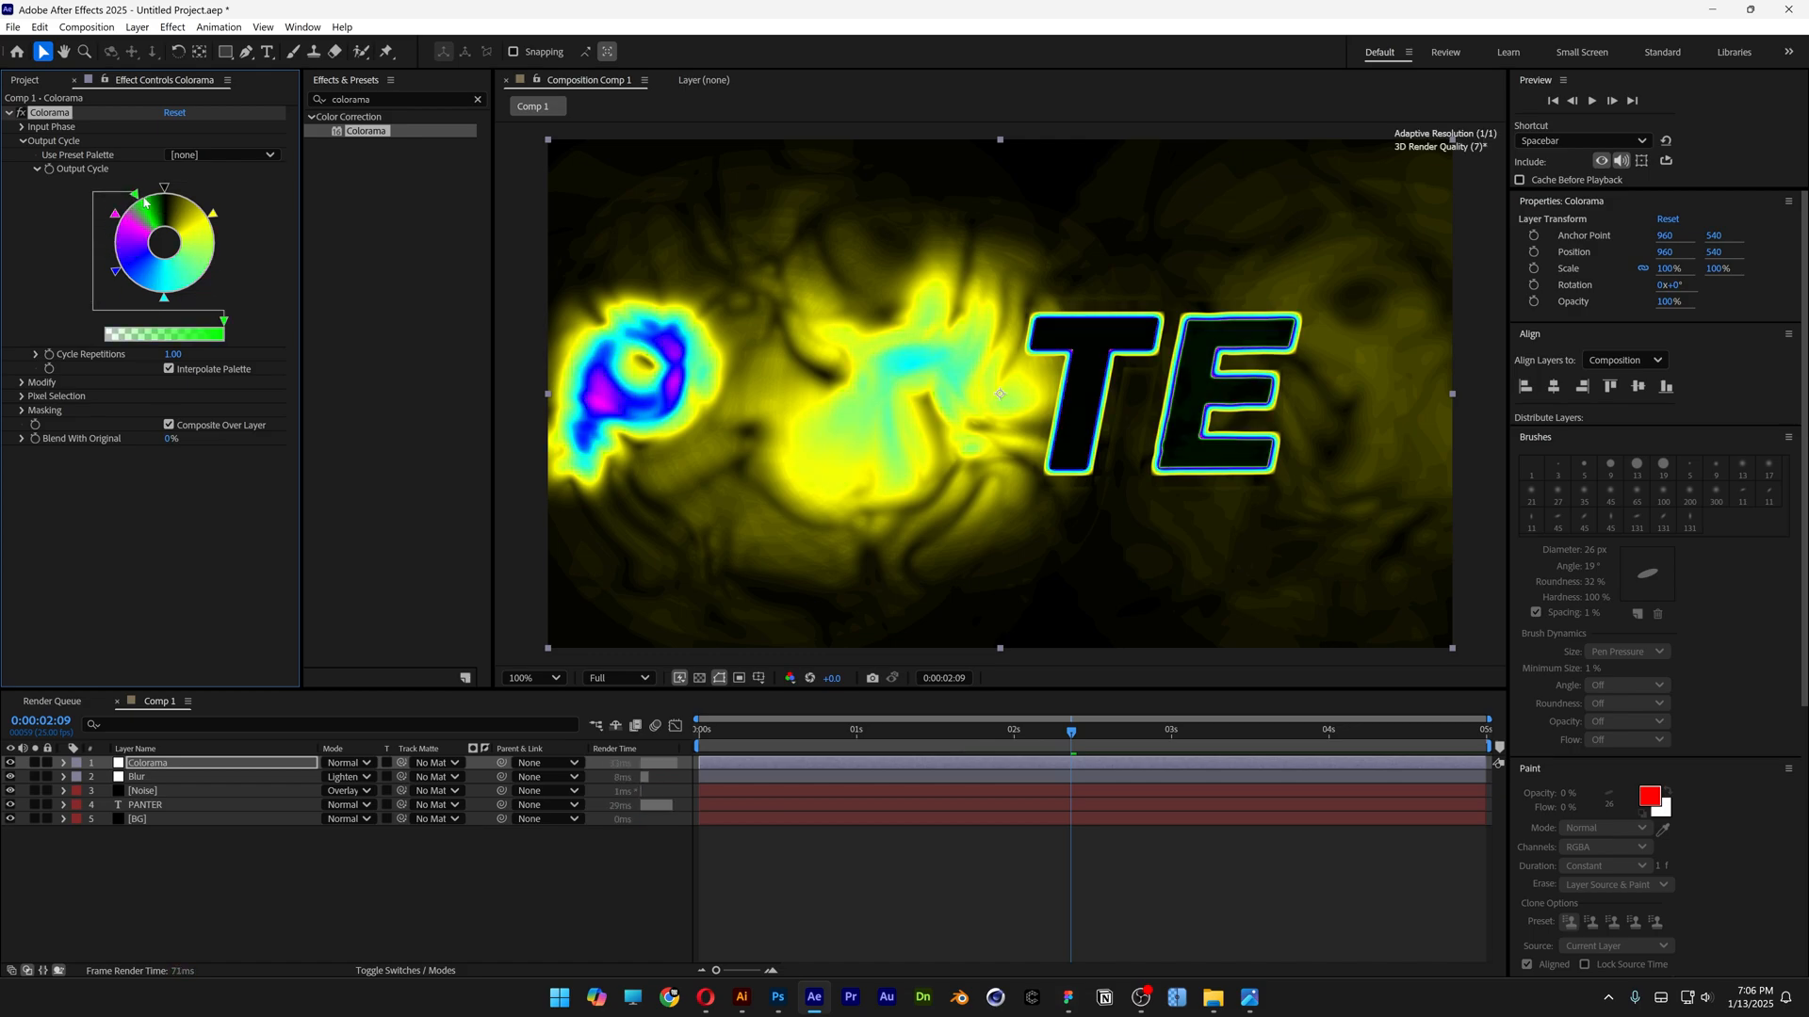
{"action": "left_click_drag", "start_coordinate": [147, 204], "coordinate": [164, 186]}
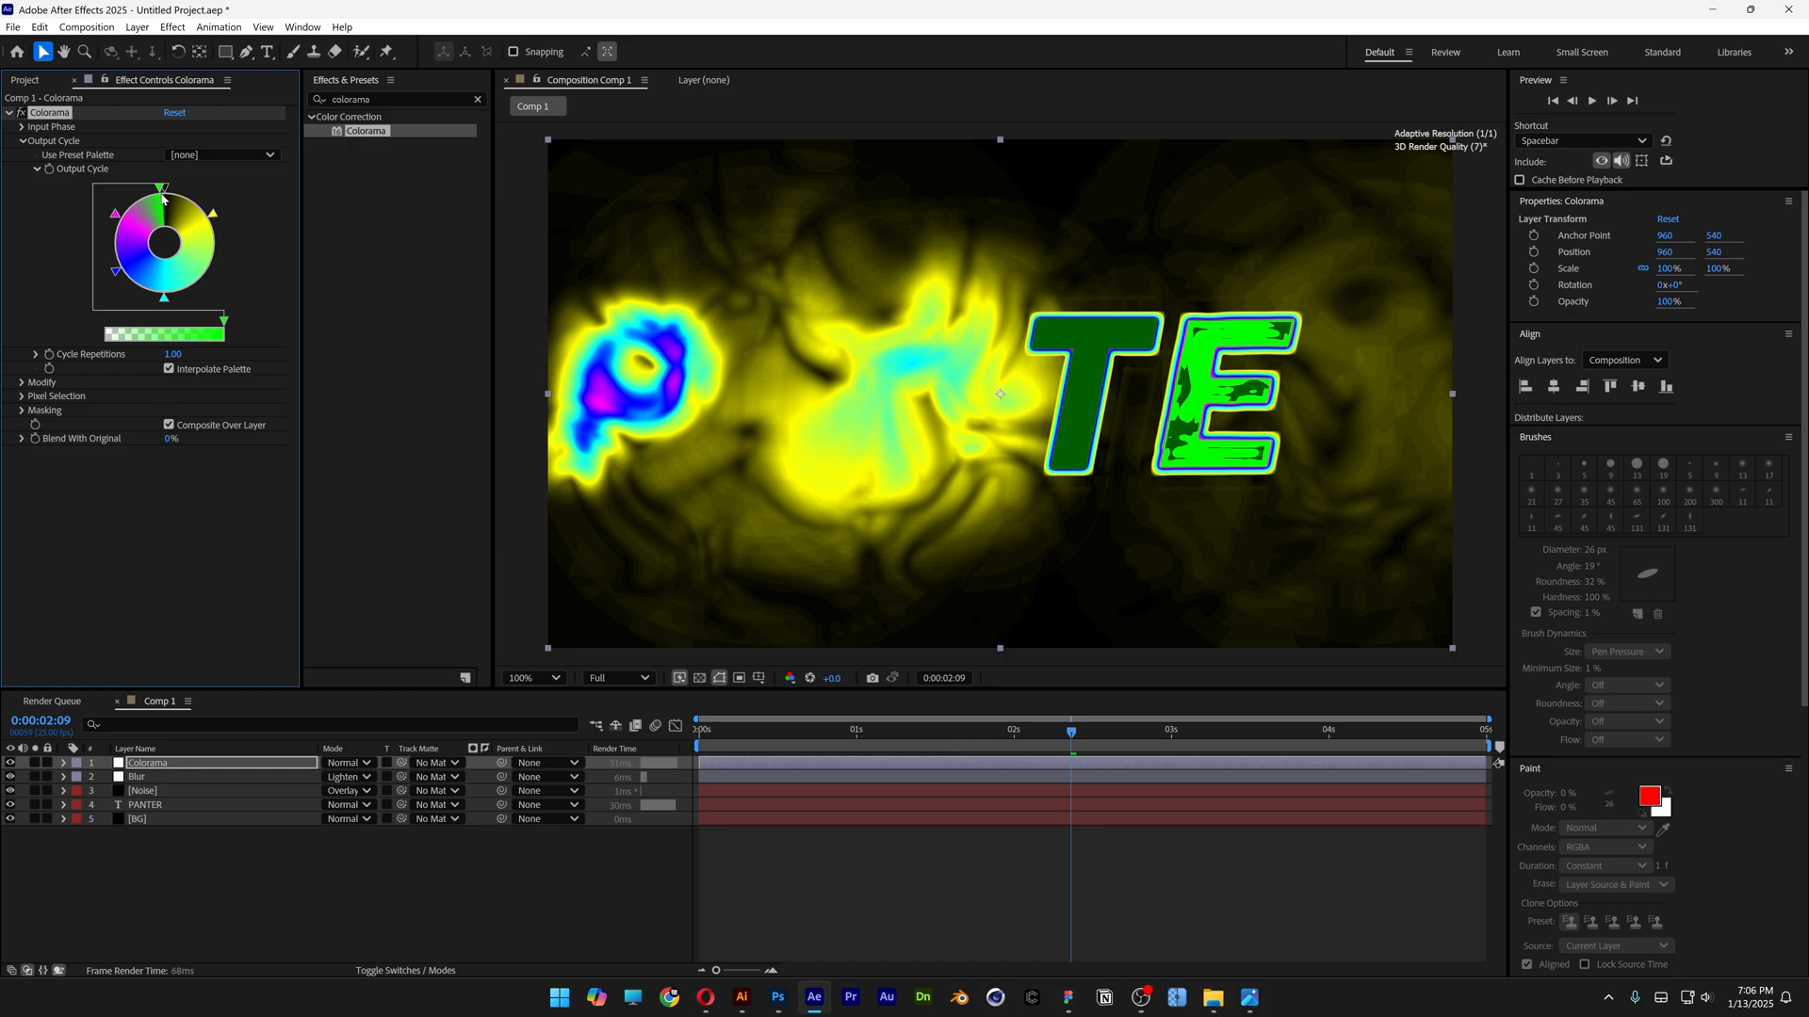
{"action": "left_click", "coordinate": [552, 676]}
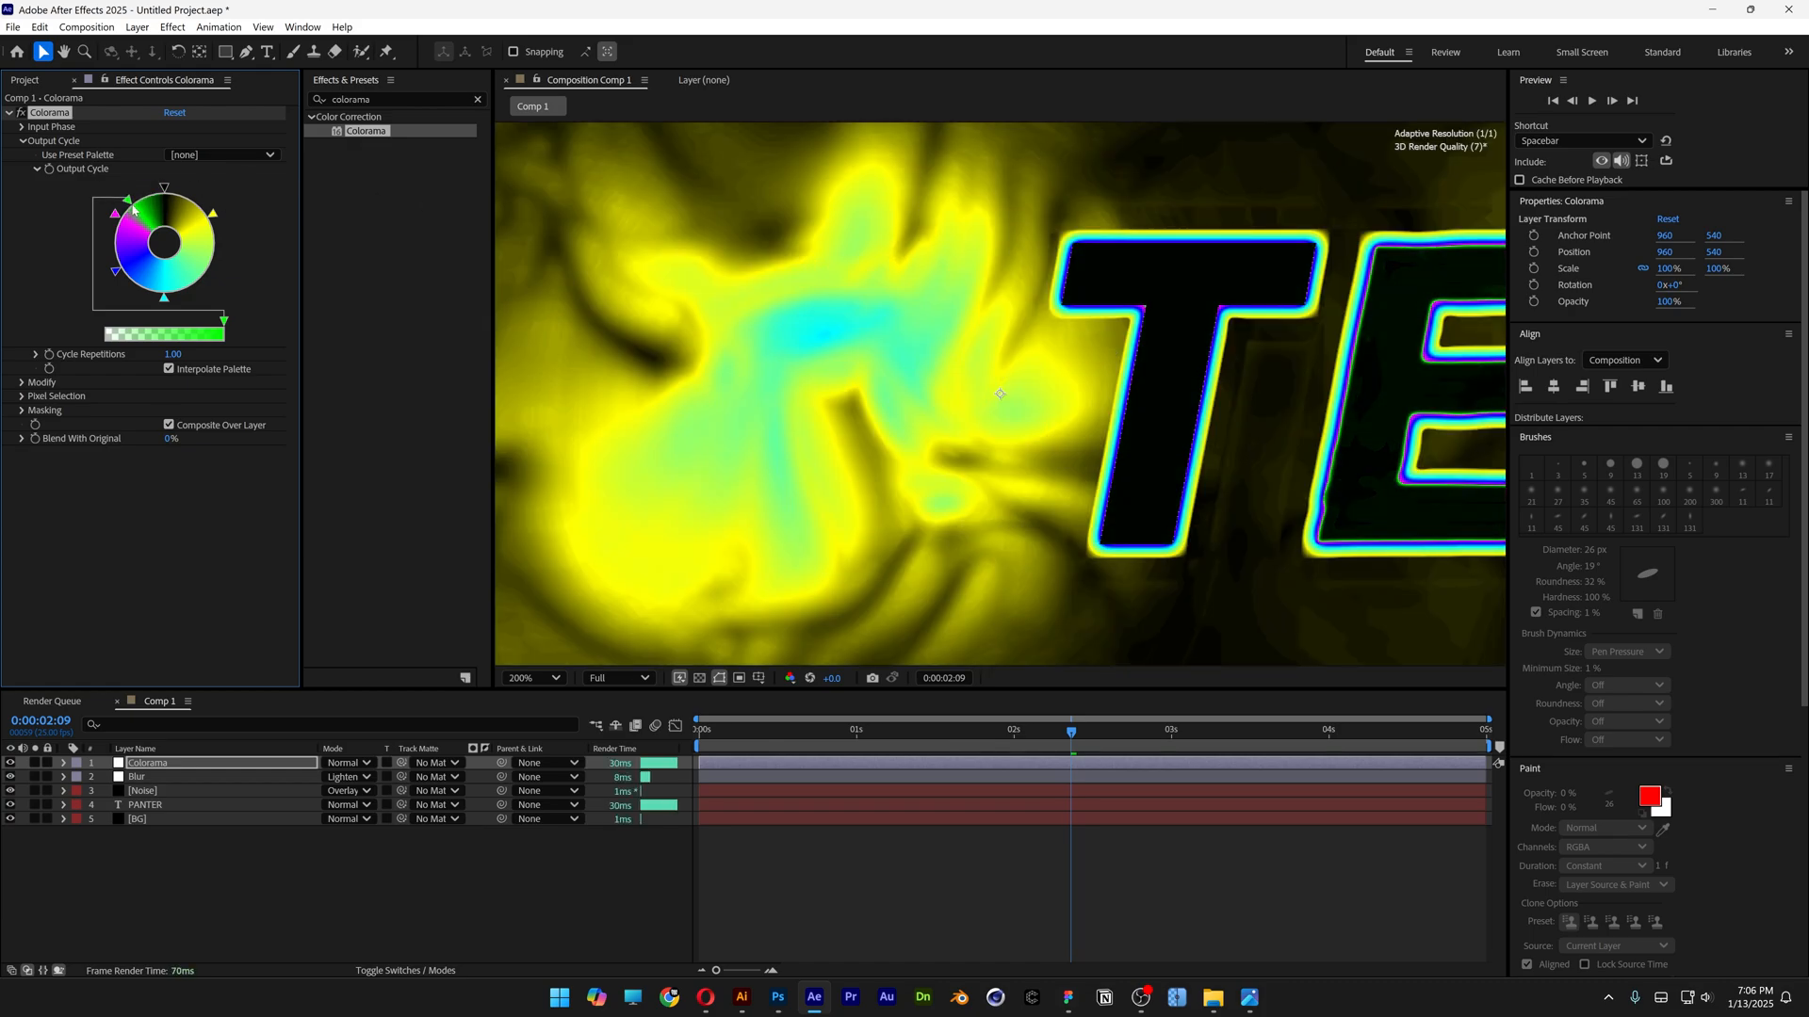
{"action": "left_click_drag", "start_coordinate": [132, 209], "coordinate": [159, 191]}
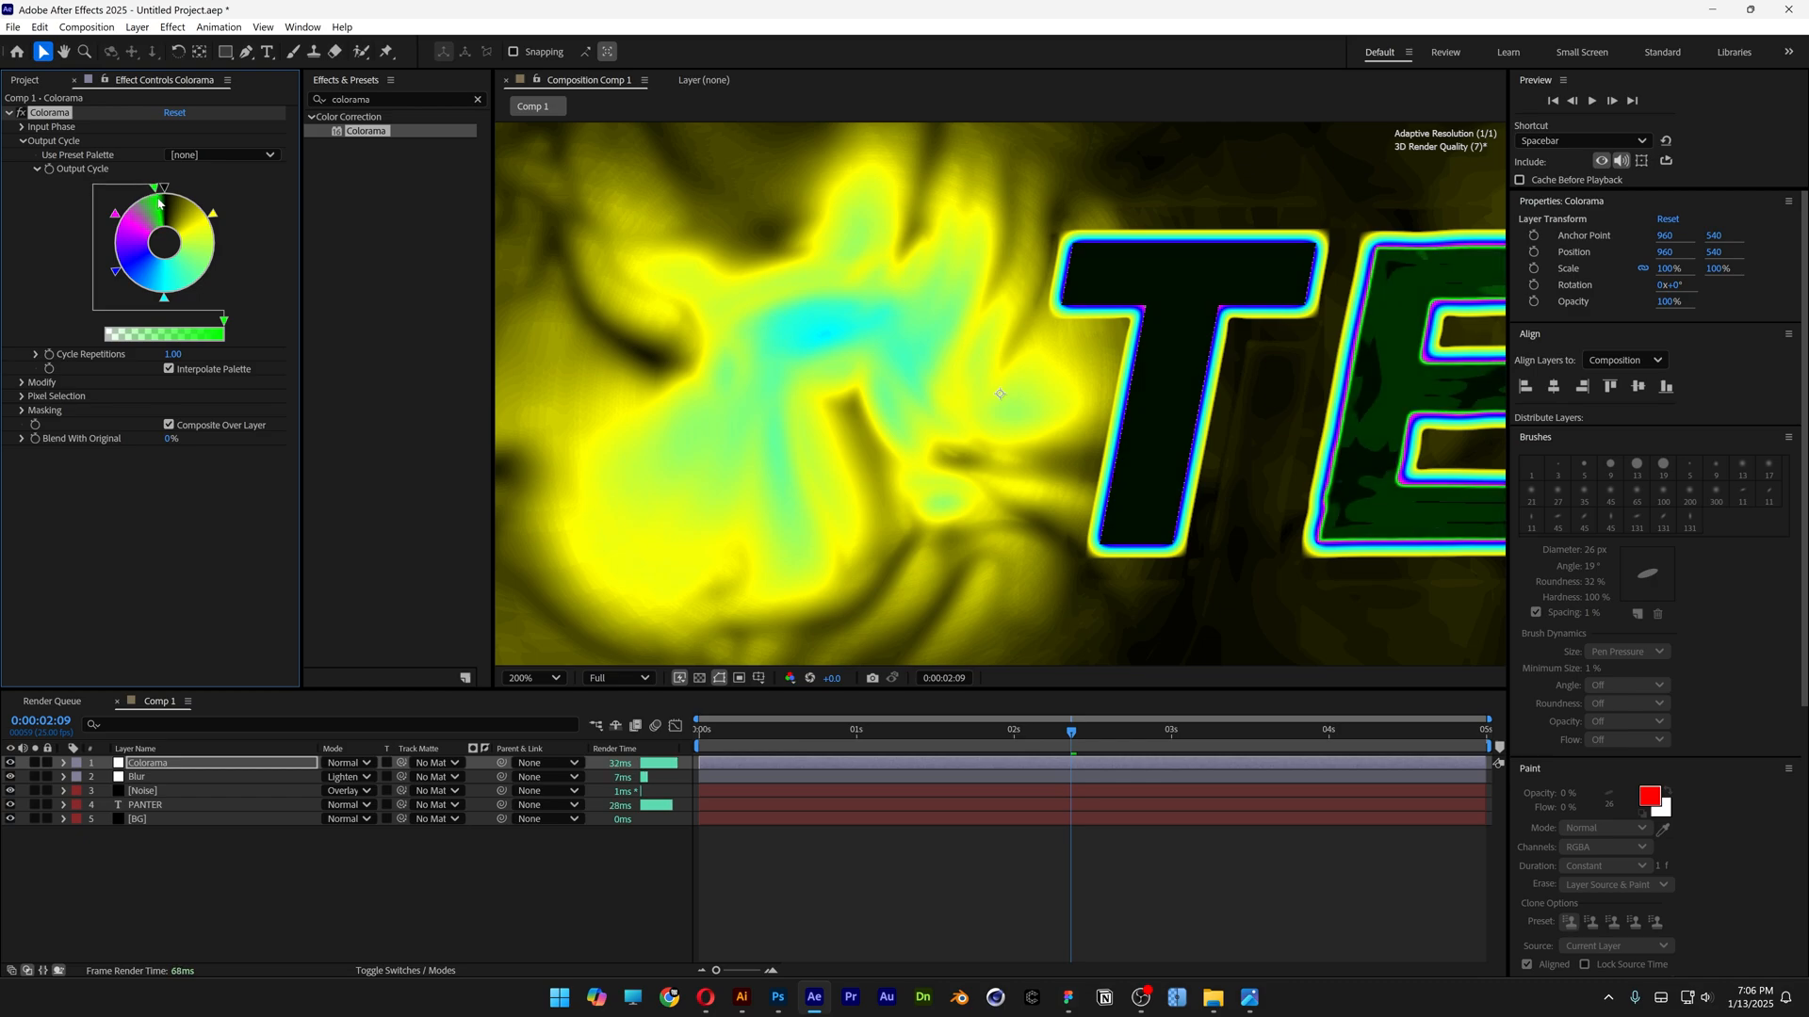
{"action": "left_click_drag", "start_coordinate": [158, 190], "coordinate": [166, 189]}
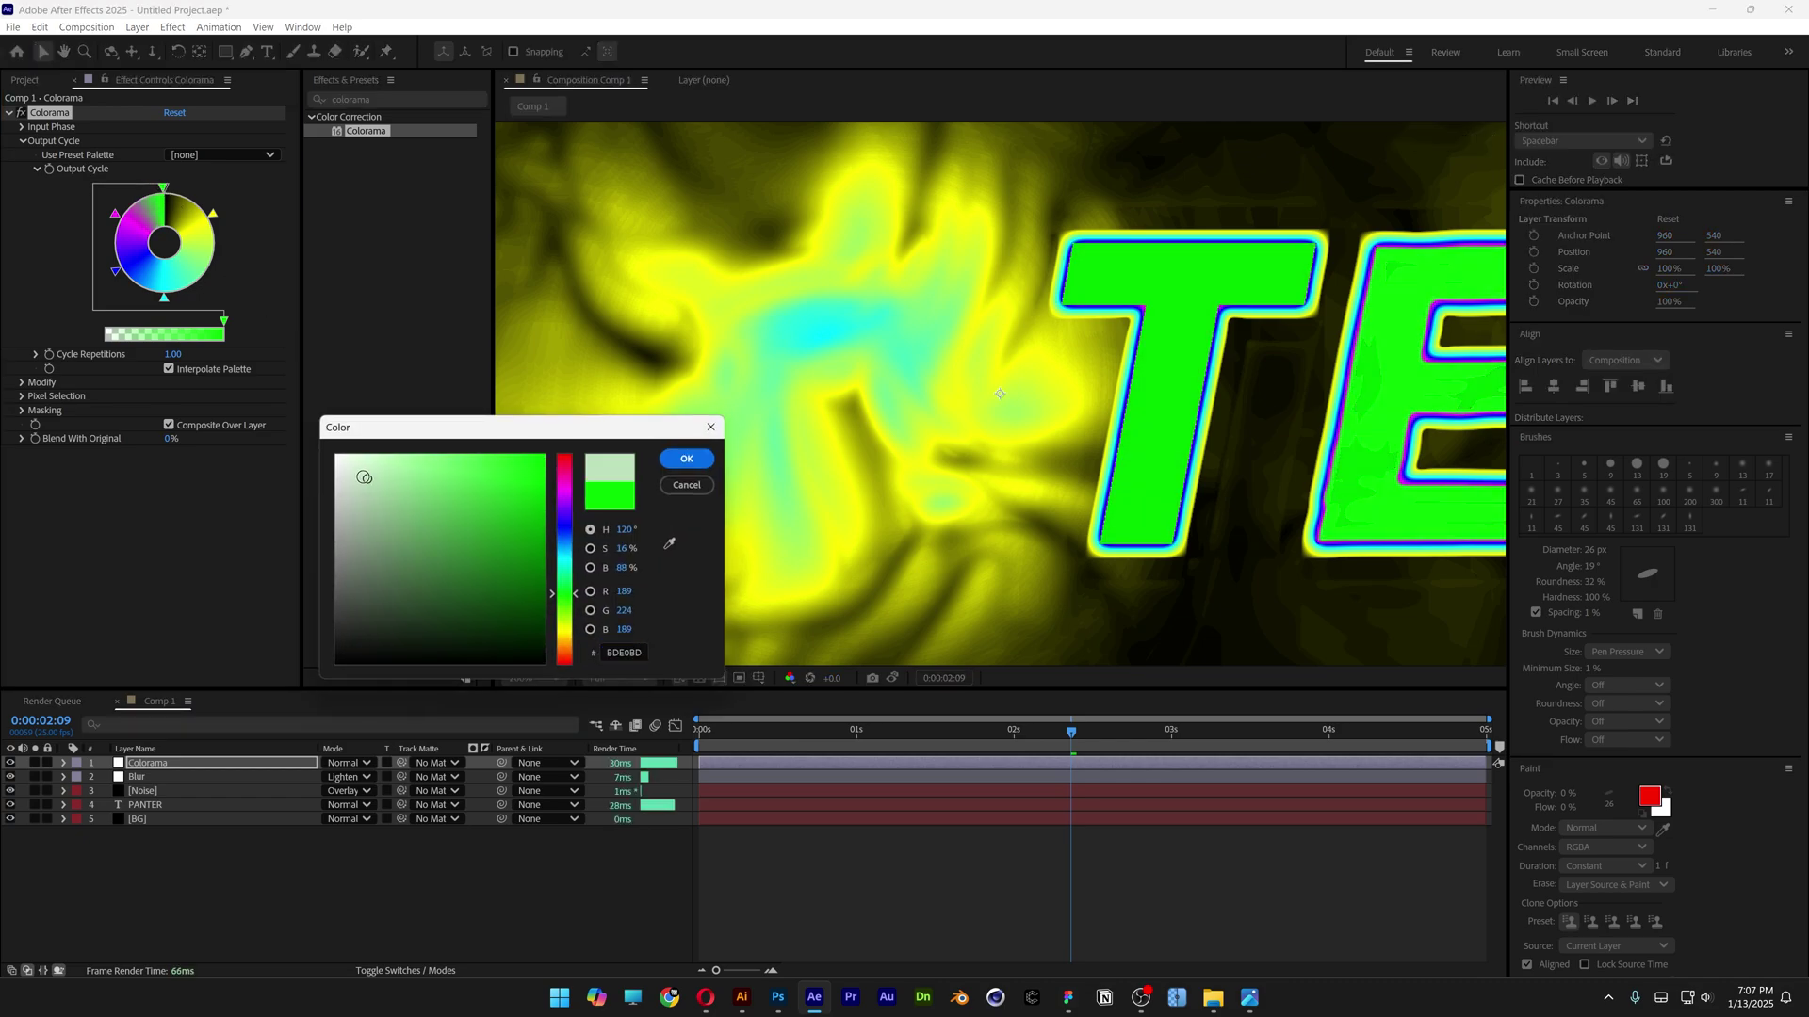
{"action": "left_click", "coordinate": [337, 468]}
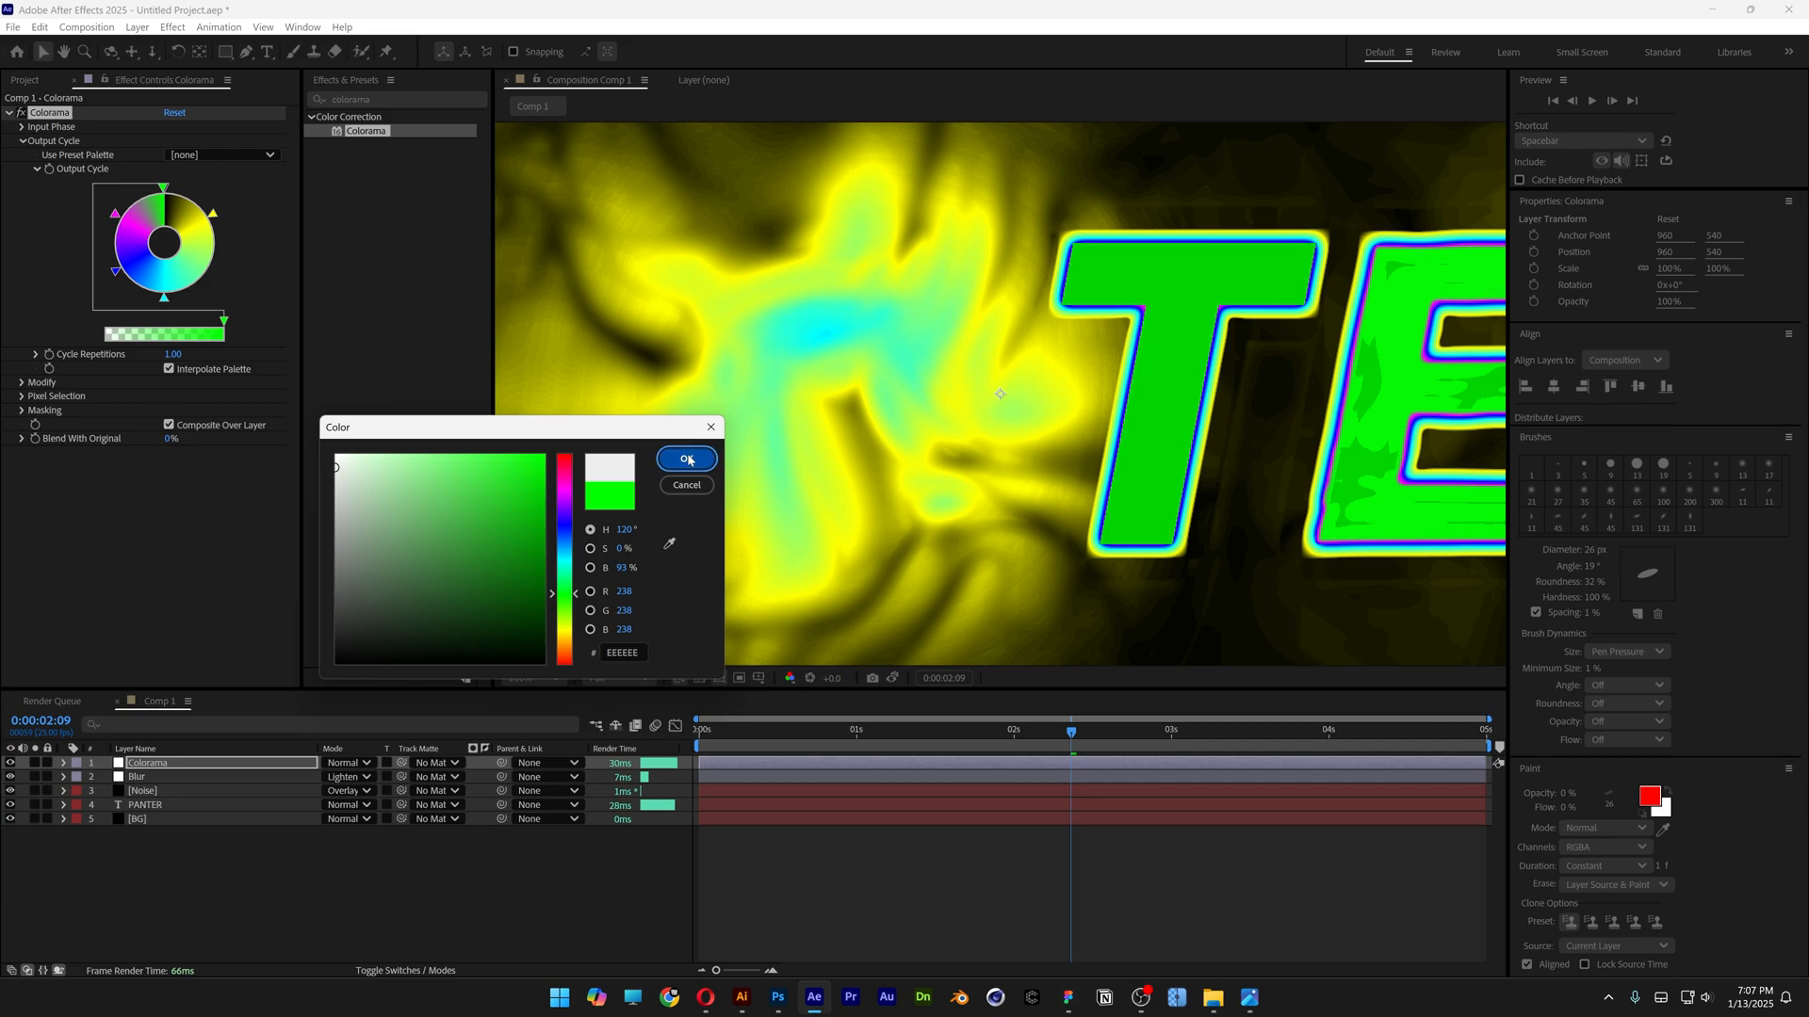
{"action": "left_click", "coordinate": [686, 460]}
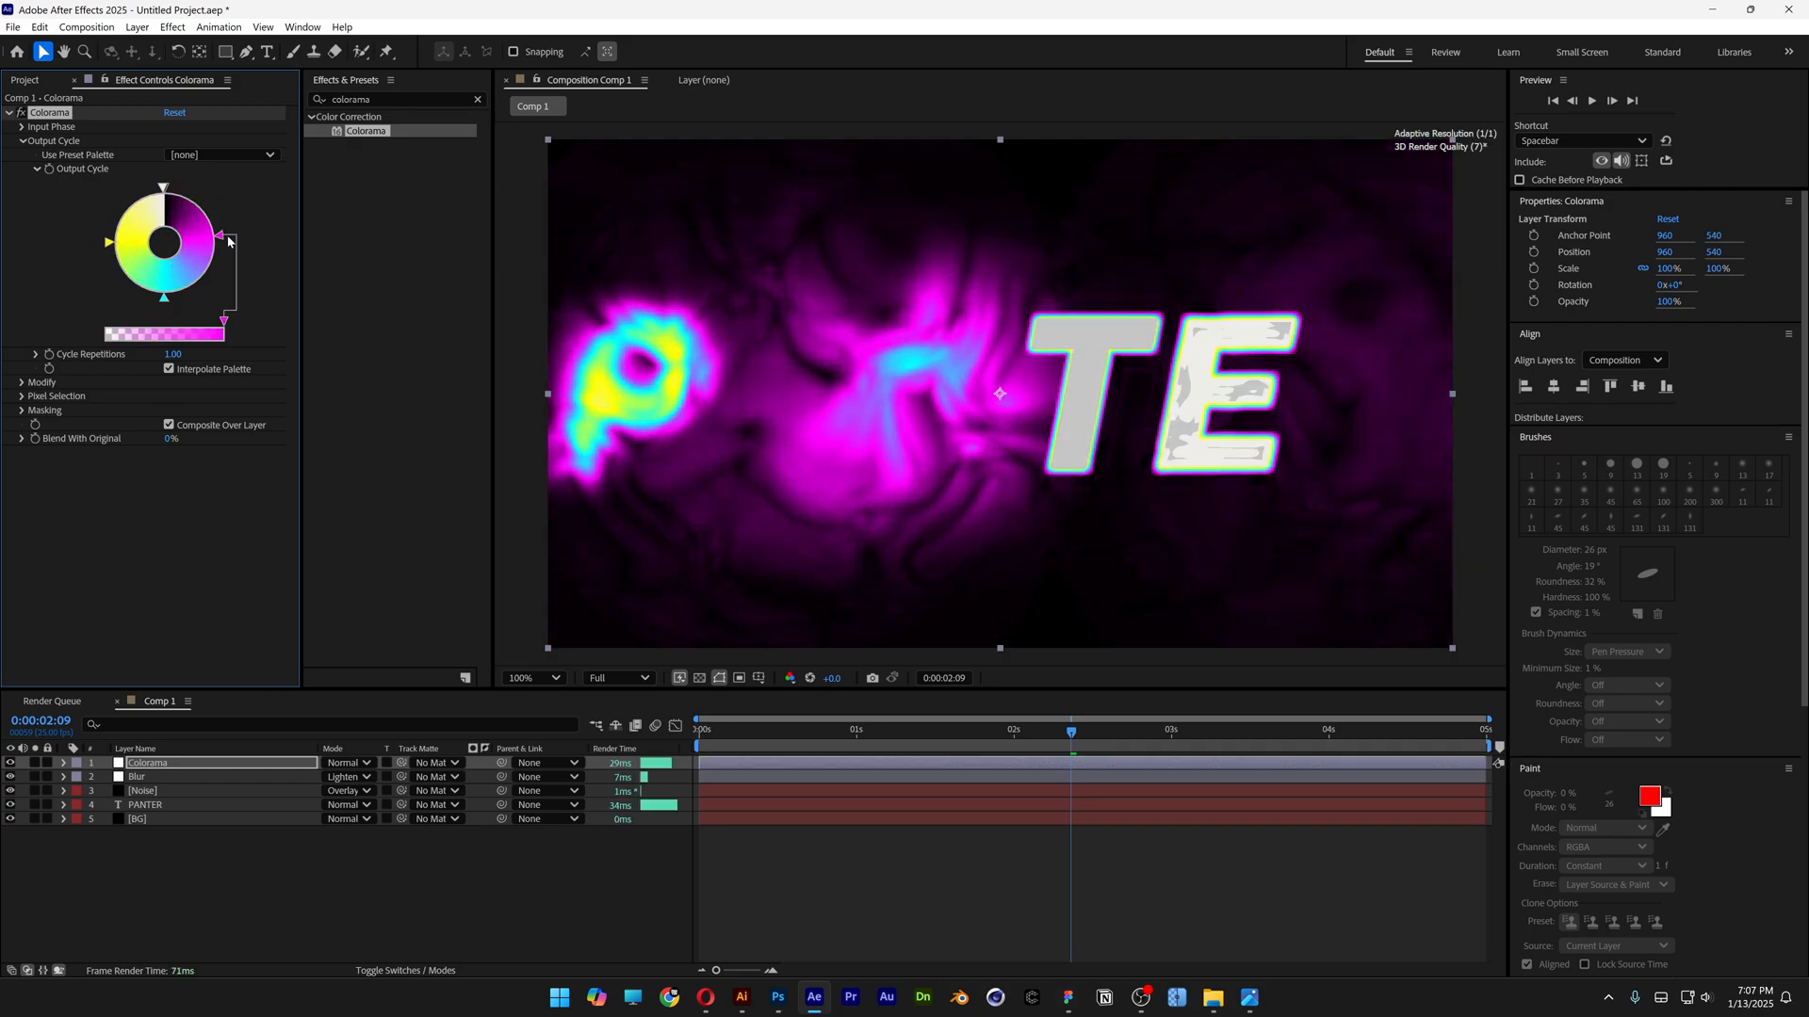
{"action": "left_click", "coordinate": [938, 729]}
{"action": "type", "text": "add grain"}
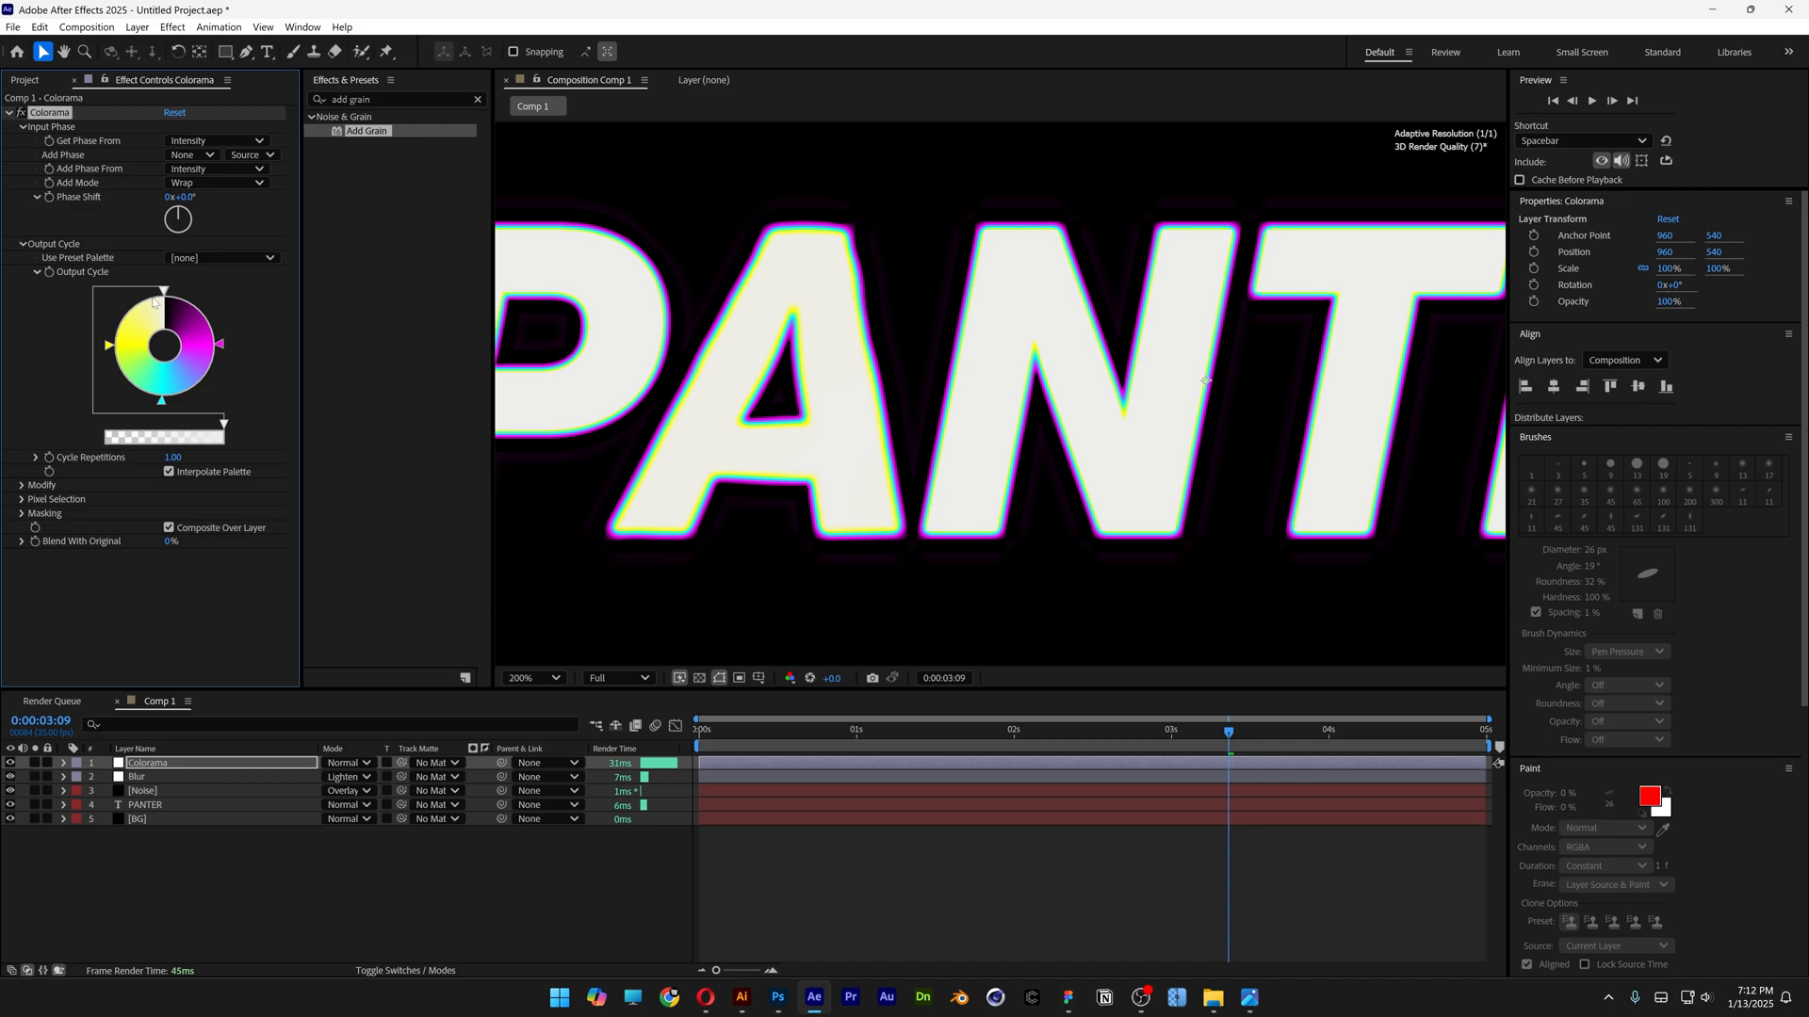
{"action": "mouse_move", "coordinate": [1025, 742]}
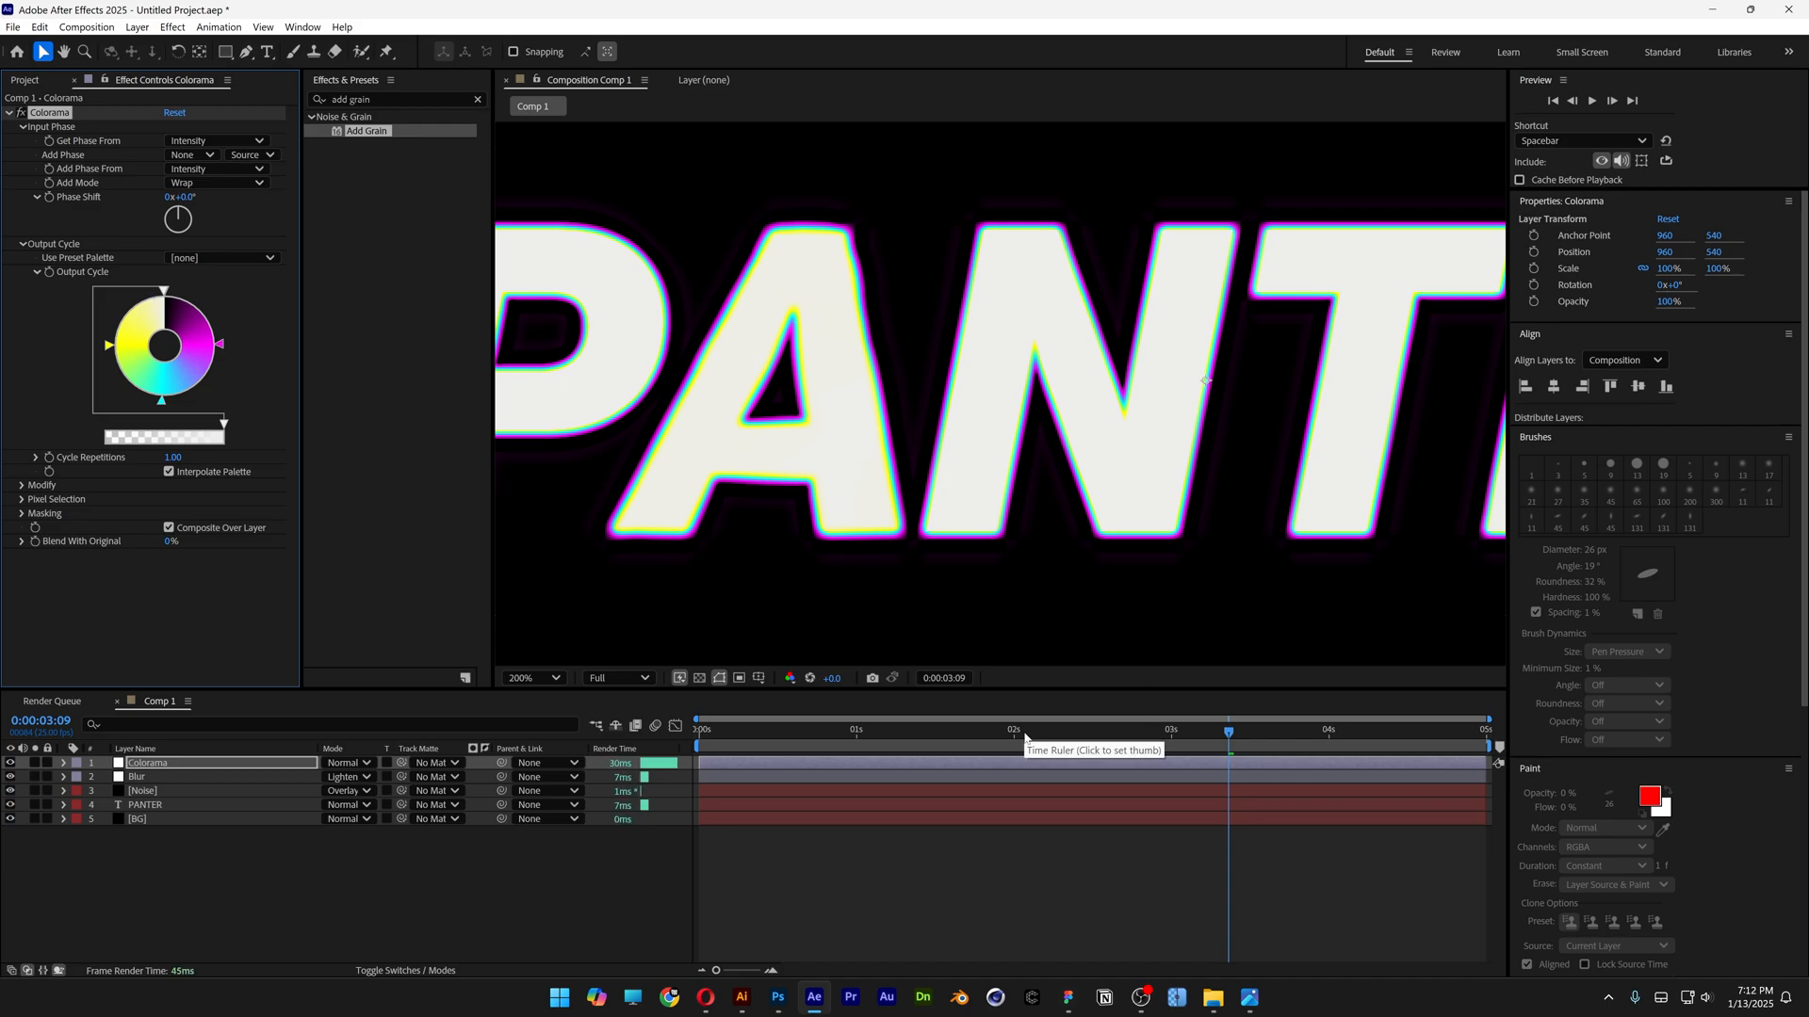
- Apply Add Grain to the Colorama layer with the Eastman EXR 500T preset, viewing mode Final Output
{"action": "left_click", "coordinate": [476, 100]}
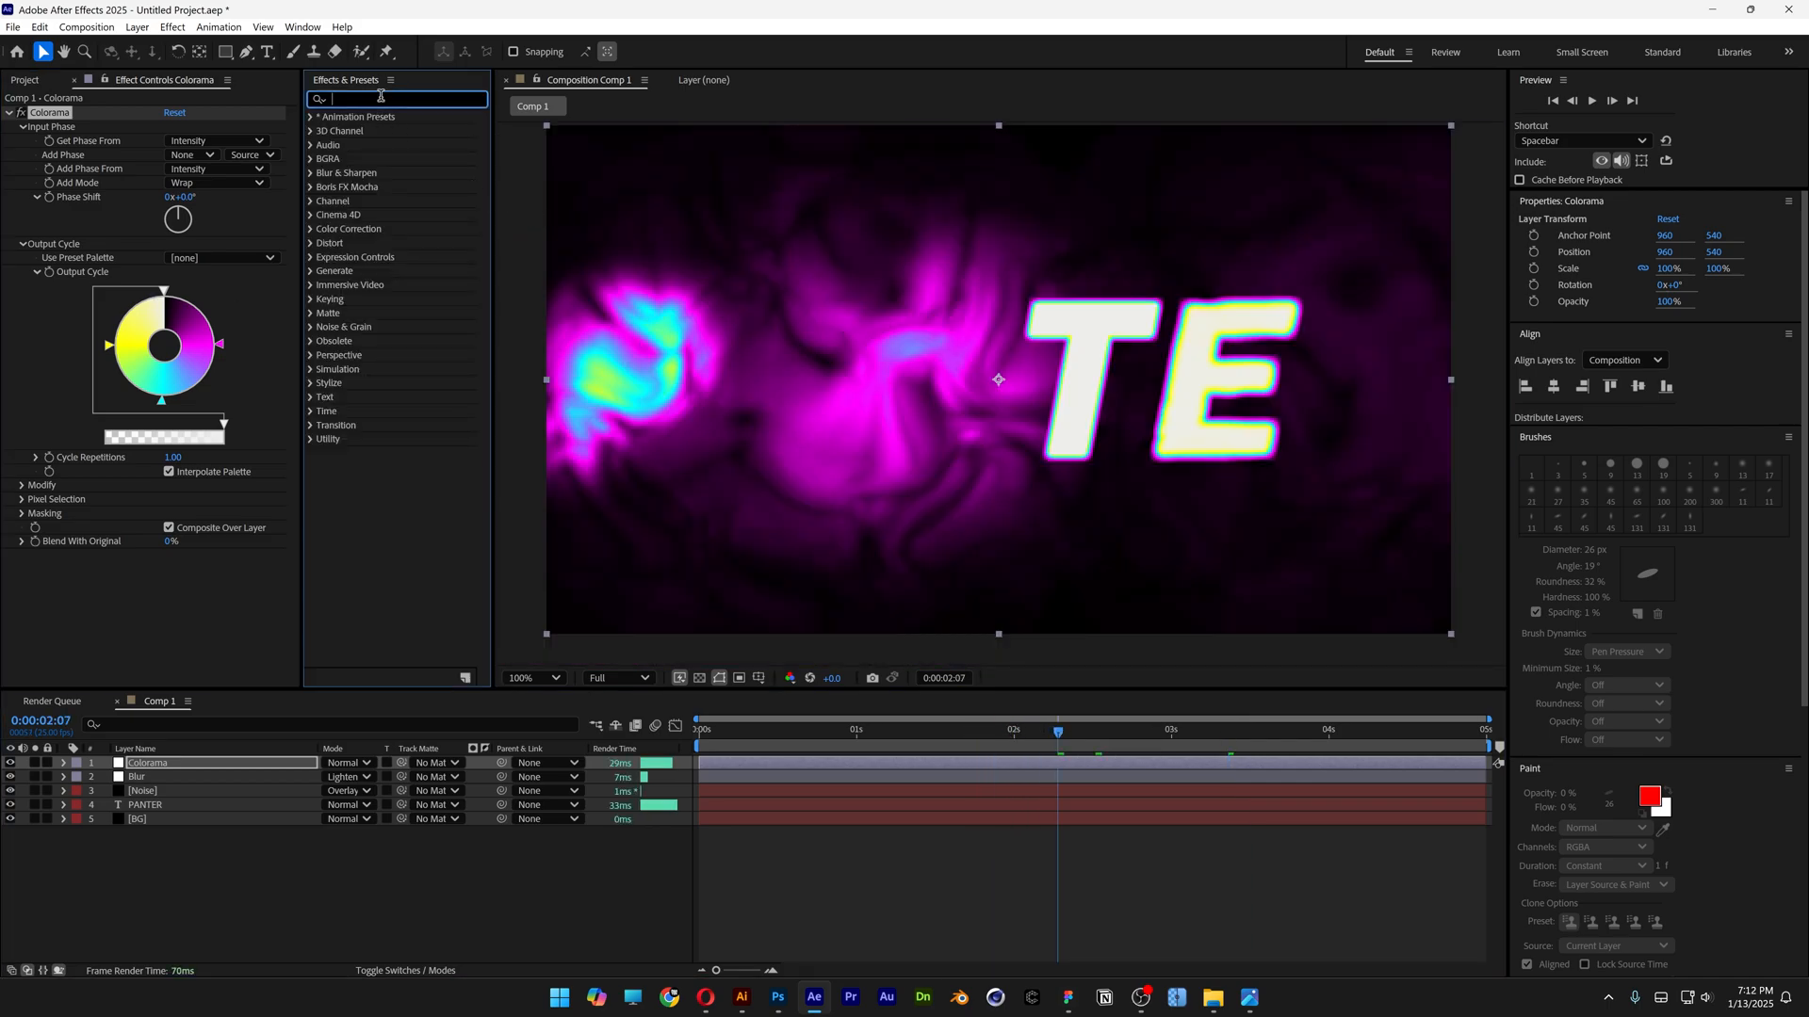
{"action": "type", "text": "grain"}
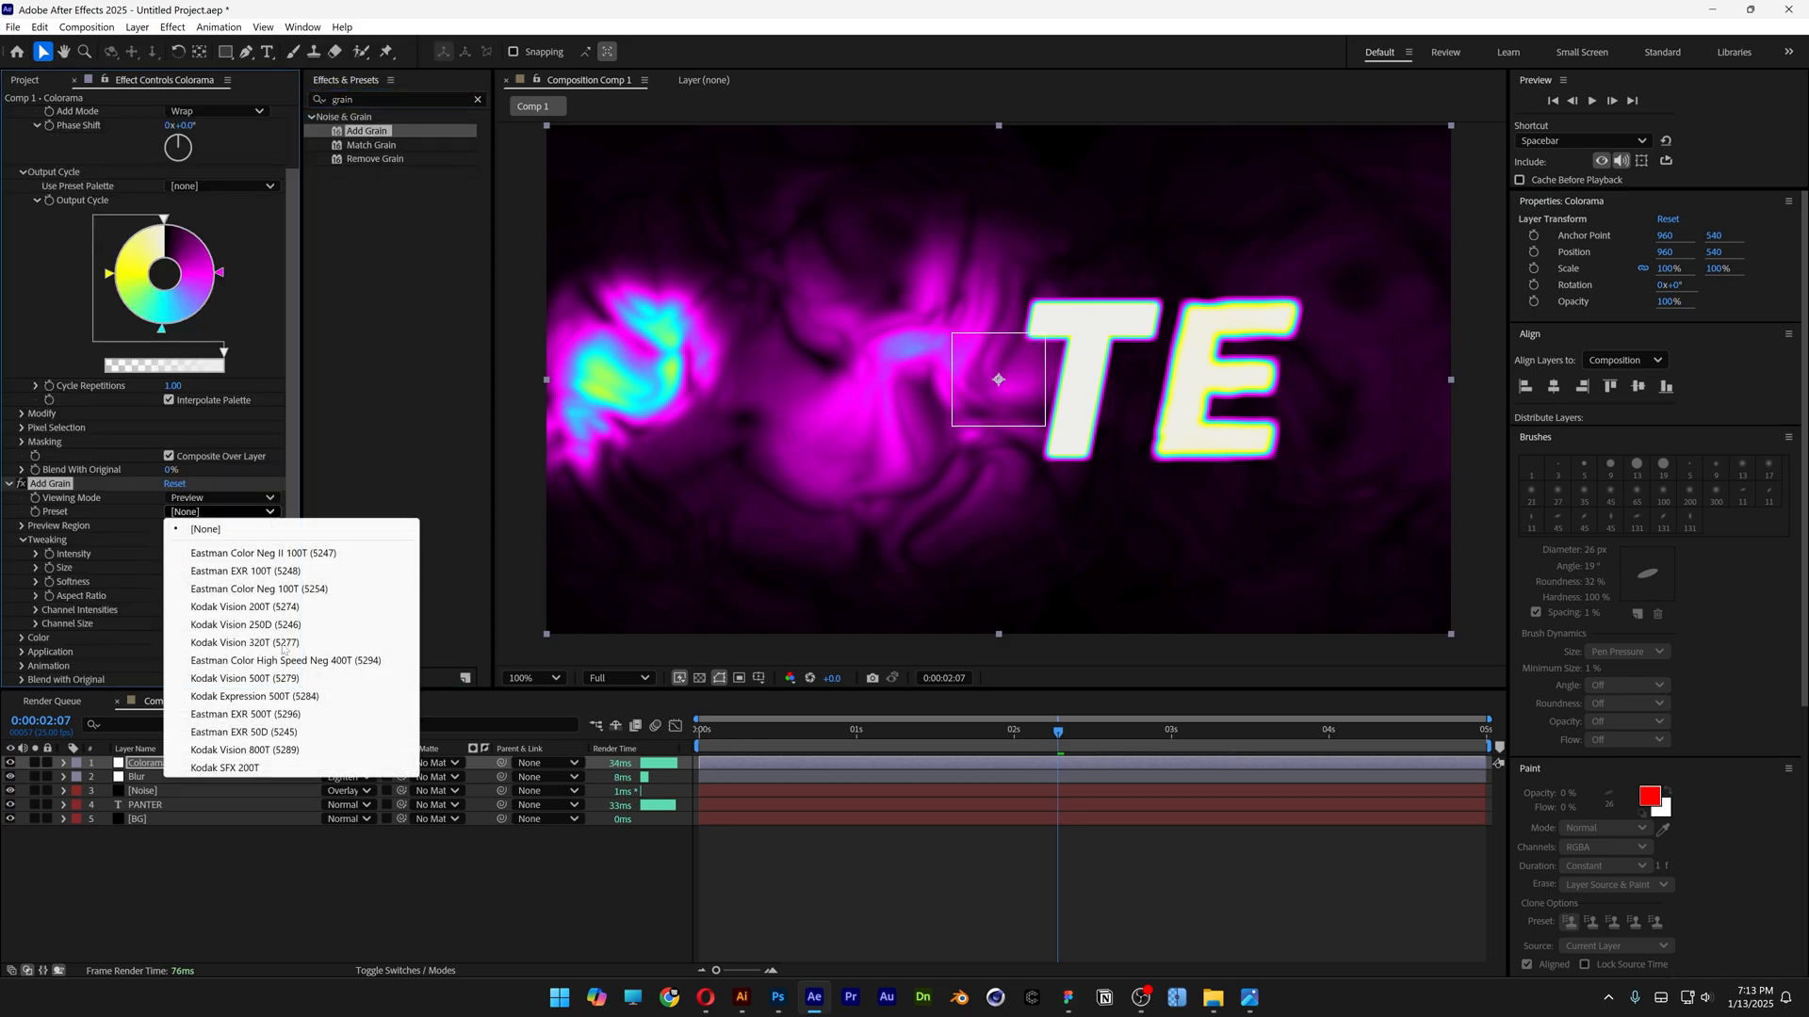
{"action": "left_click", "coordinate": [243, 712]}
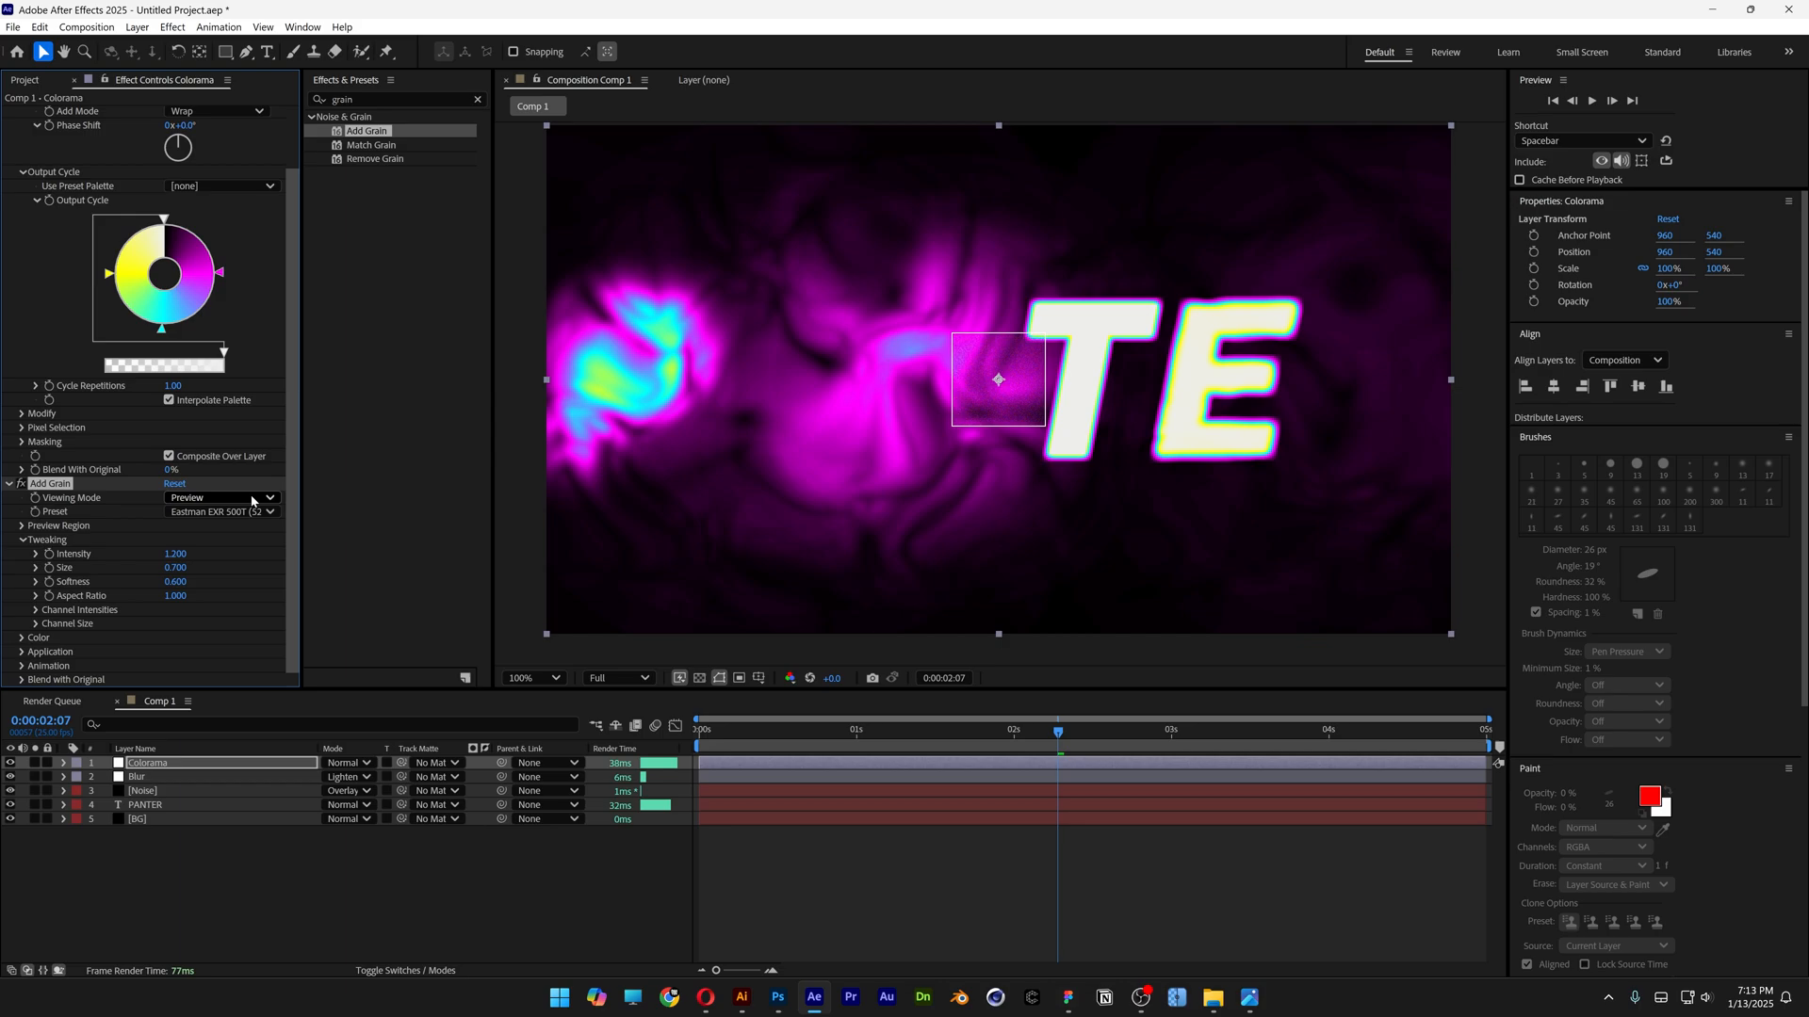
{"action": "left_click", "coordinate": [218, 497]}
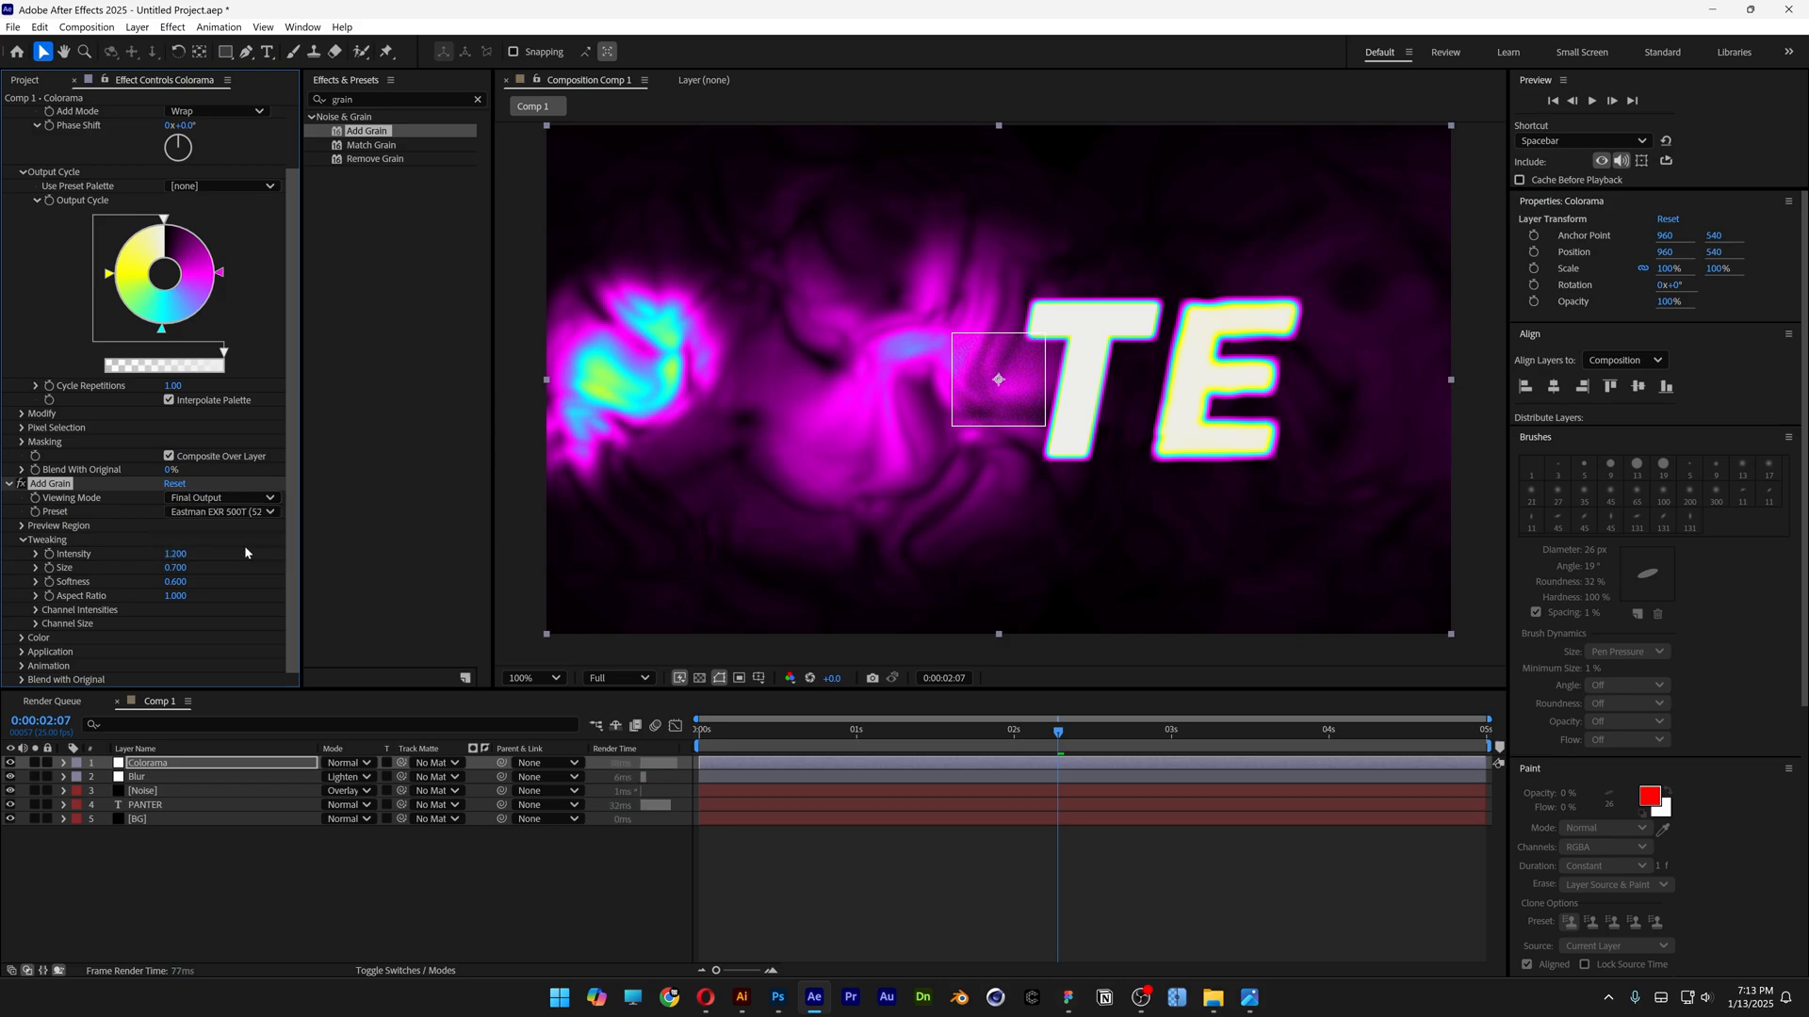
{"action": "left_click", "coordinate": [1151, 729]}
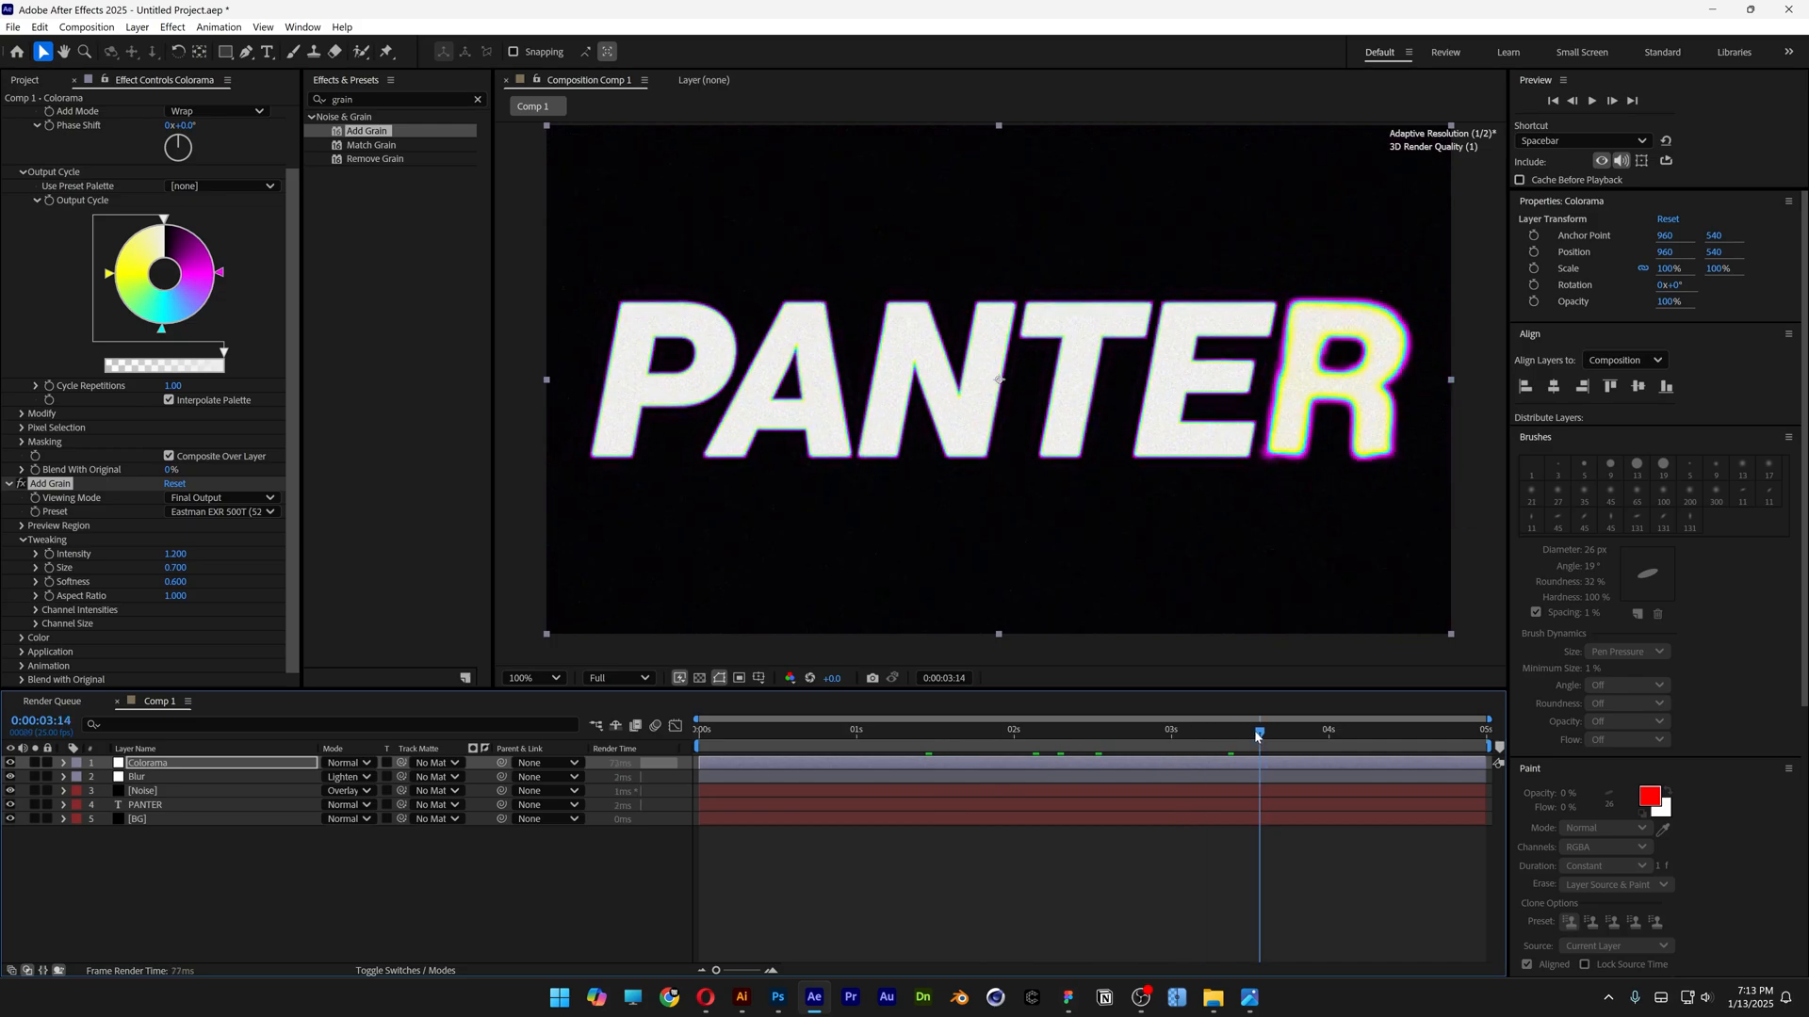
- Apply the Liquify effect to the PANTER text layer
{"action": "left_click", "coordinate": [147, 804]}
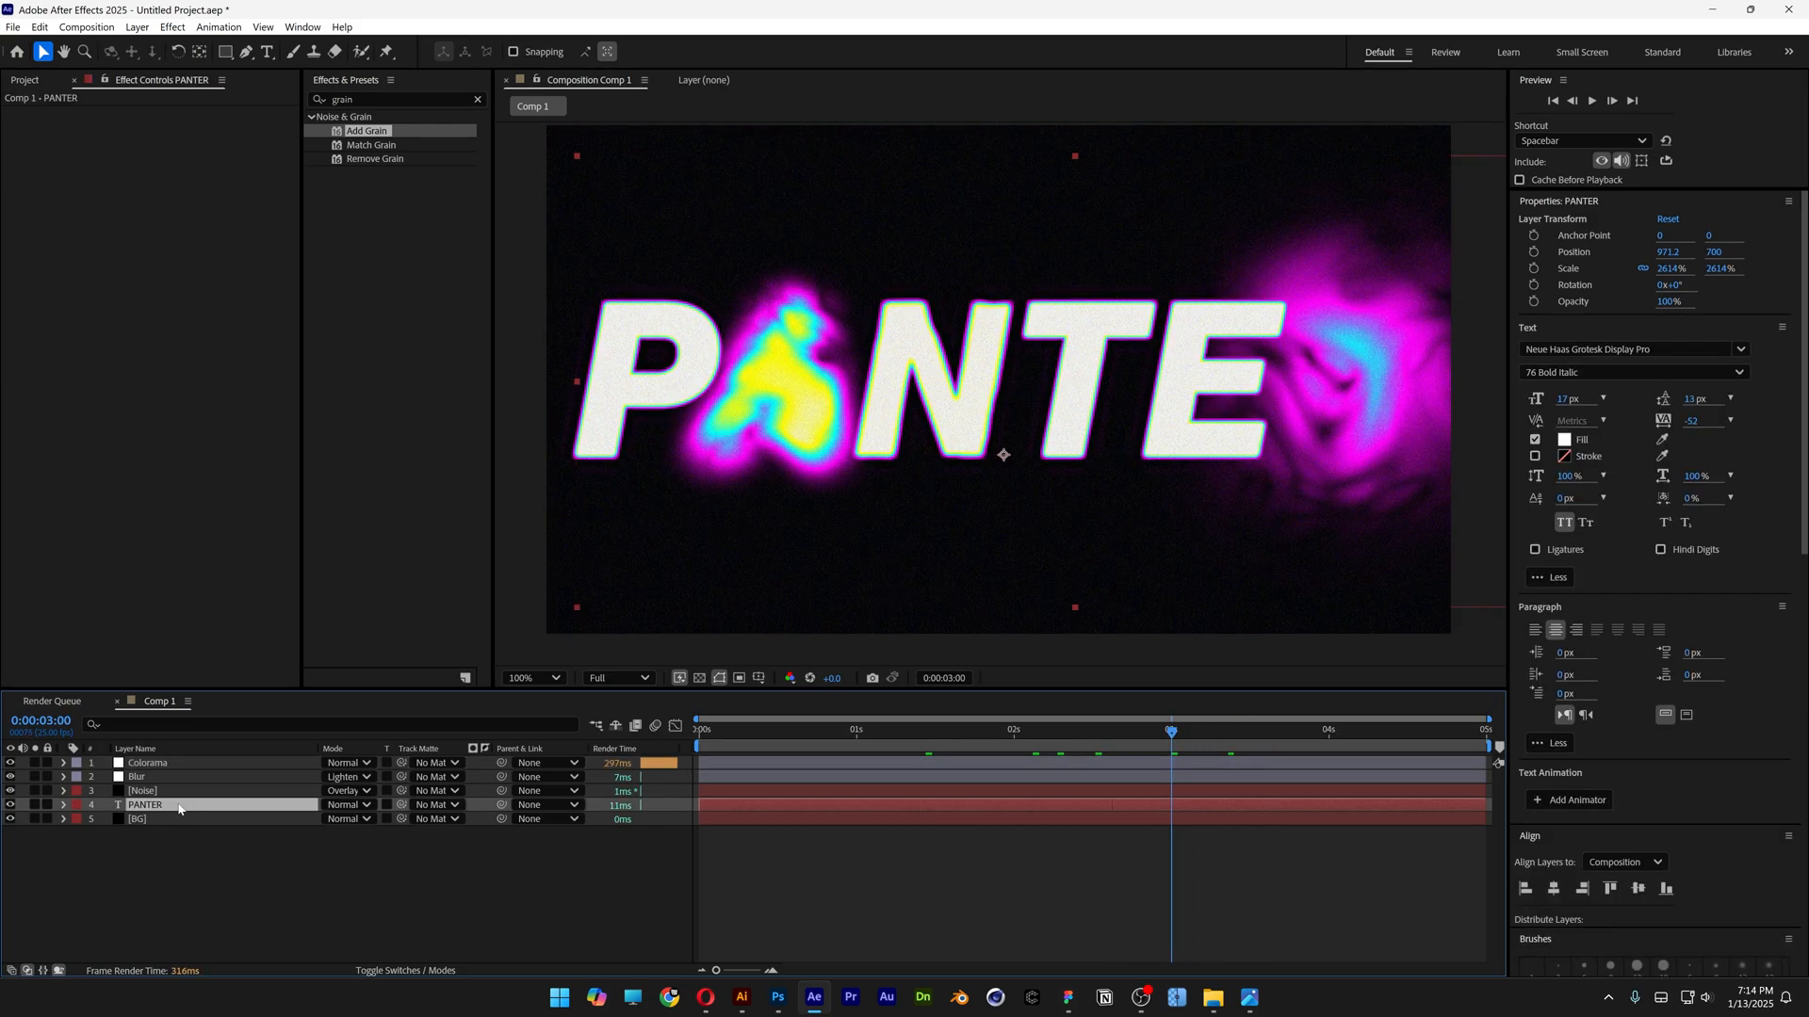
{"action": "type", "text": "liqu"}
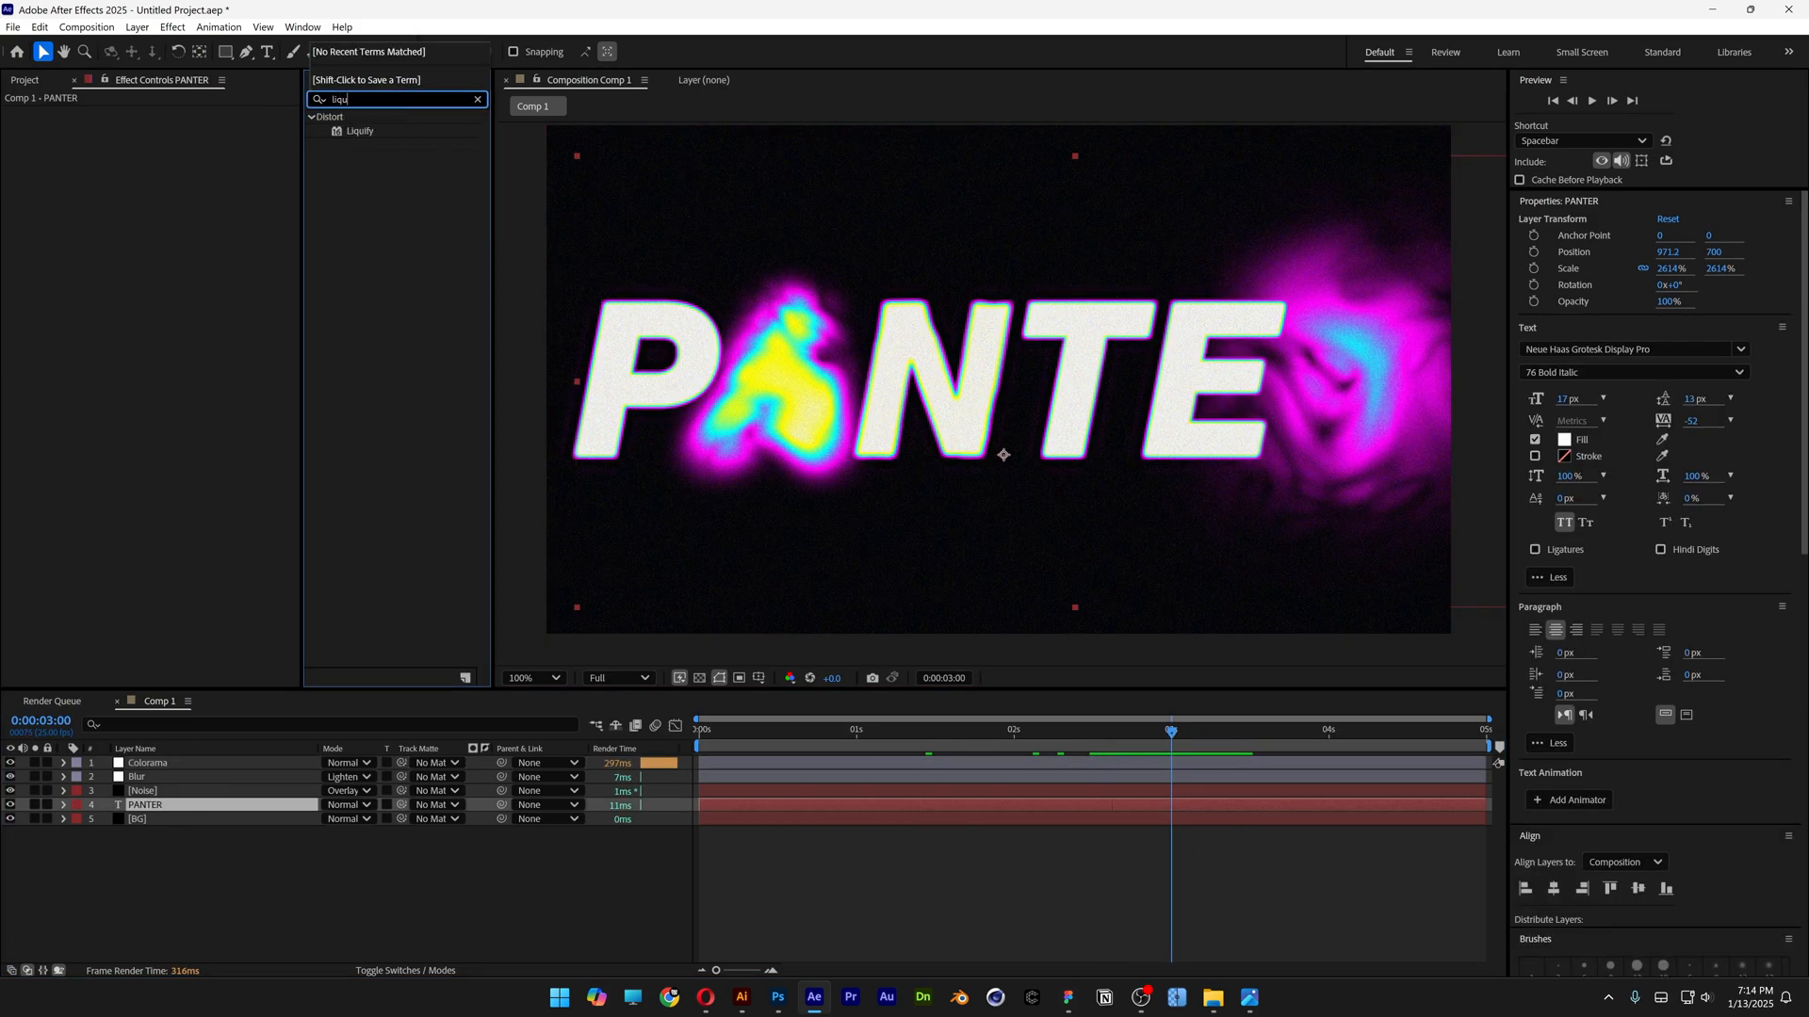
{"action": "double_click", "coordinate": [358, 130]}
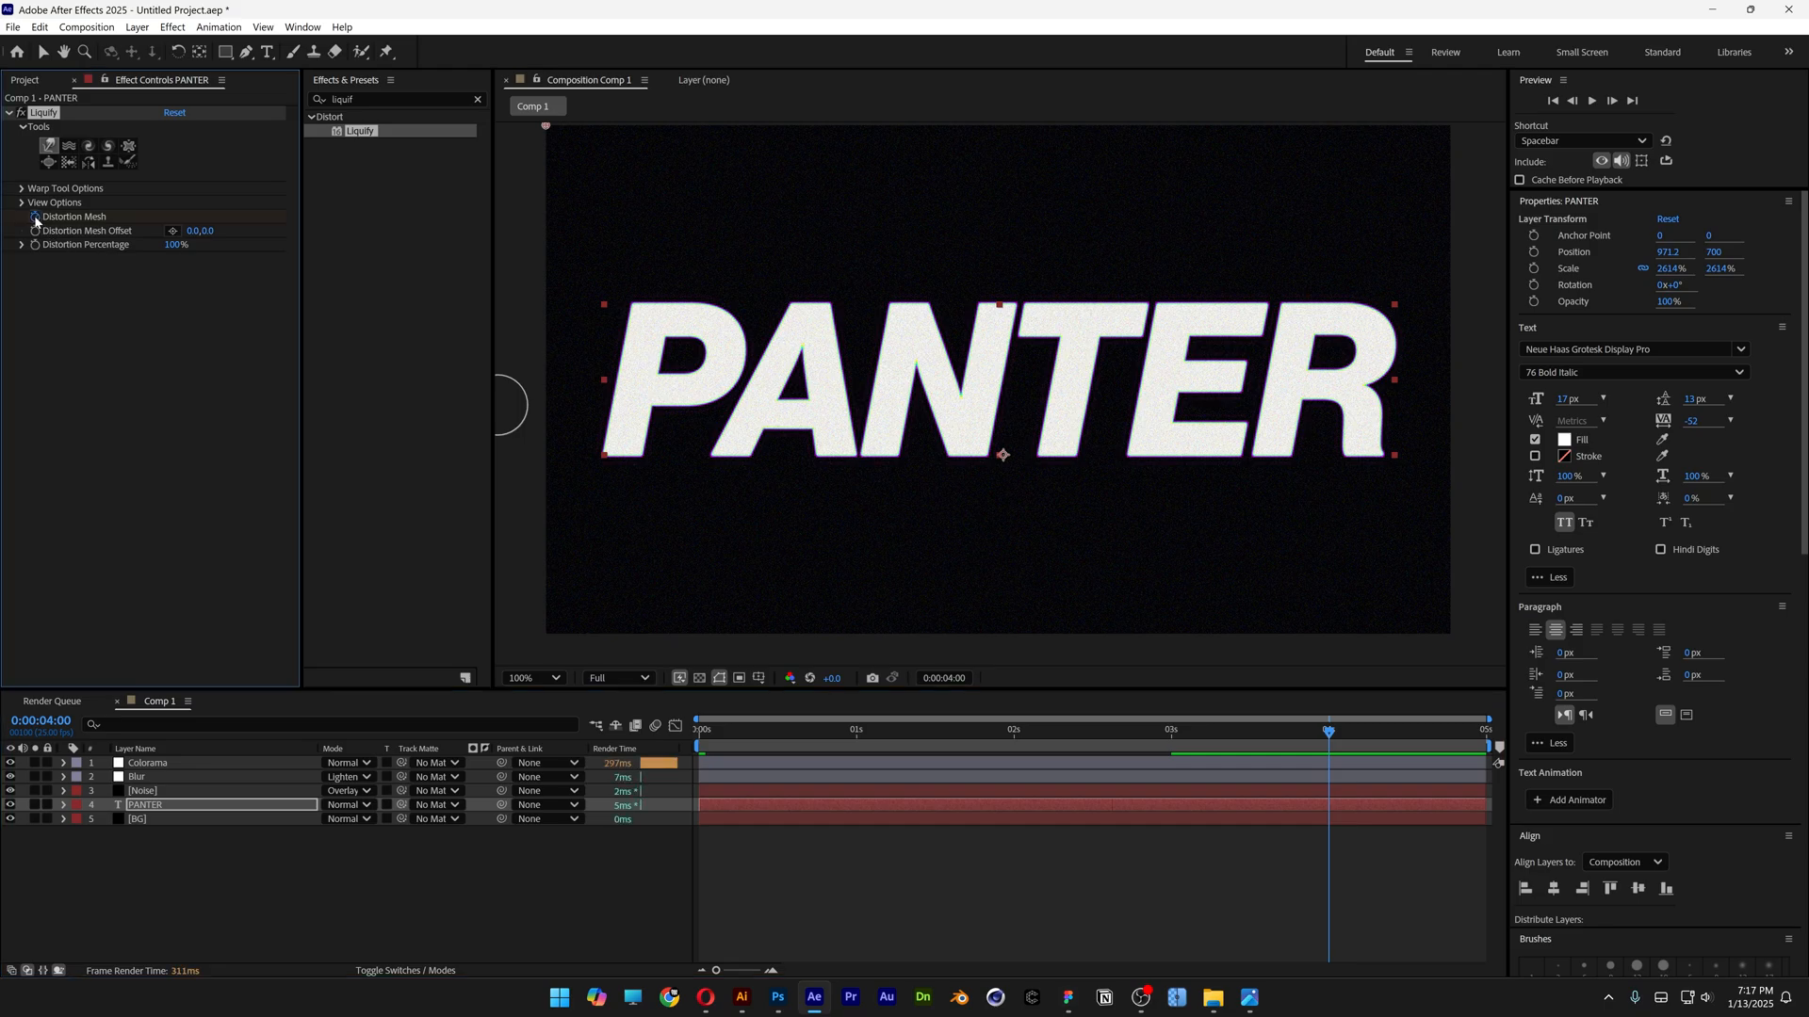
- Keyframe the Liquify distortion mesh and switch to the Twirl tool with its options shown
{"action": "left_click", "coordinate": [64, 805]}
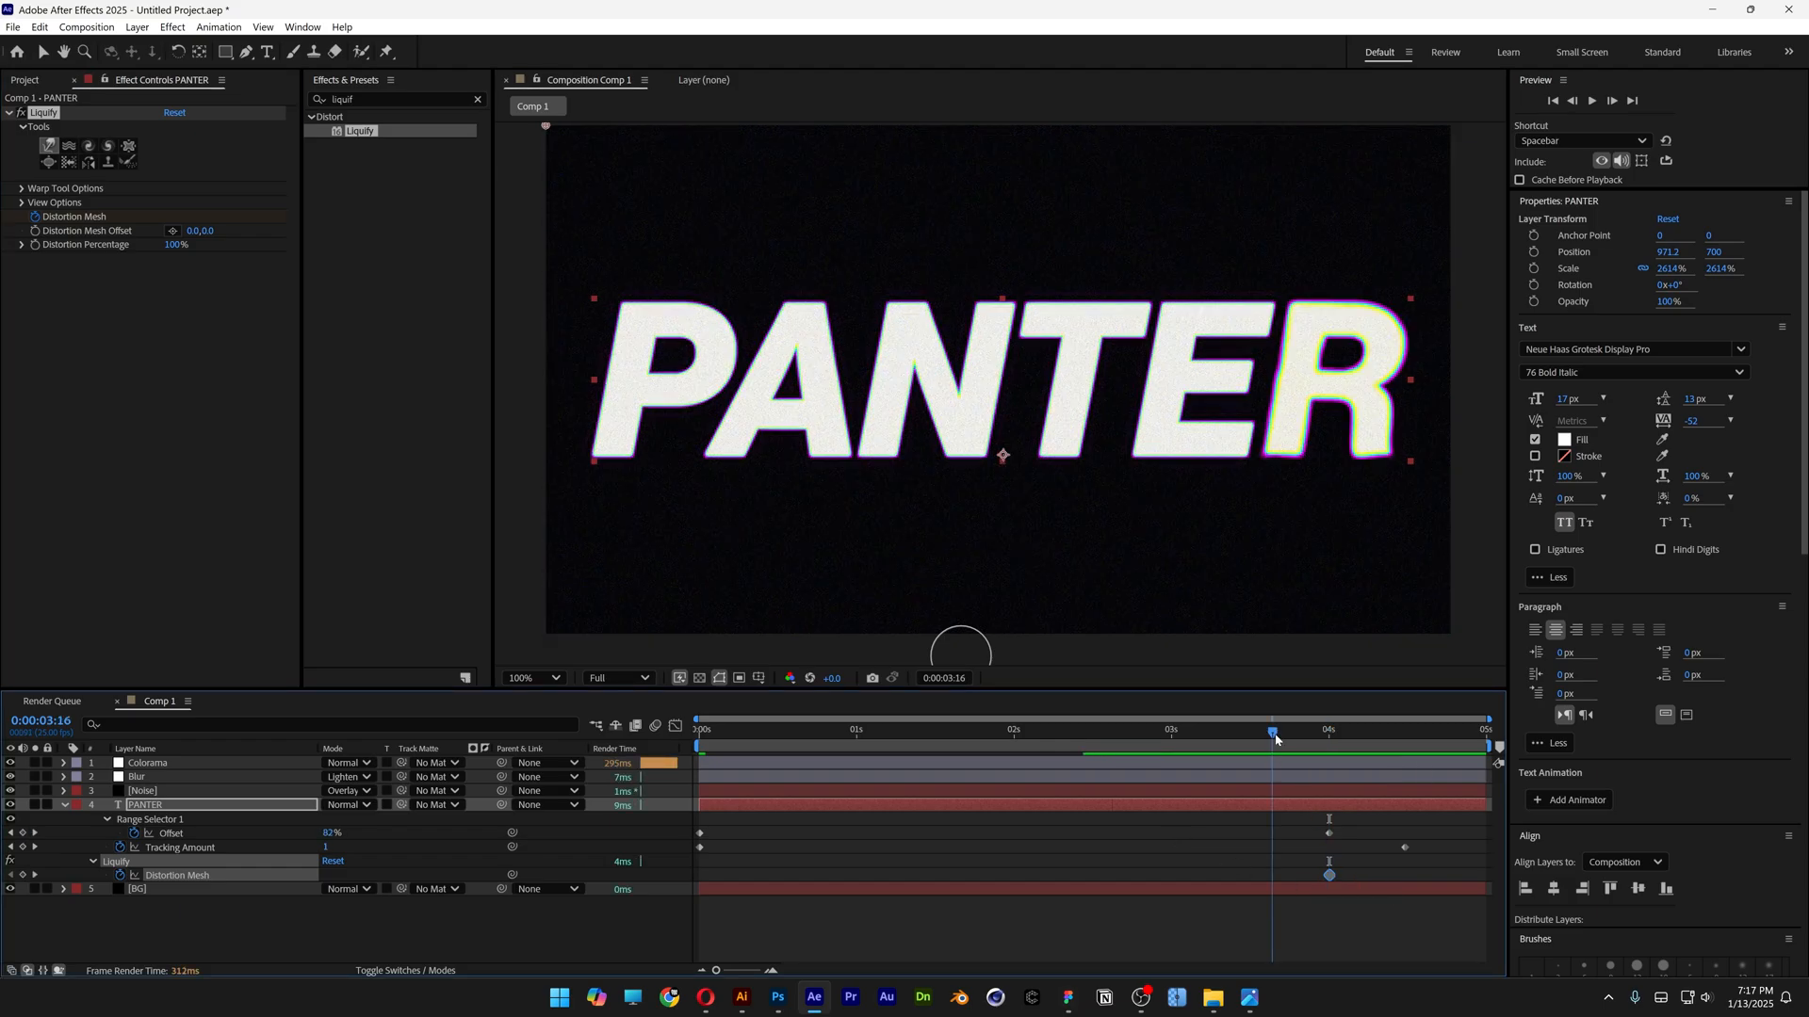
{"action": "left_click", "coordinate": [1277, 729]}
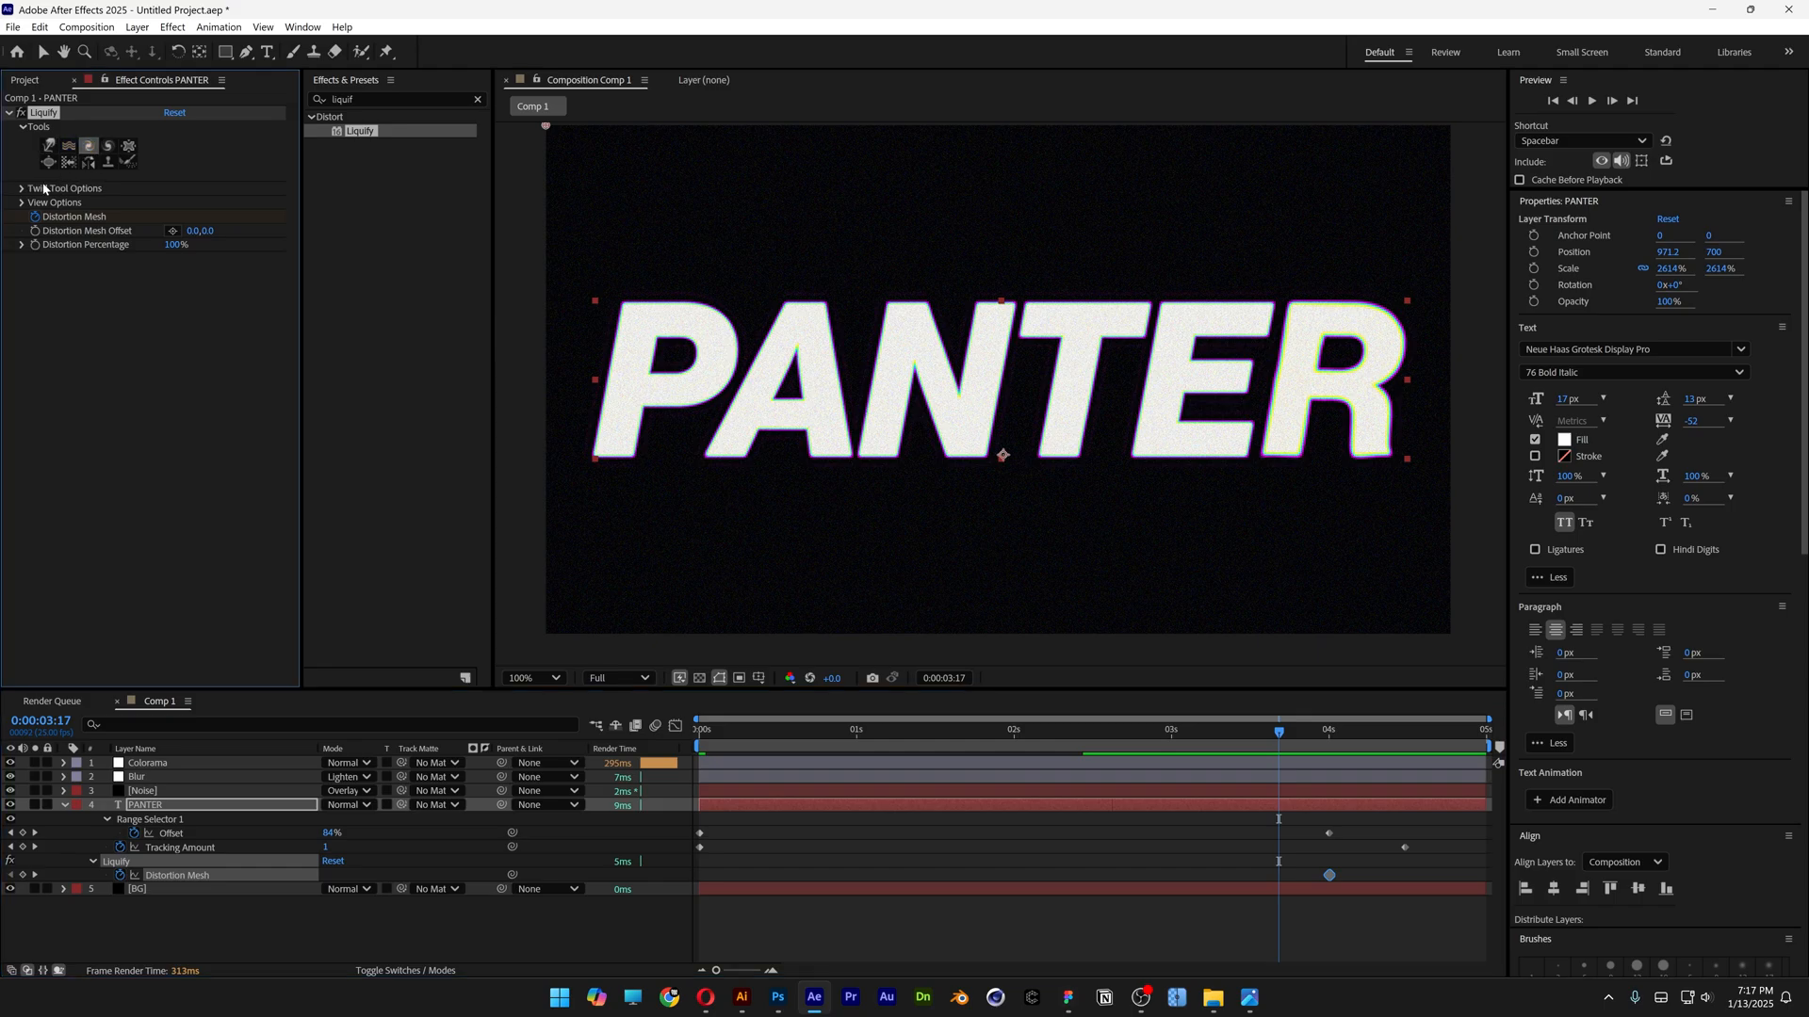
{"action": "left_click", "coordinate": [65, 188]}
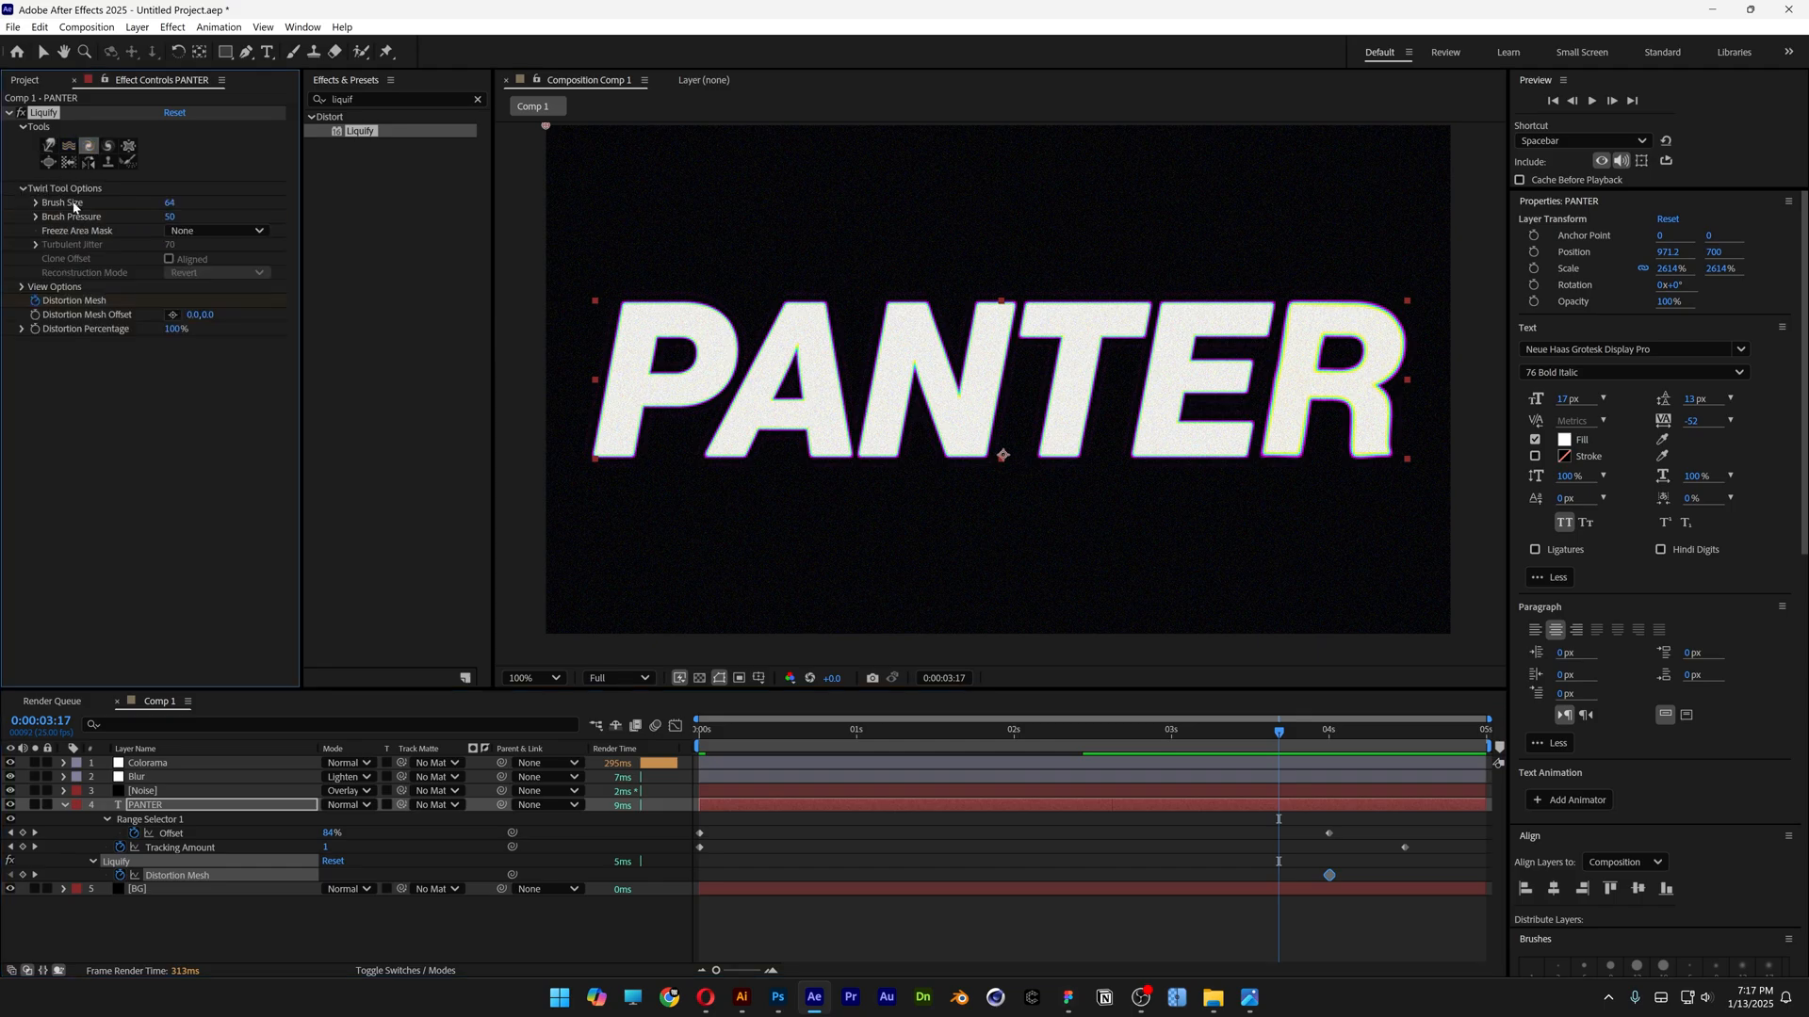